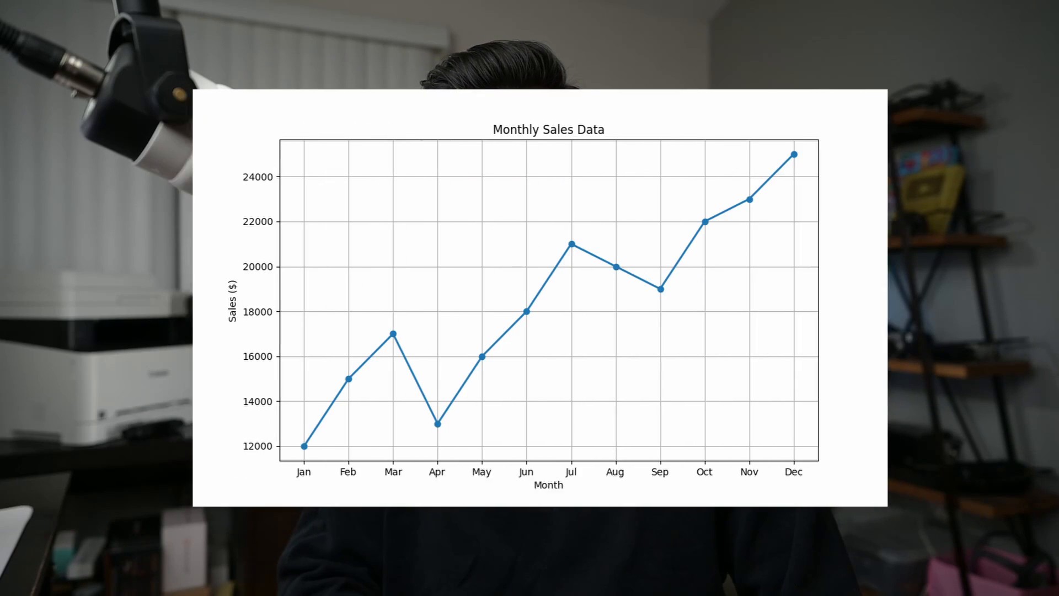
Launch Command Prompt from the Start menu and try running python
click(119, 551)
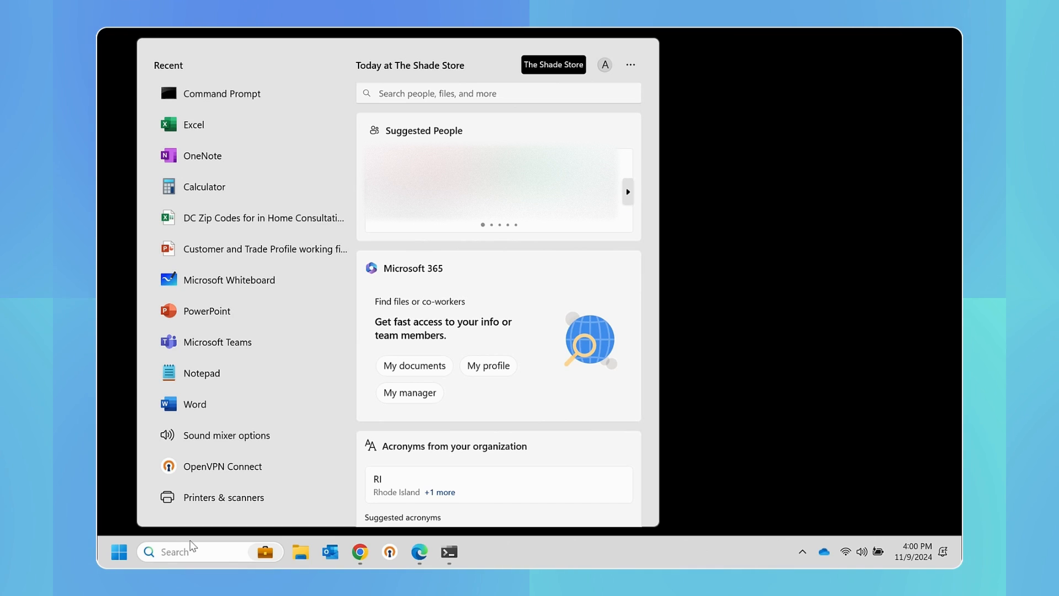
text(cmd)
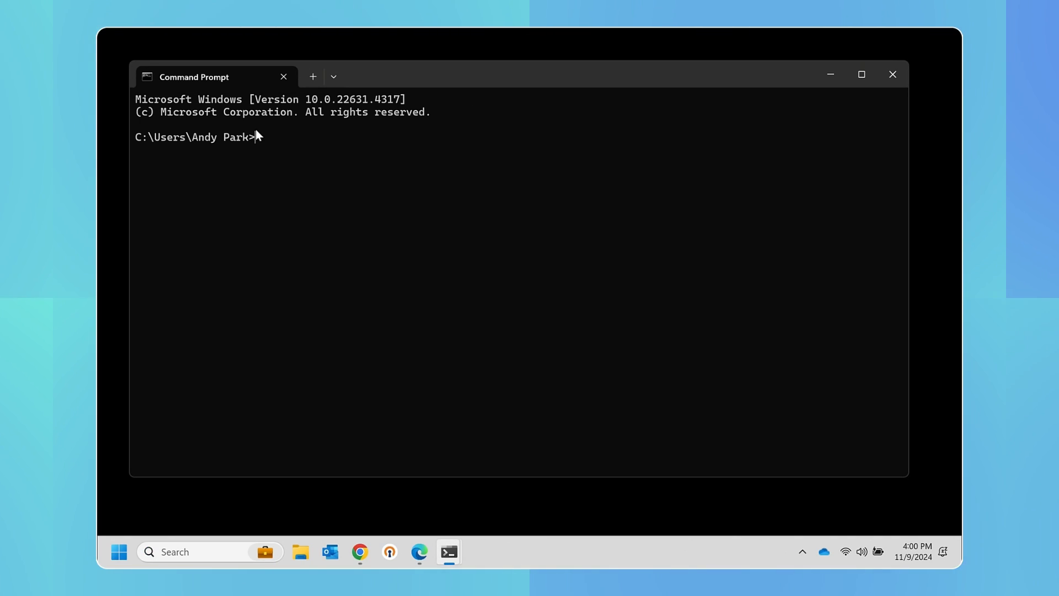
text(python.org)
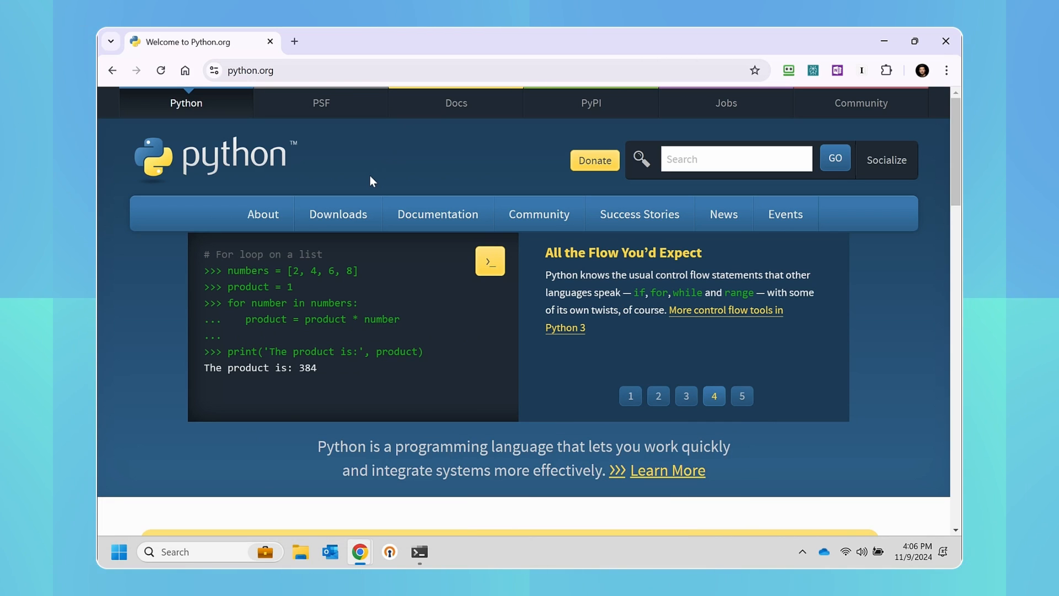
Download the Python 3.13.0 Windows installer from python.org's Downloads menu
click(338, 214)
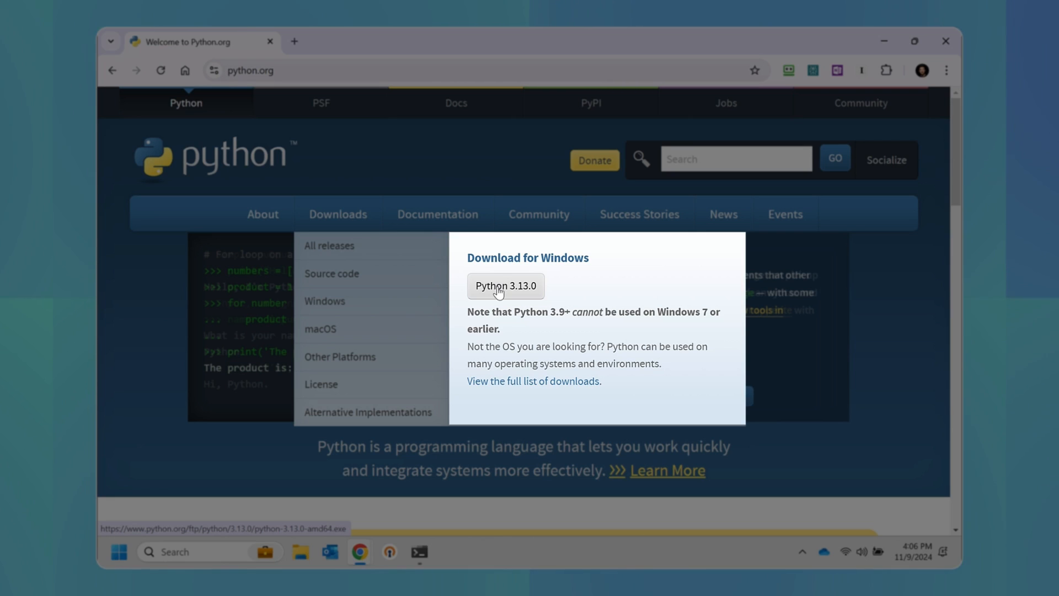
click(505, 285)
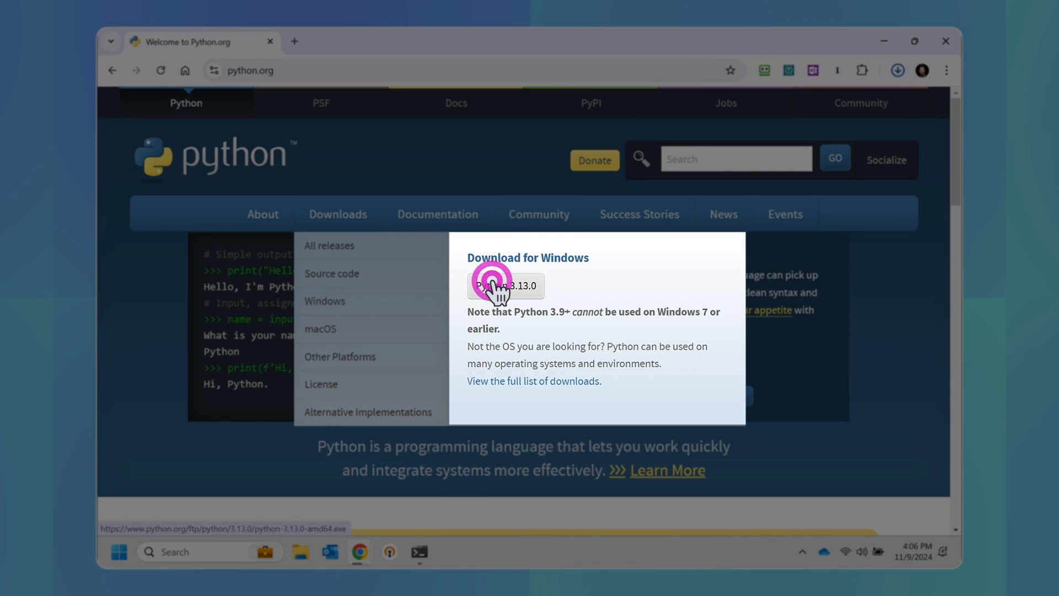
click(505, 286)
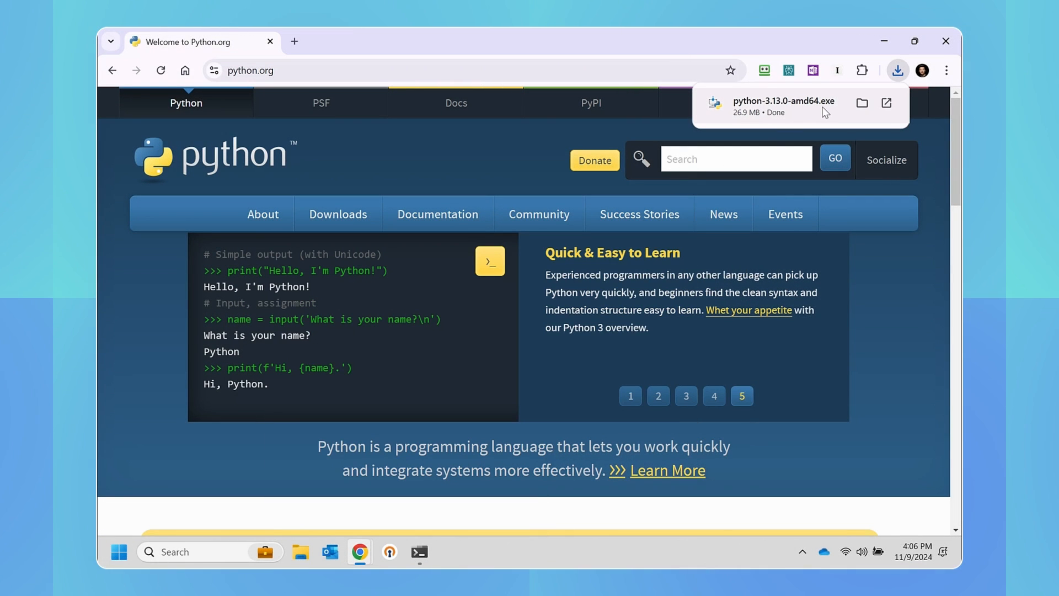
Install Python 3.13.0 with 'Add python.exe to PATH' ticked and close the finished setup
double_click(783, 105)
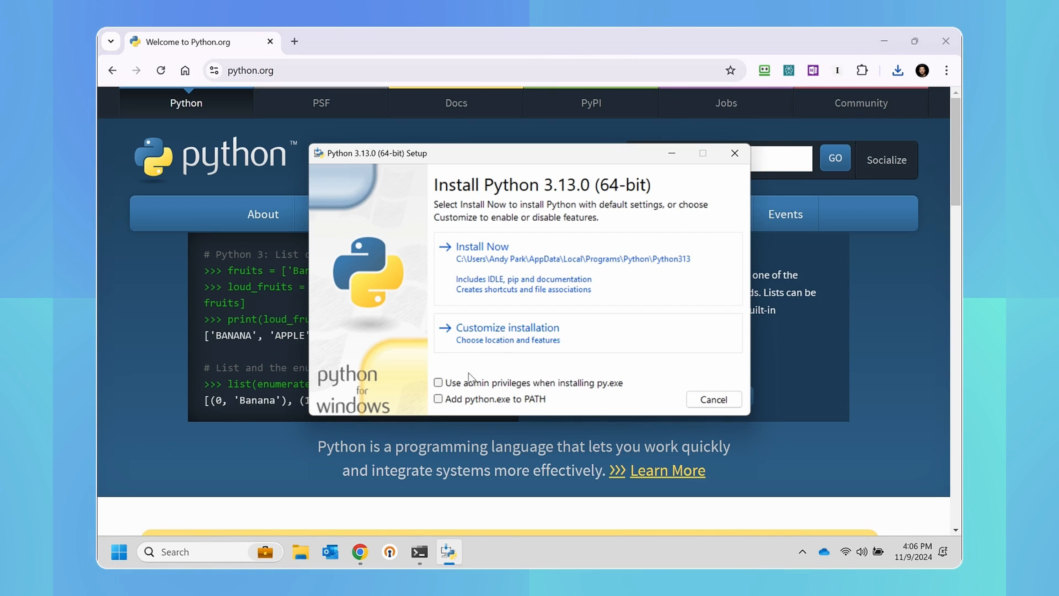
click(438, 399)
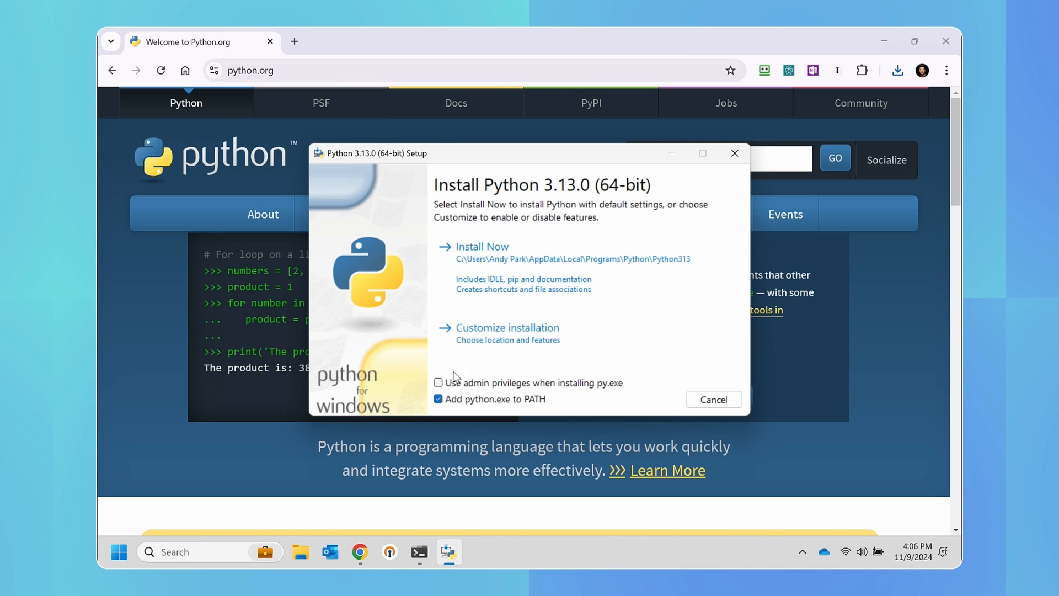
click(482, 246)
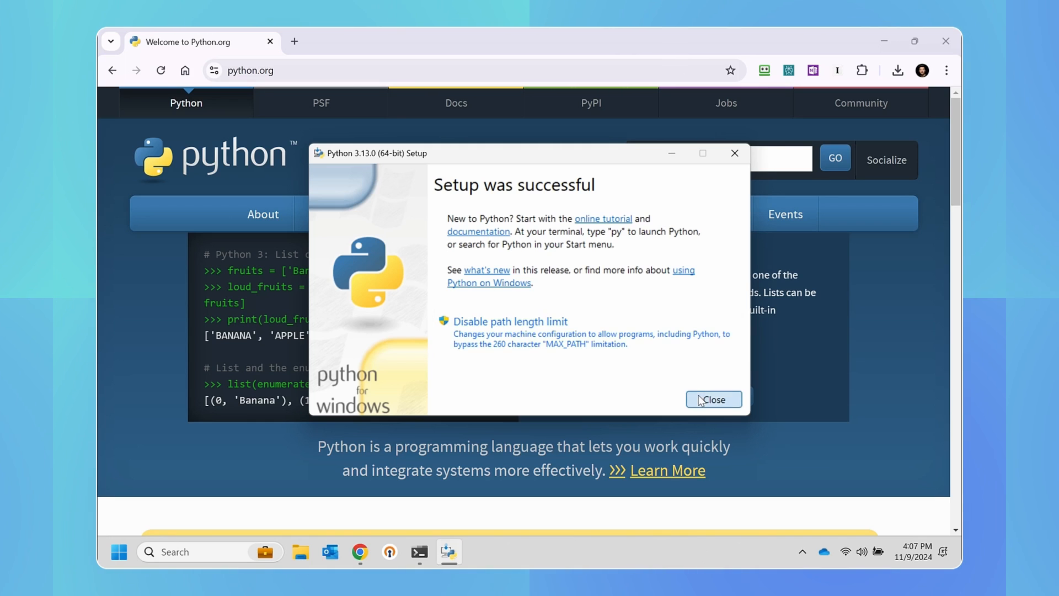
click(714, 399)
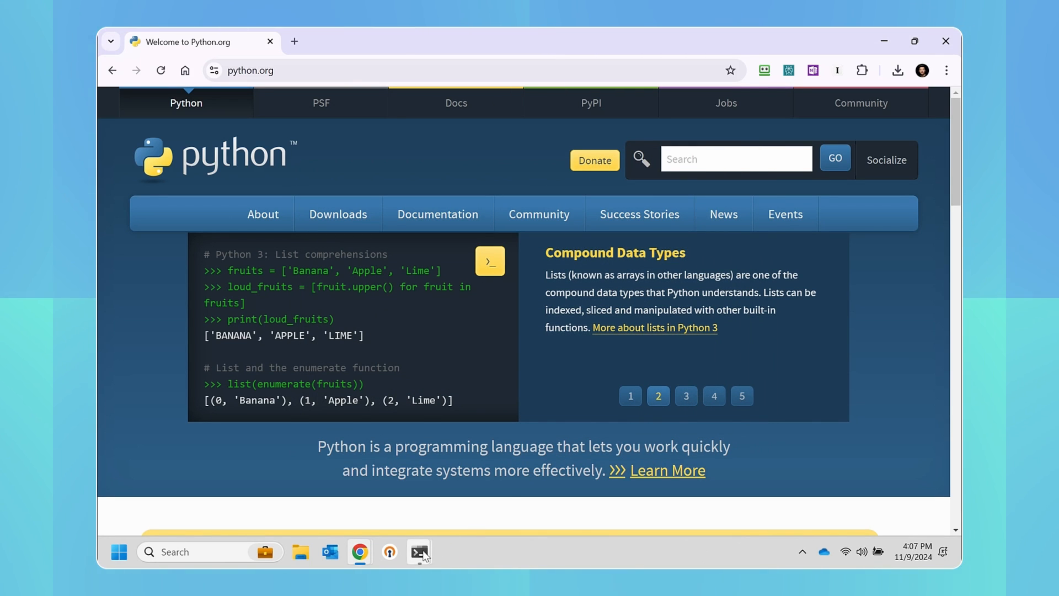
Start the Python shell in a maximized Command Prompt and enter print("Hello!")
click(419, 552)
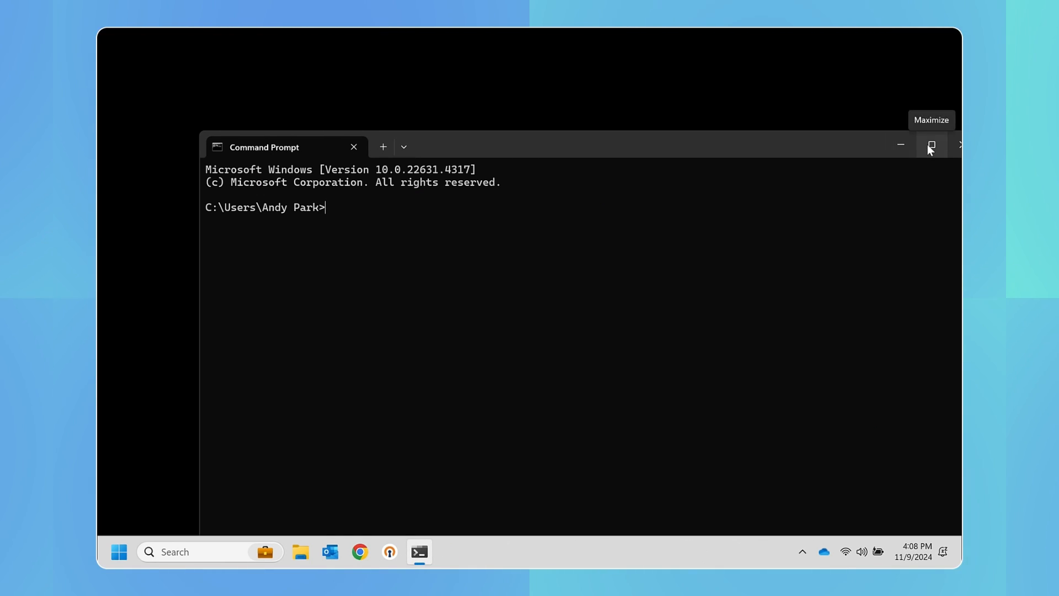
click(930, 145)
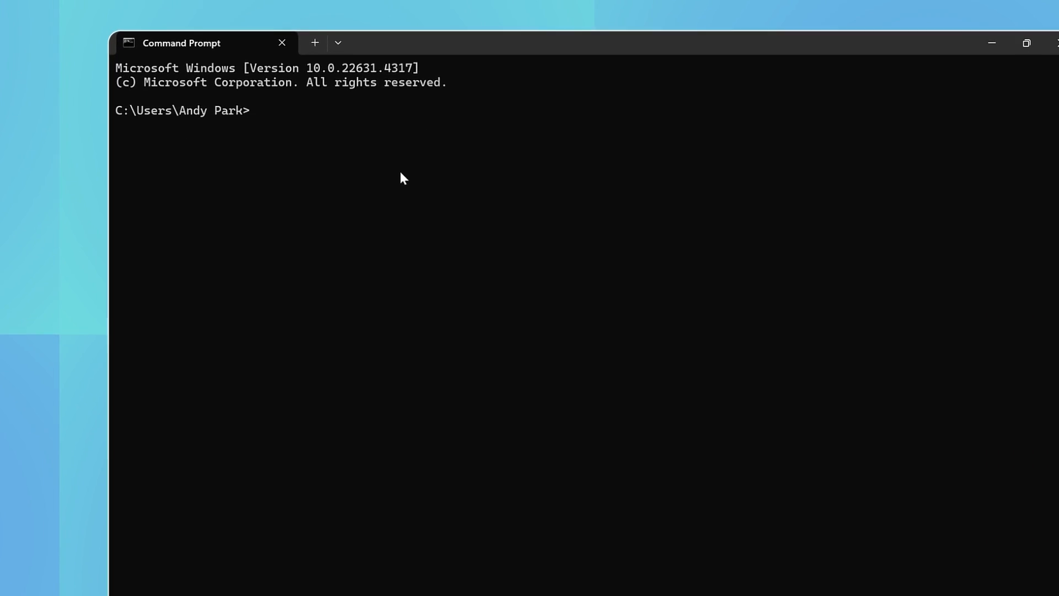
text(python)
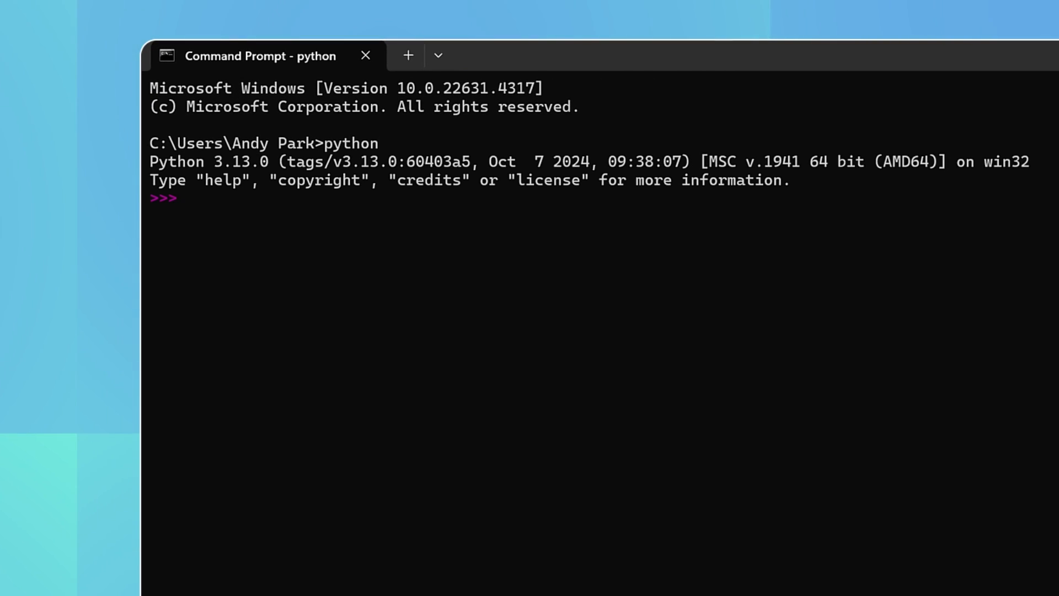
text(print)
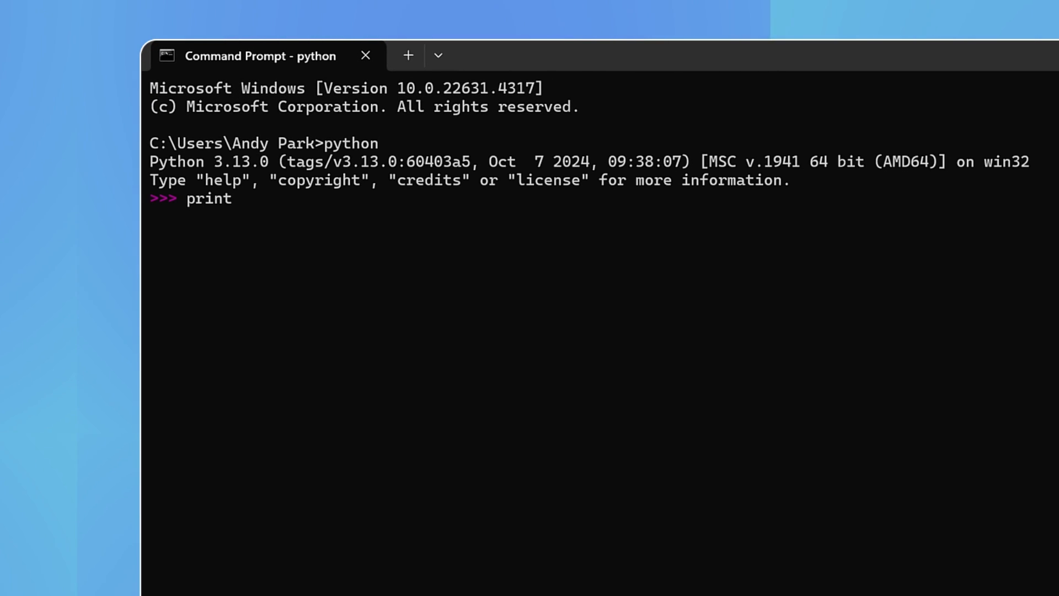
text(("Hello)
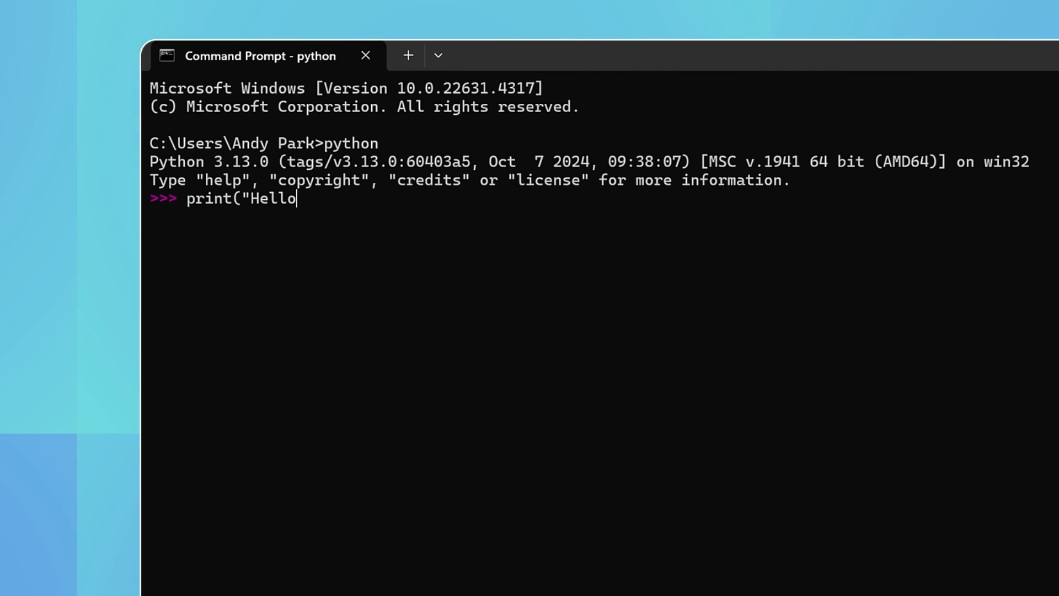
text(!)
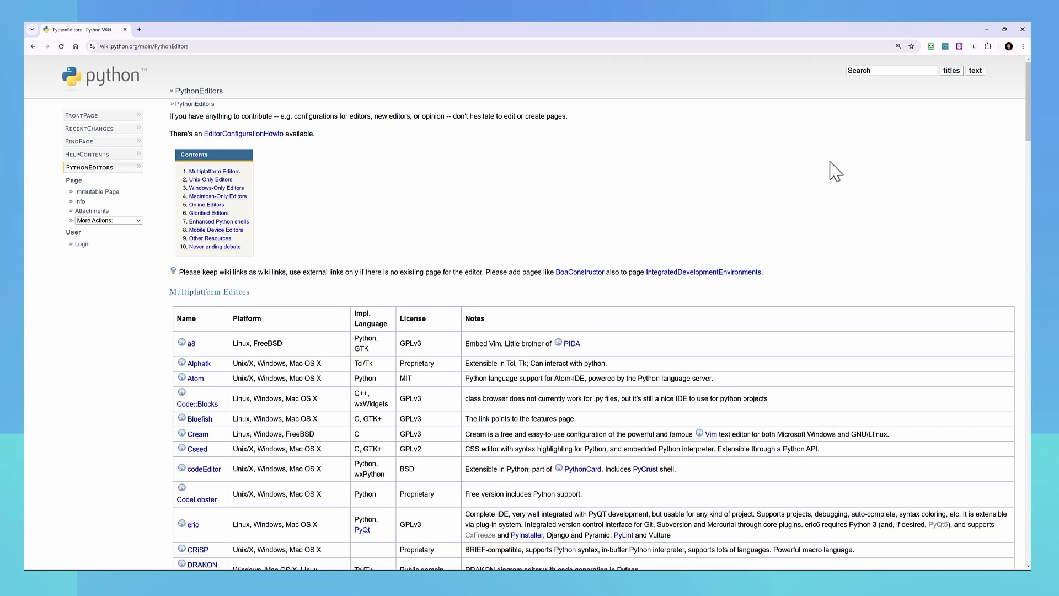
Browse the PythonEditors wiki list, then download Visual Studio Code for Windows
scroll(down, 3)
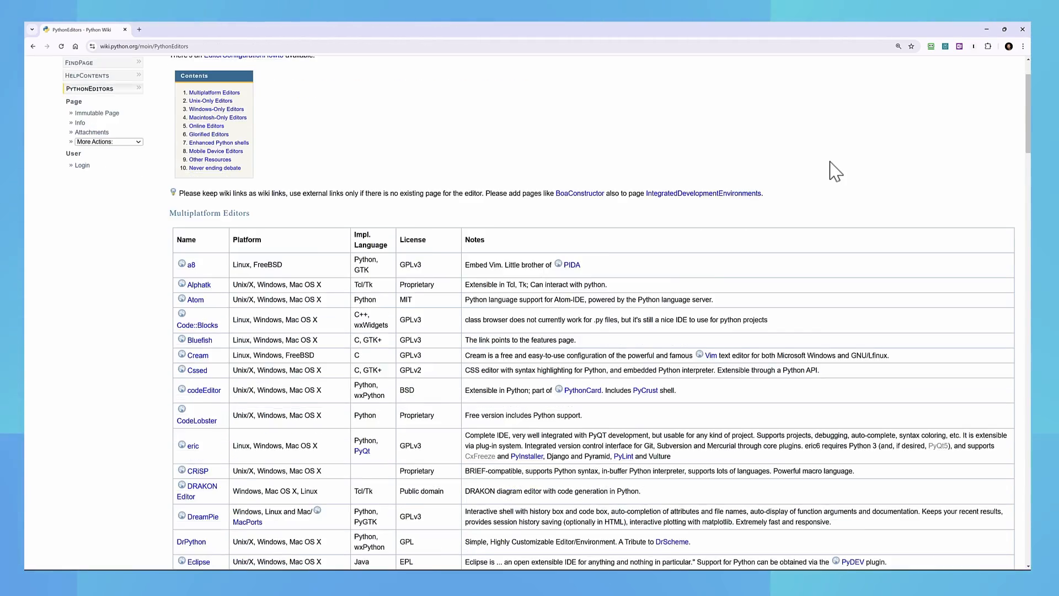
scroll(down, 3)
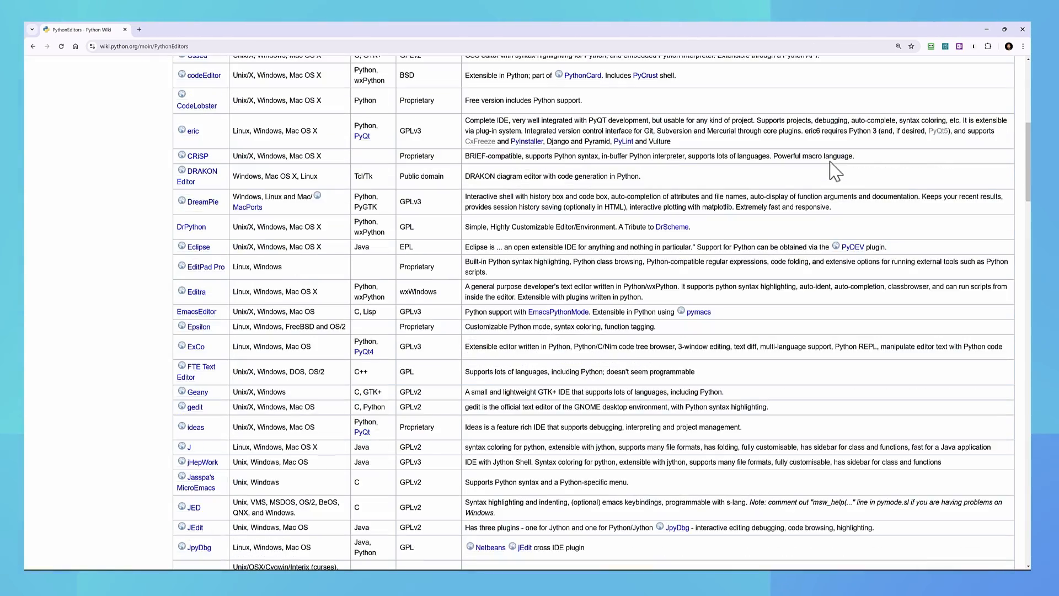
scroll(down, 3)
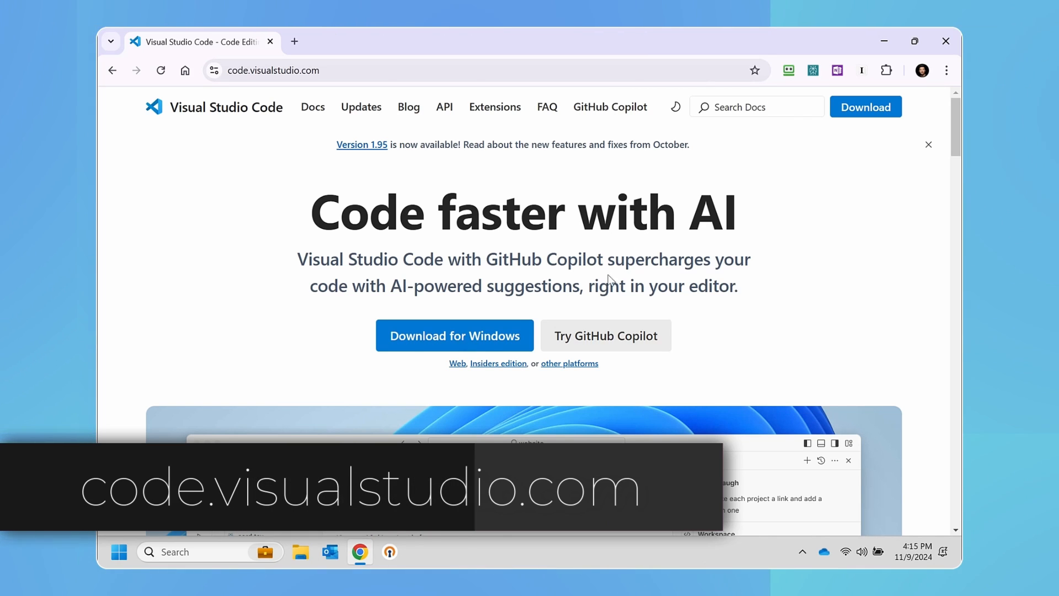
click(454, 336)
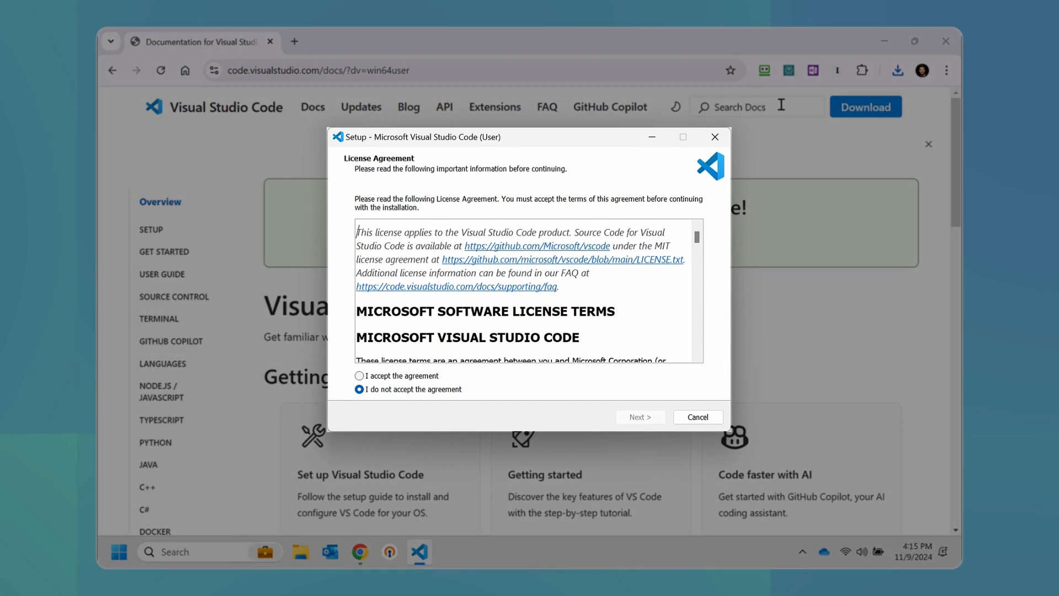
Accept the license and install VS Code with default folder, Start Menu, PATH, then launch it
click(360, 376)
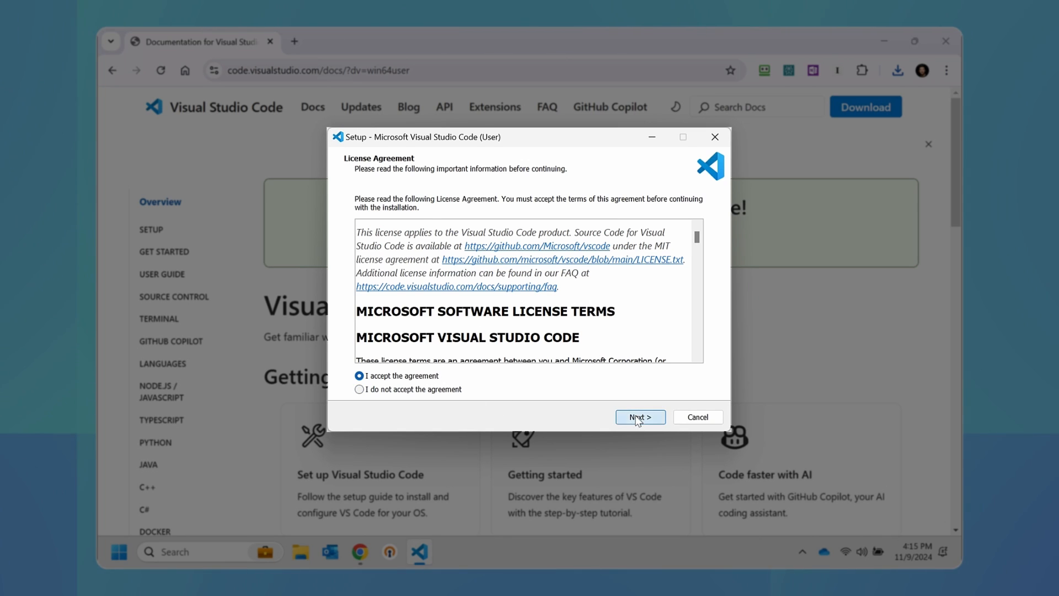
click(639, 417)
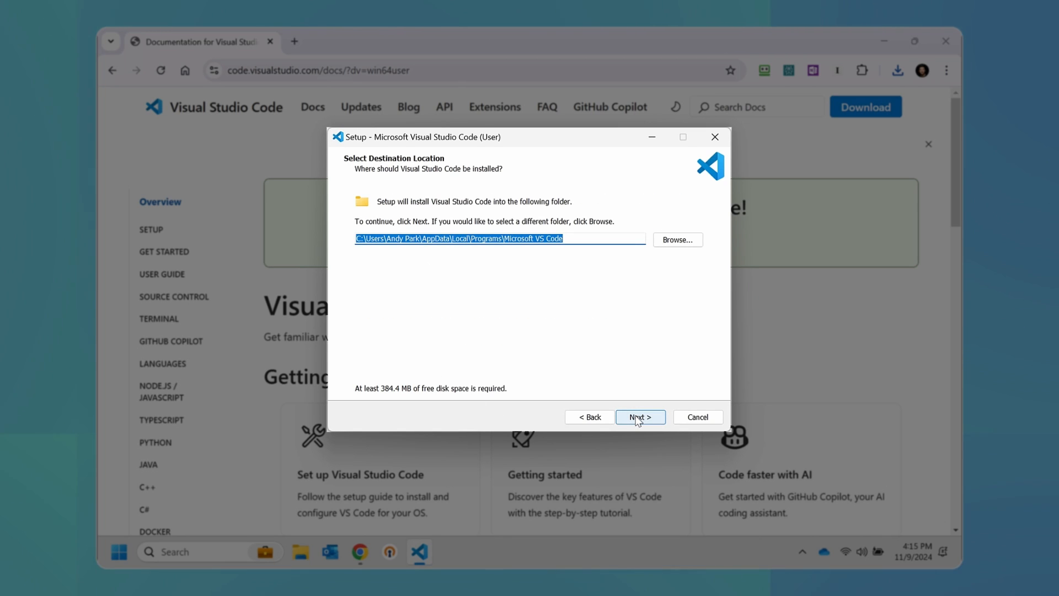
click(639, 417)
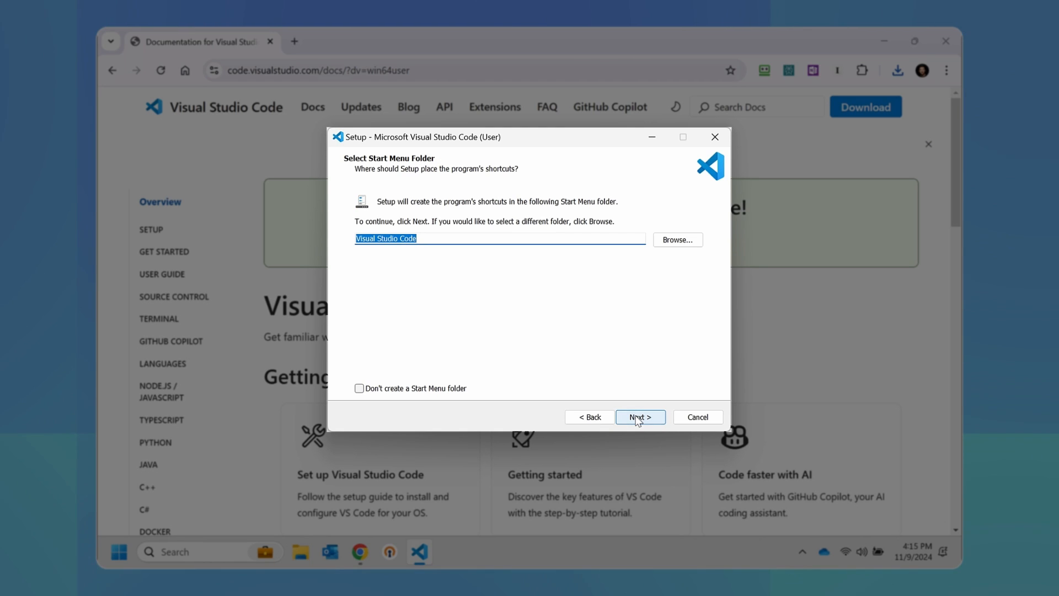
click(639, 417)
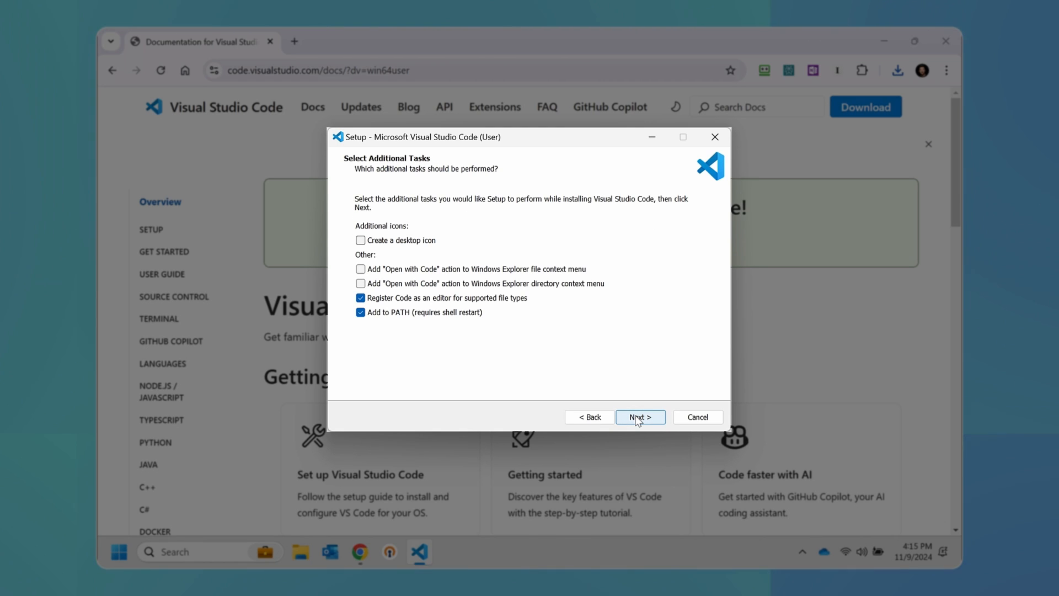
click(638, 417)
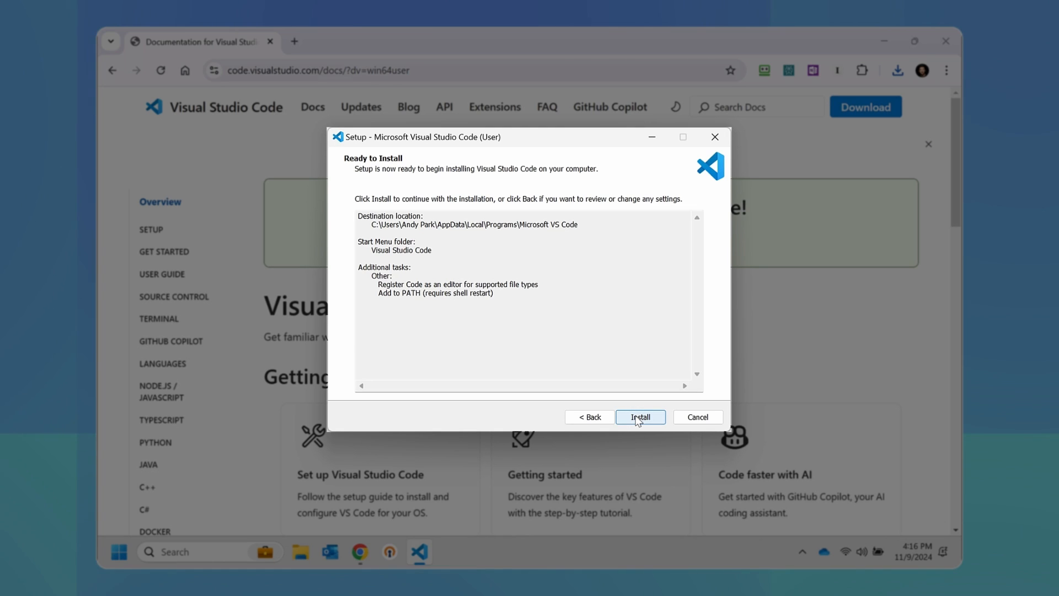
click(640, 417)
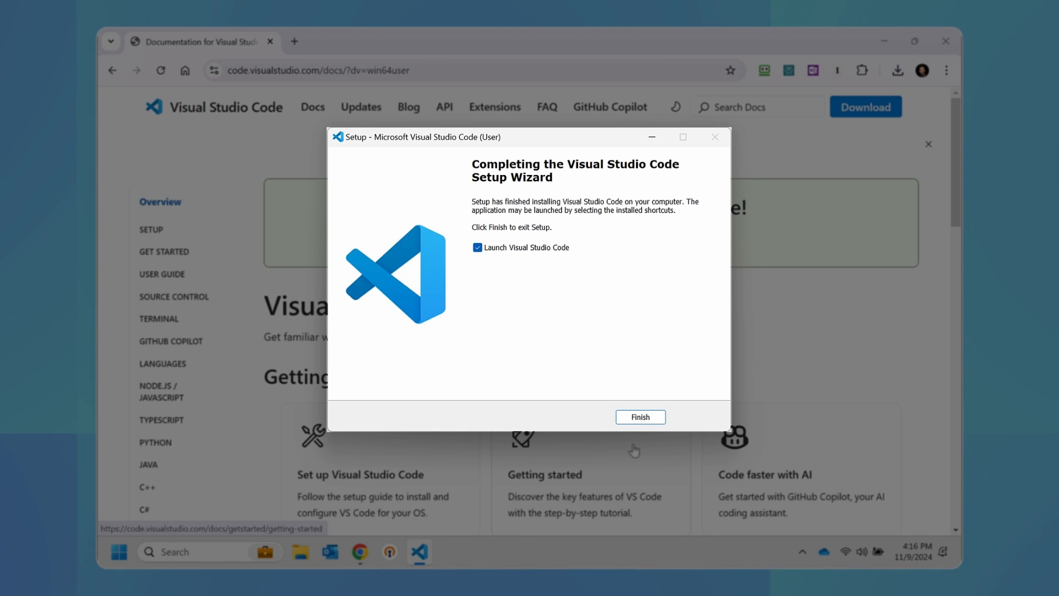
click(639, 417)
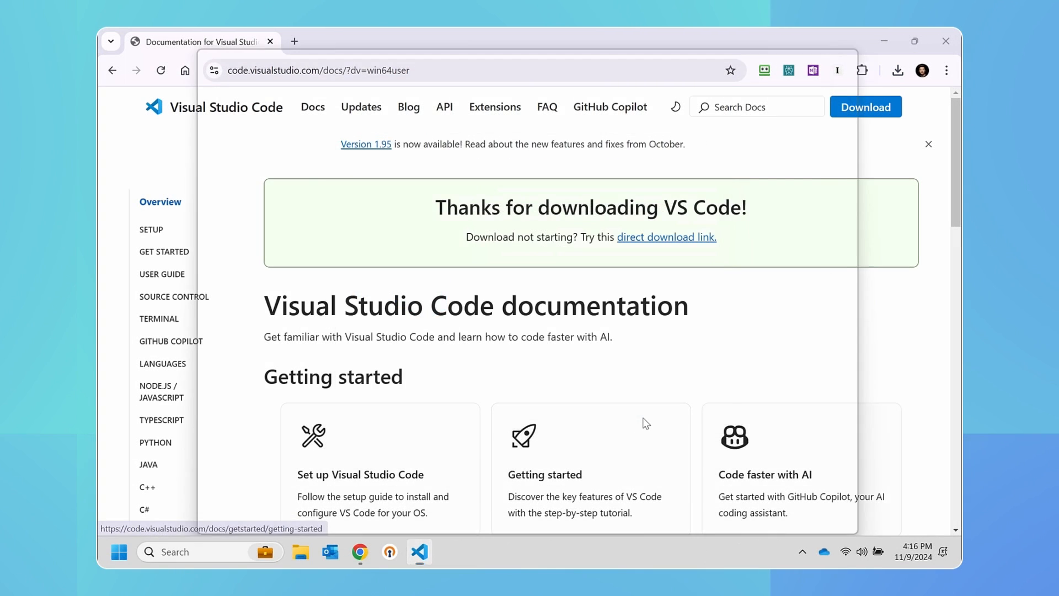
Install Microsoft's Python extension from the Extensions Marketplace by searching 'python'
click(419, 551)
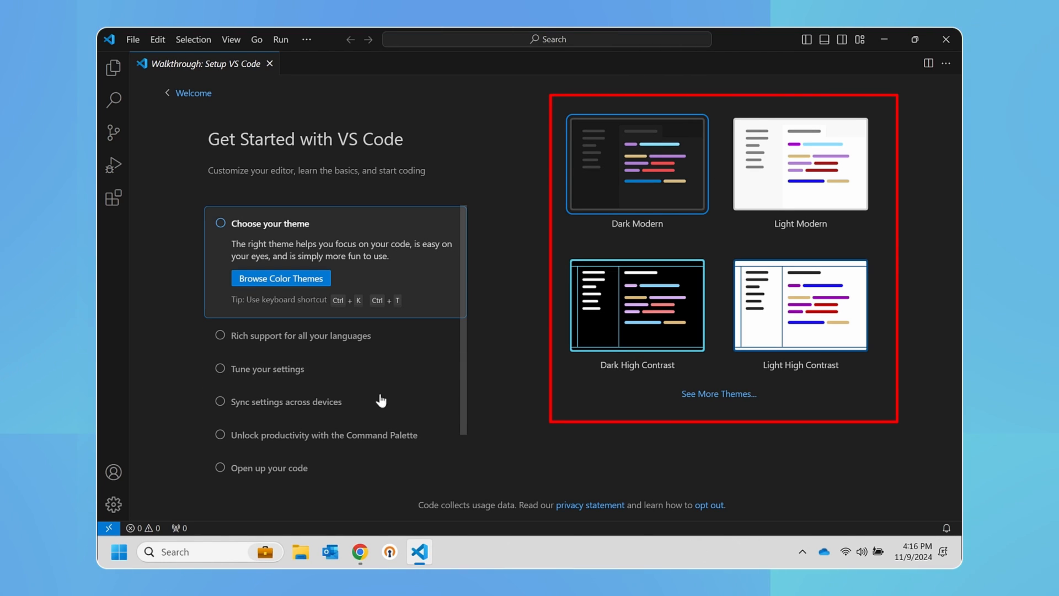
mouse_move(114, 505)
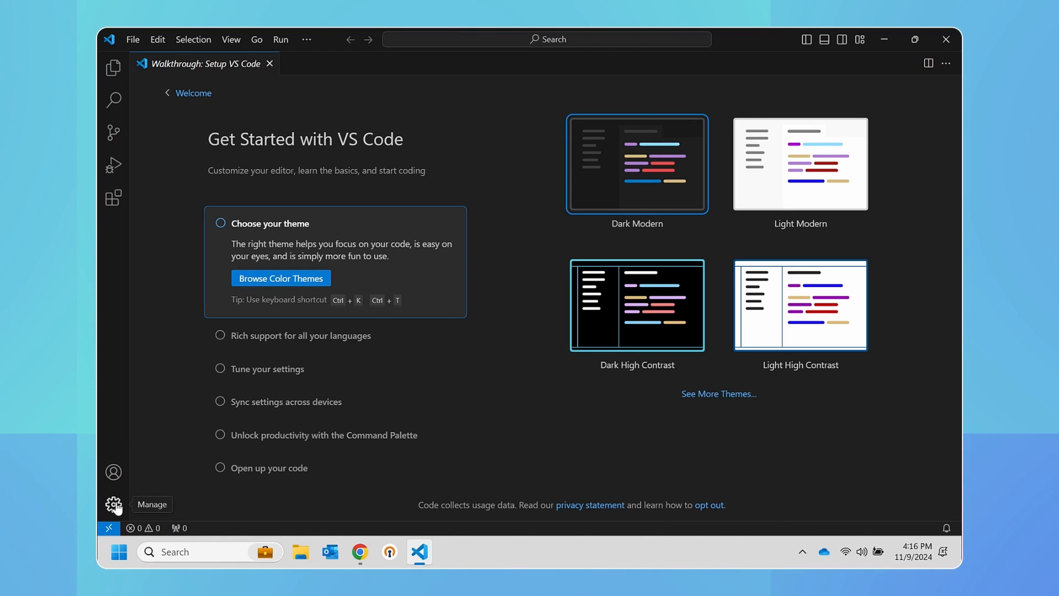
click(114, 505)
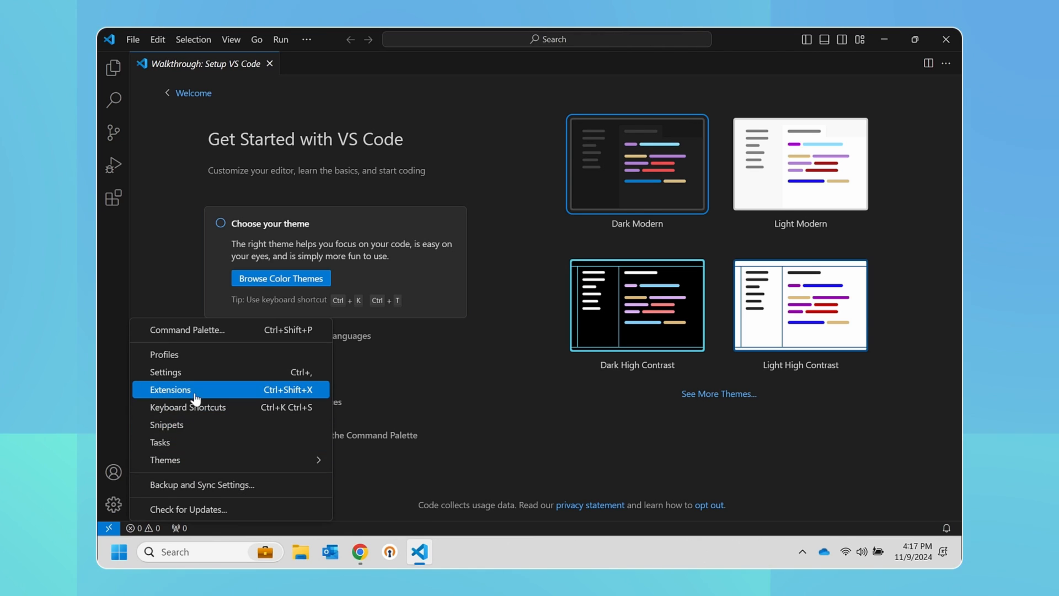
click(172, 390)
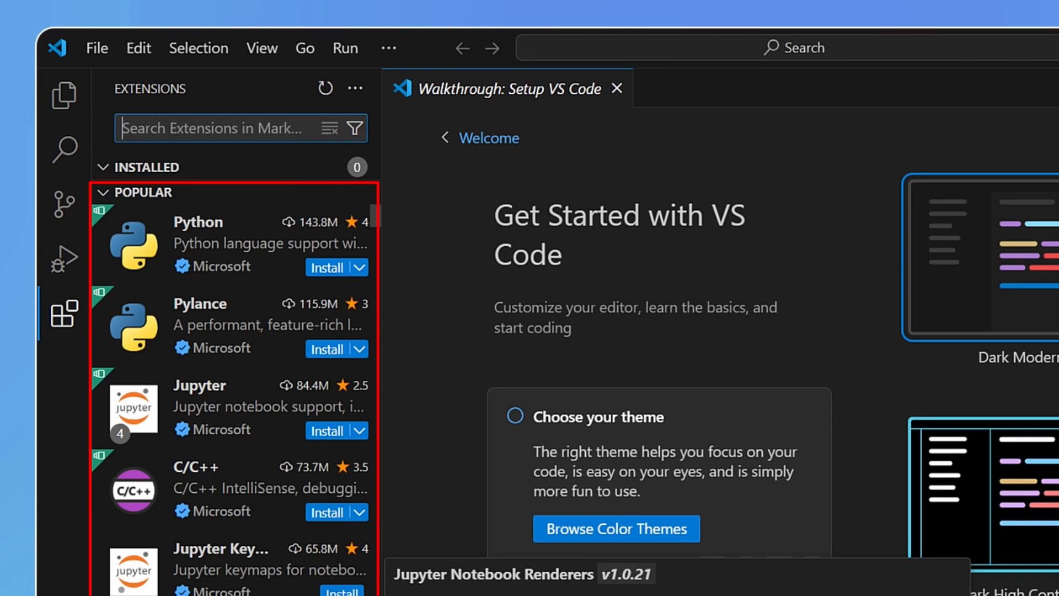
mouse_move(233, 473)
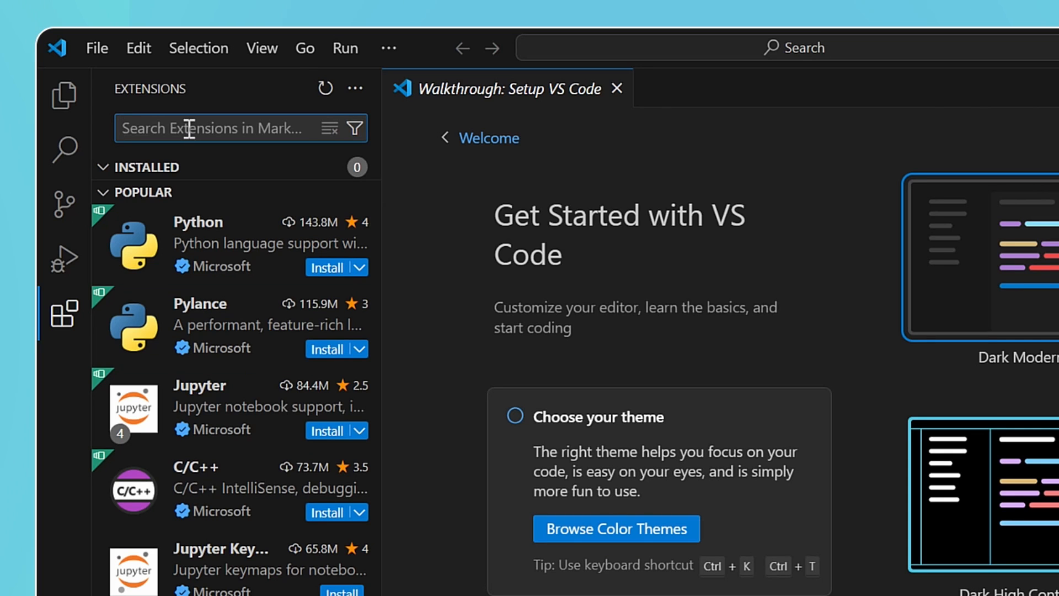
text(python)
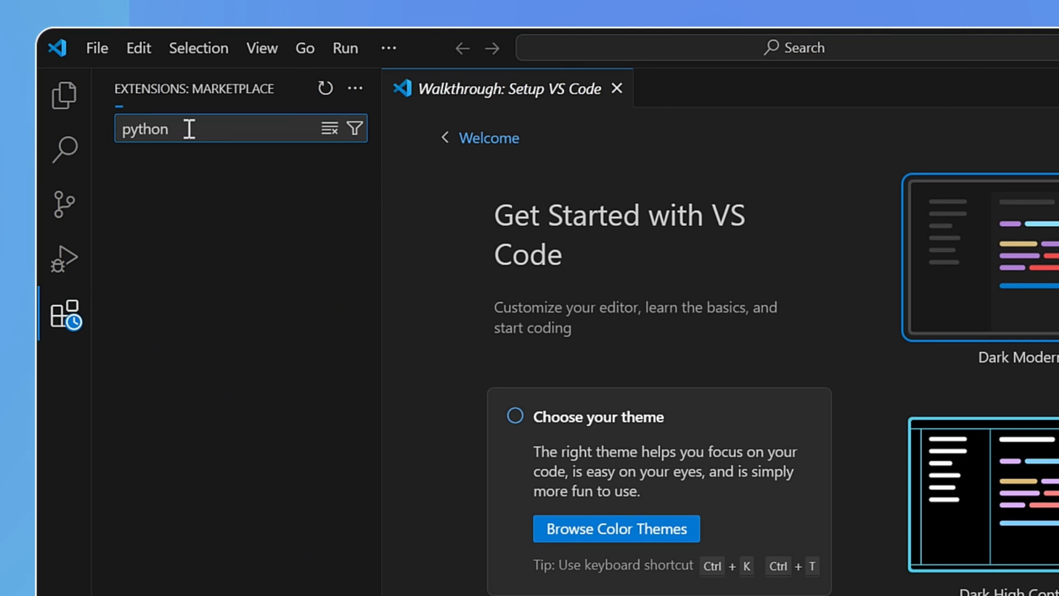
text(python)
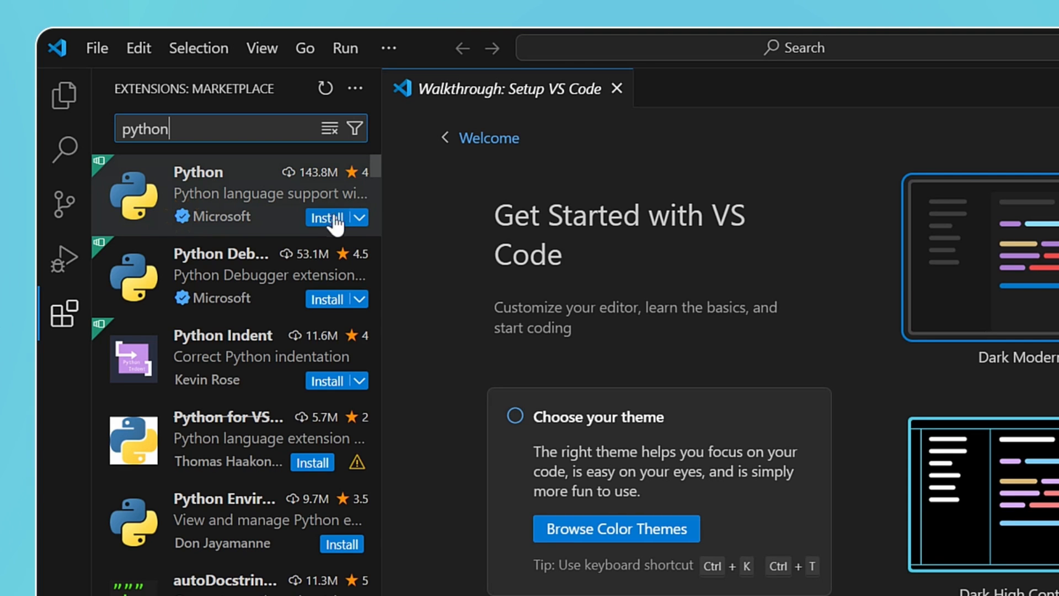
click(327, 217)
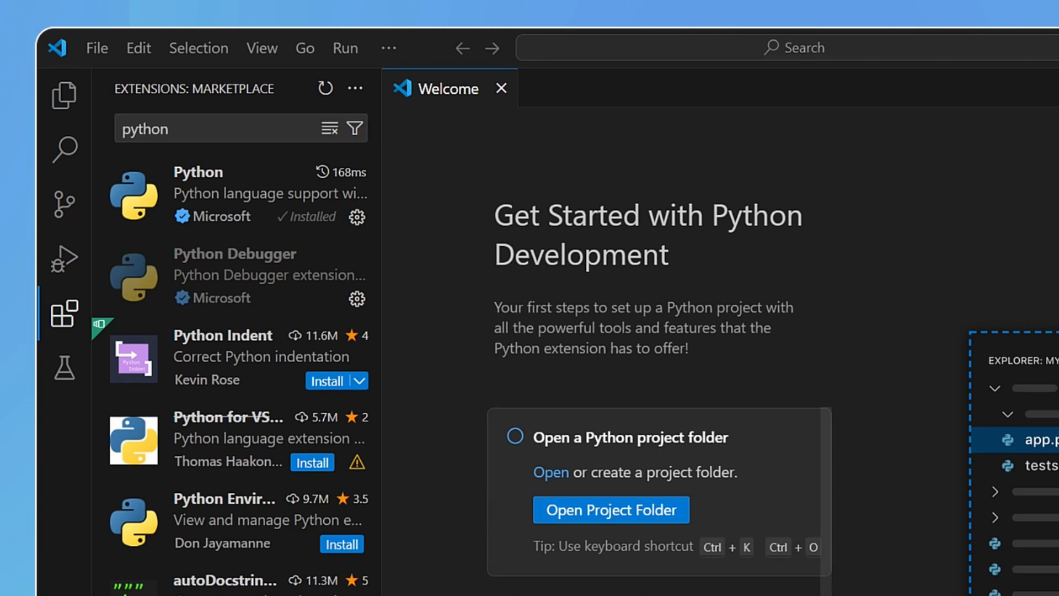
click(501, 89)
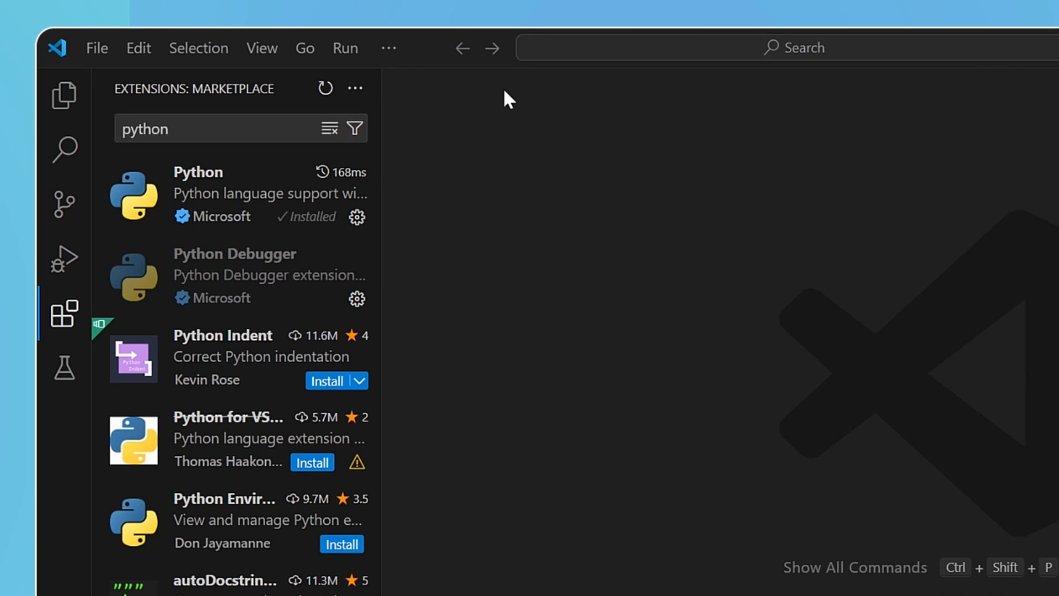
Start a new file named hello_world.py from the File menu
click(96, 48)
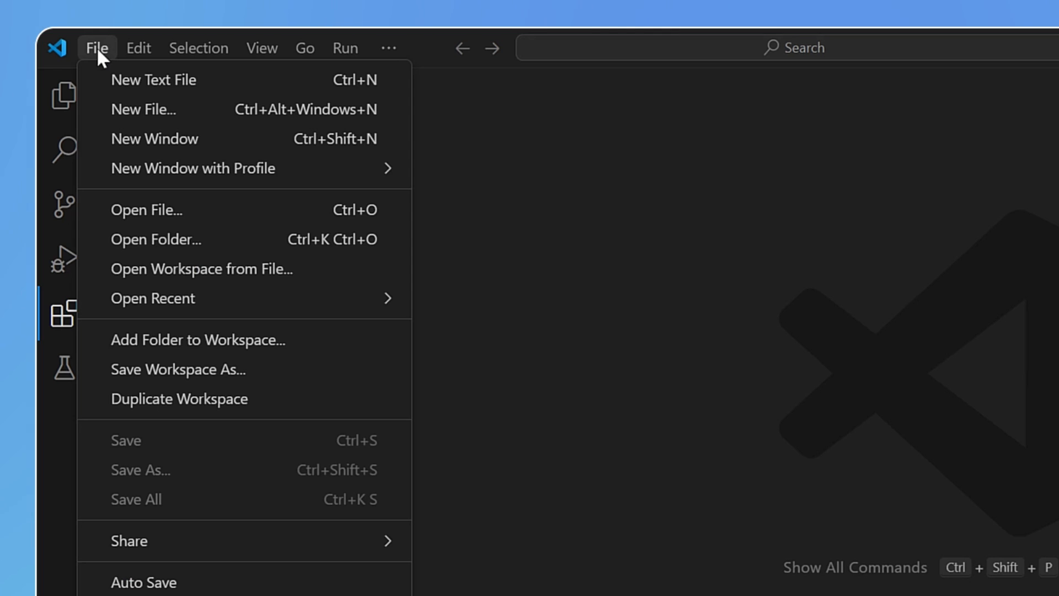
click(142, 109)
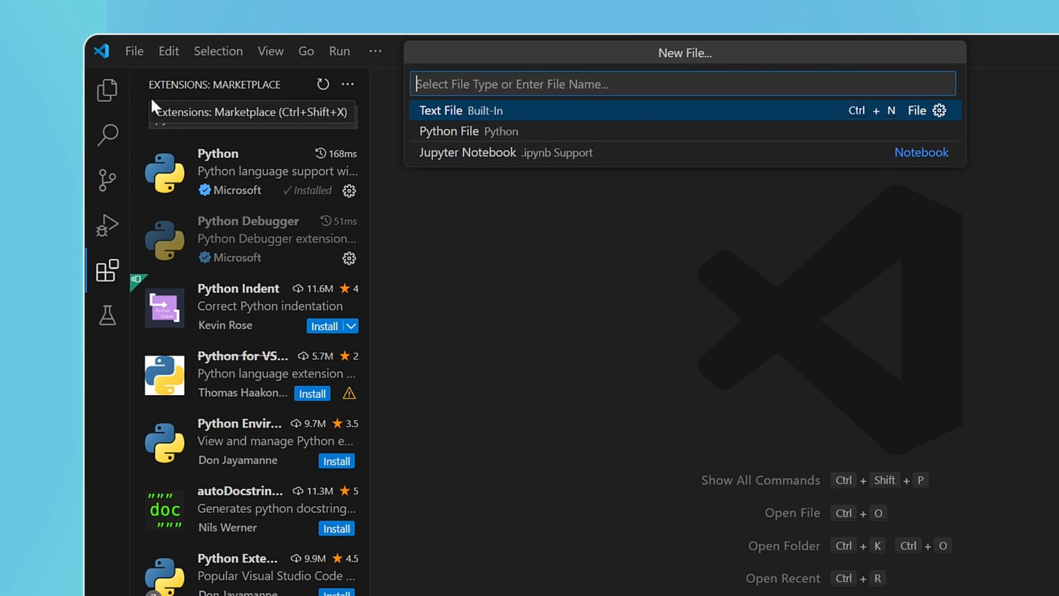
text(h)
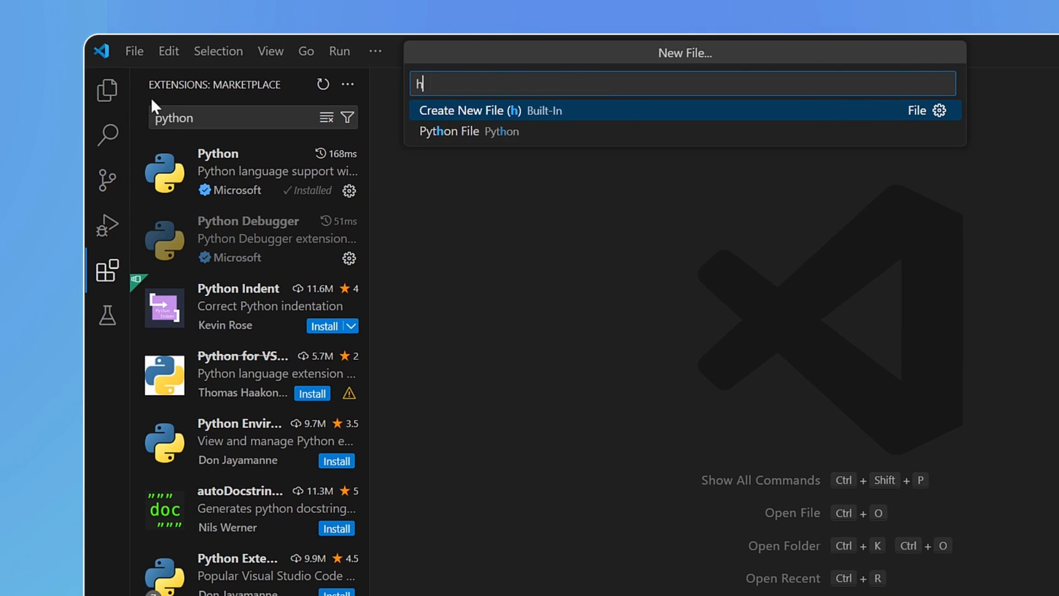
text(ello_)
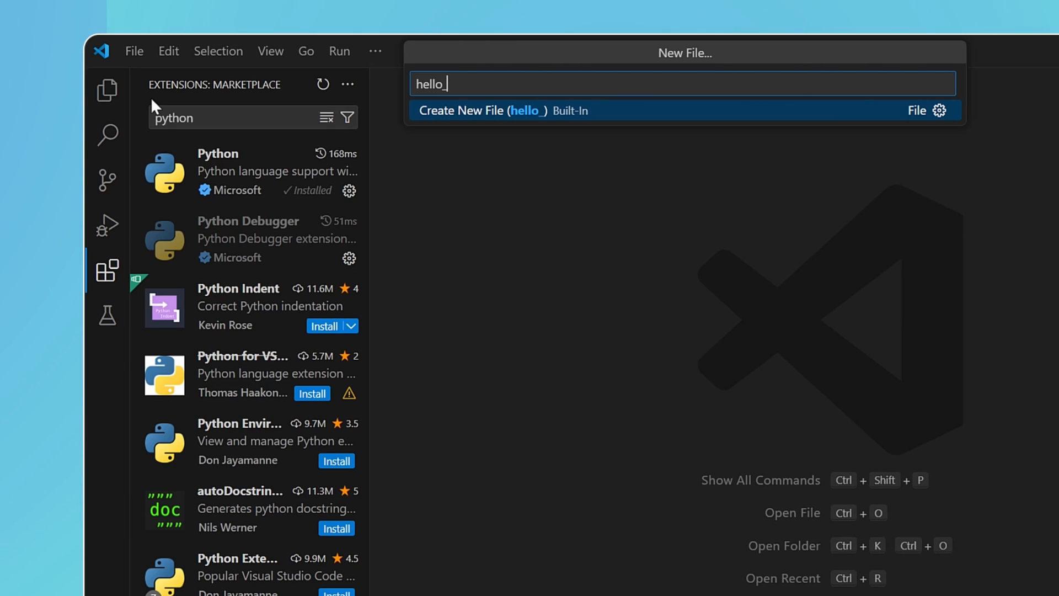
text(world)
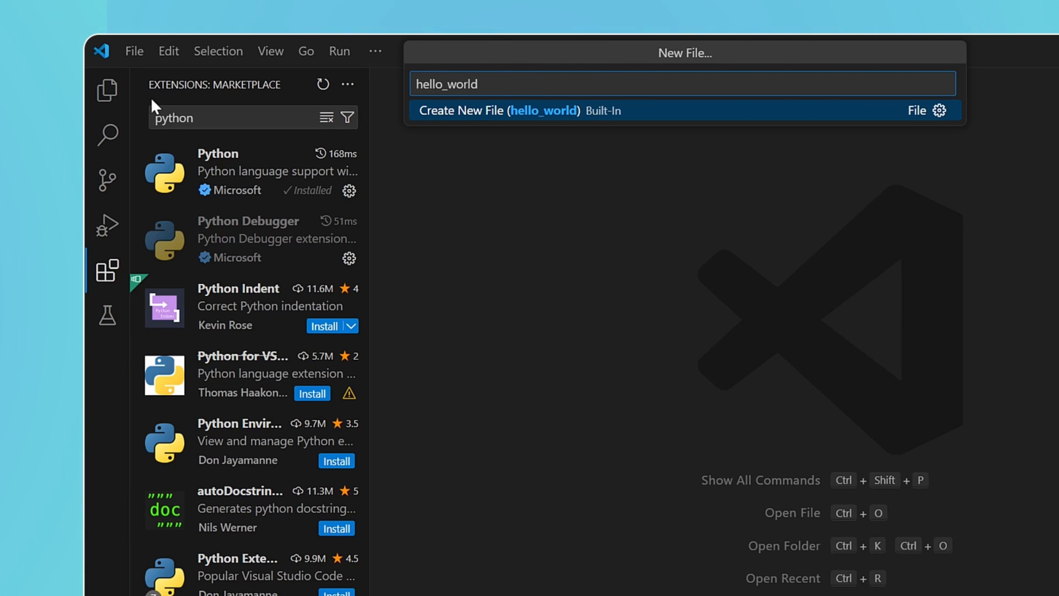
text(.)
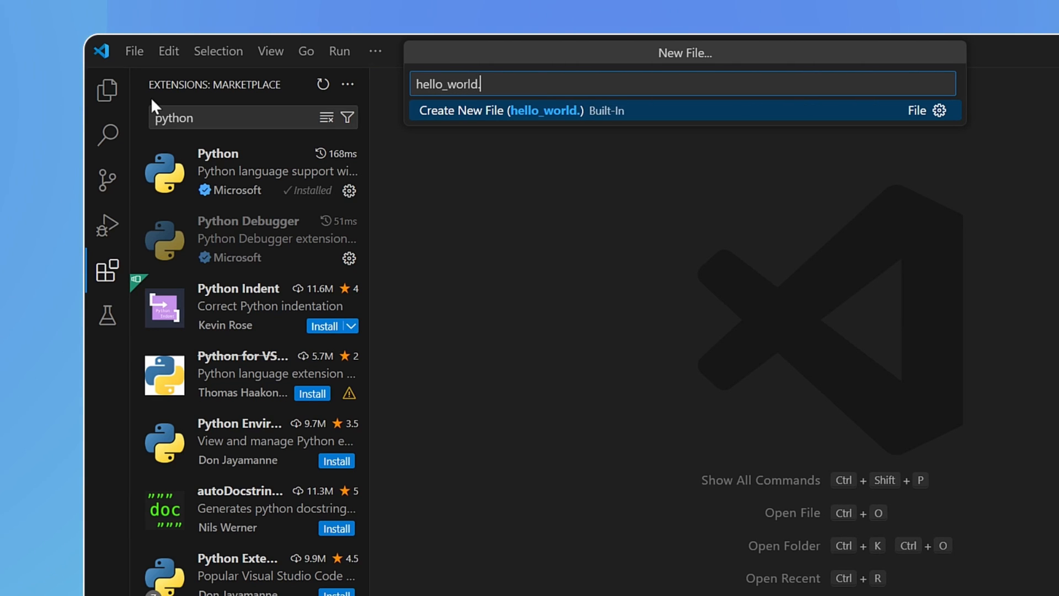
text(py)
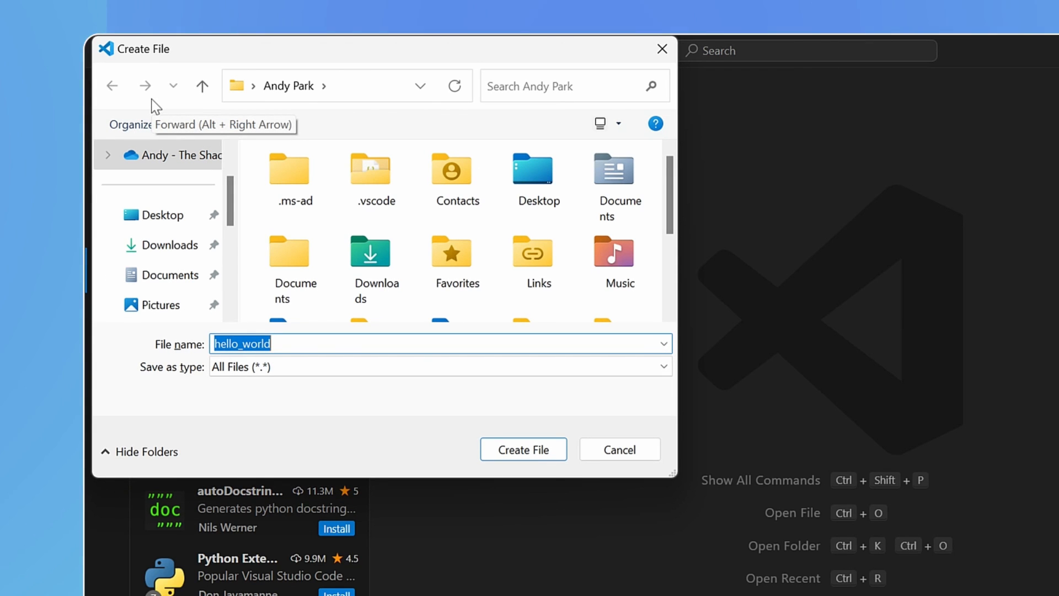
Create hello_world.py inside the Desktop\python folder
click(162, 215)
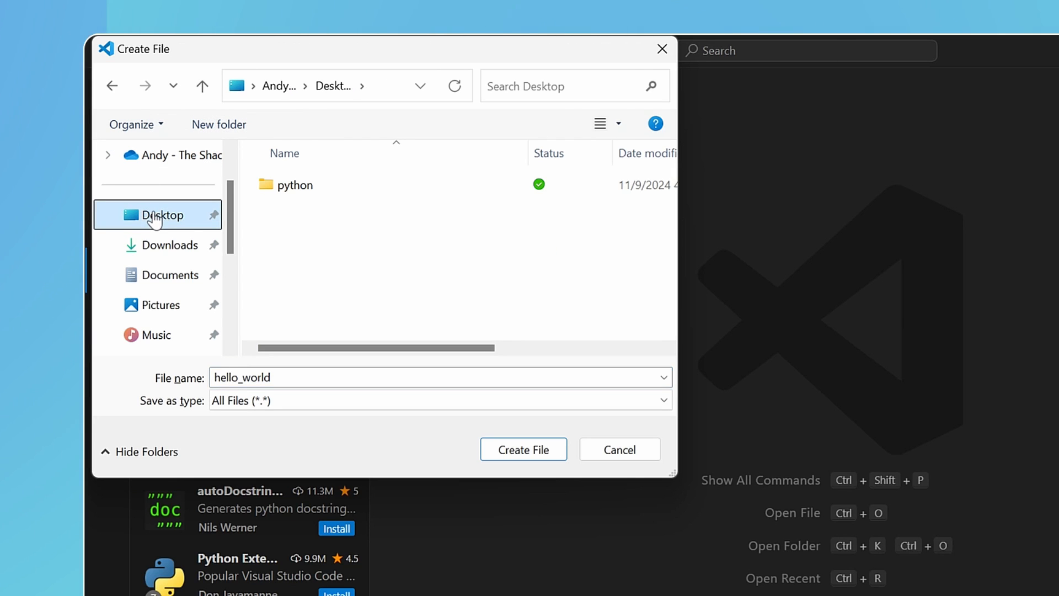
double_click(295, 184)
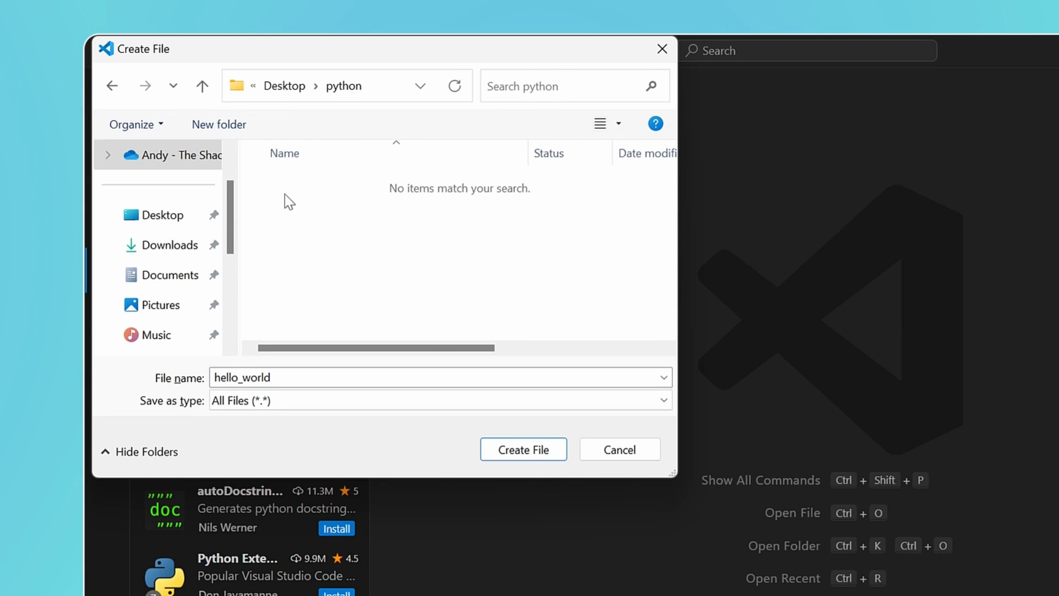
mouse_move(523, 449)
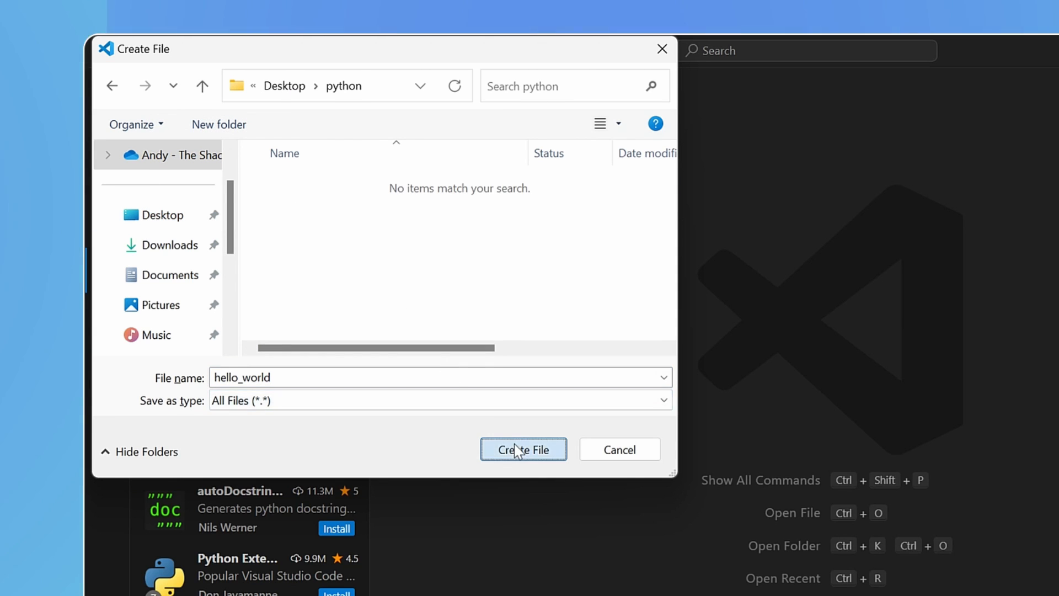
click(523, 449)
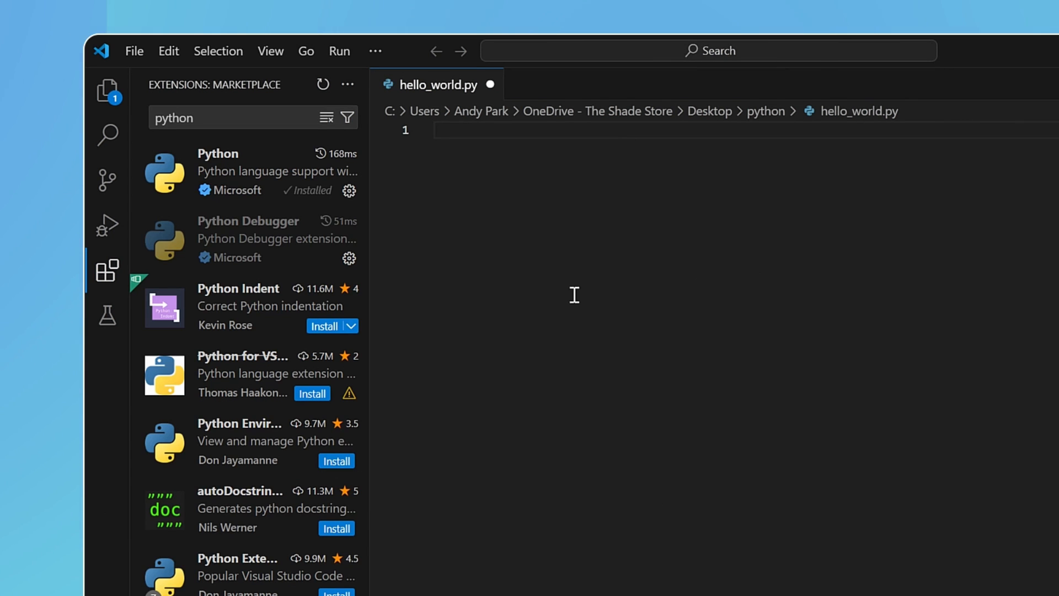
Write print("hello world!") on line 1 of hello_world.py
text(print(")
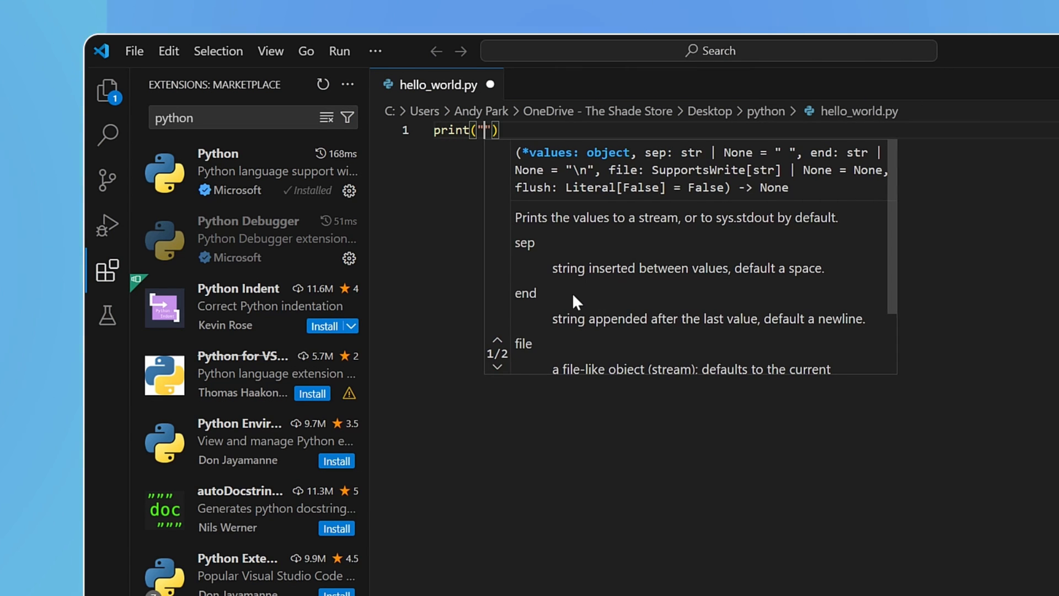
text(hello)
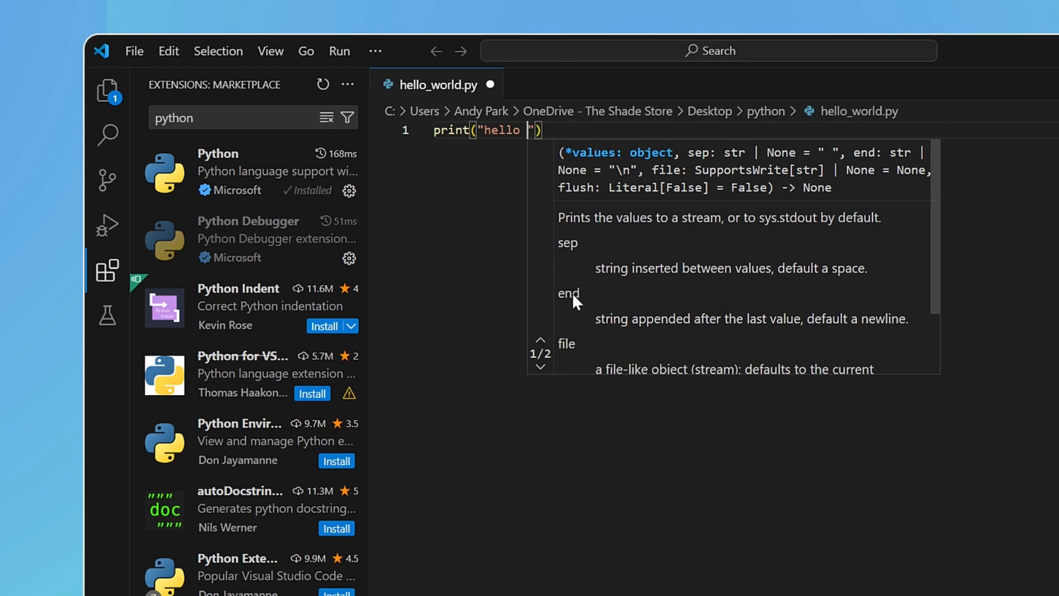
text(world!)
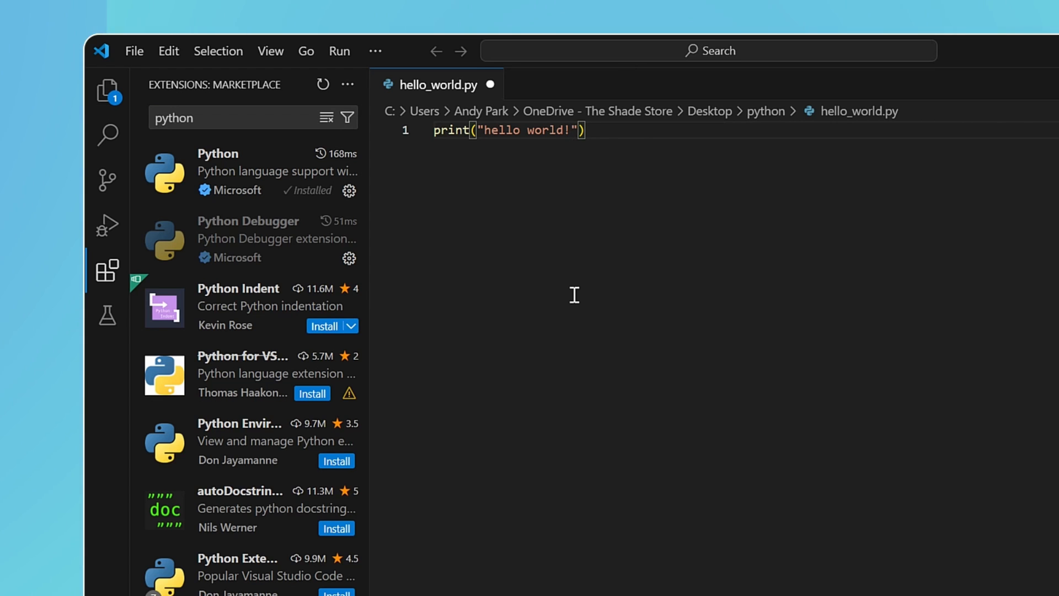
Launch a Command Prompt window from the Run menu beside the script
click(339, 50)
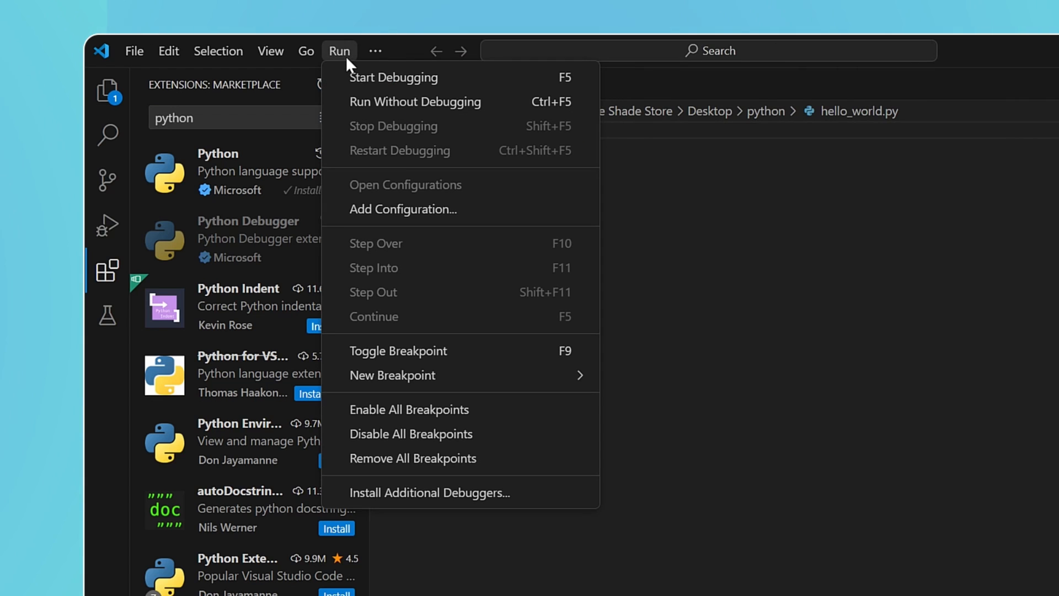
click(394, 78)
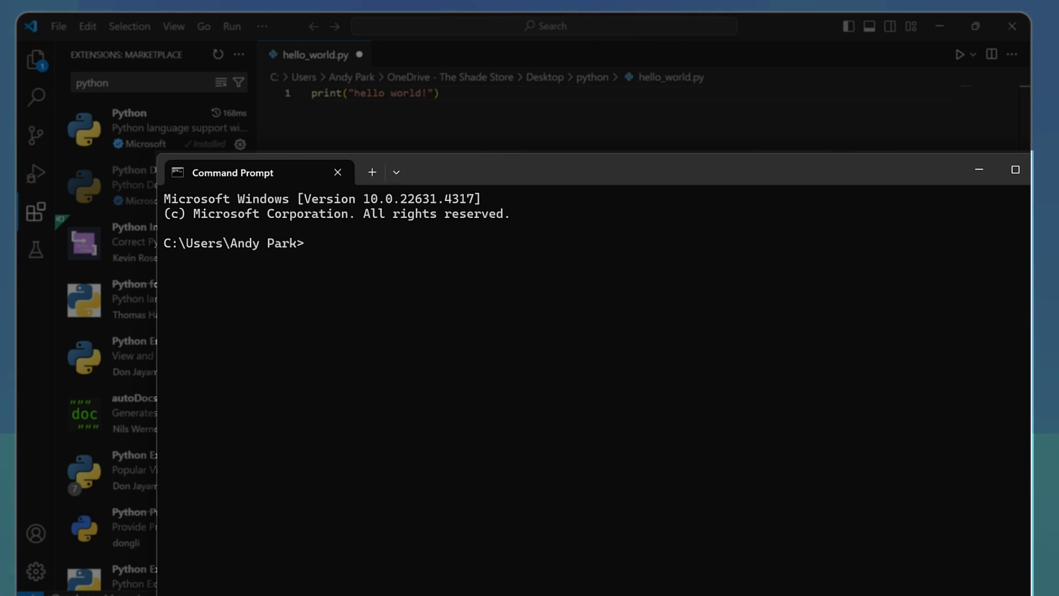
Run 'pip install pandas numpy matplotlib' to install the three data libraries
text(pip)
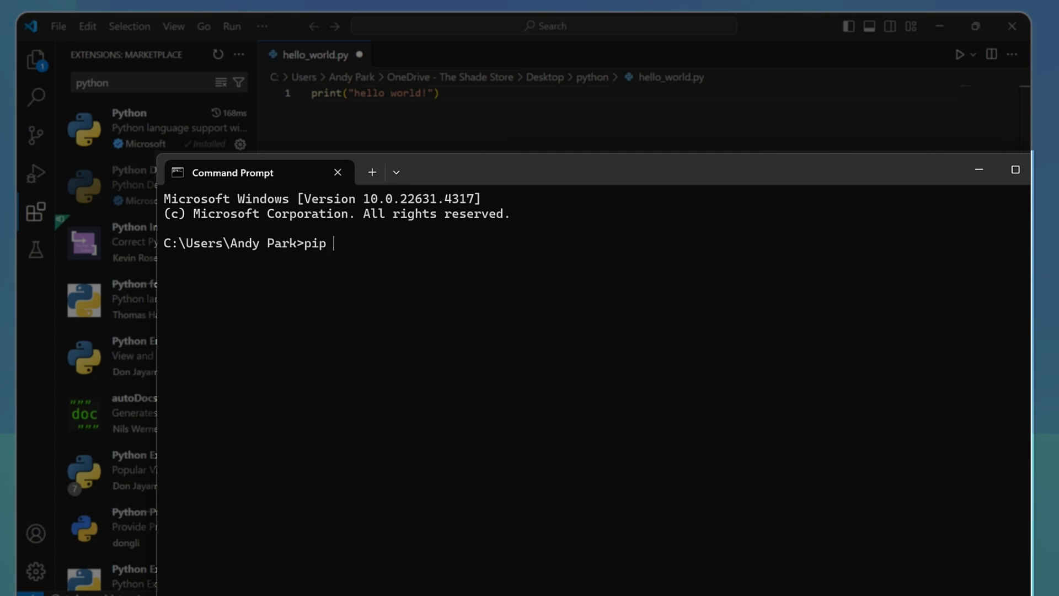
text(install)
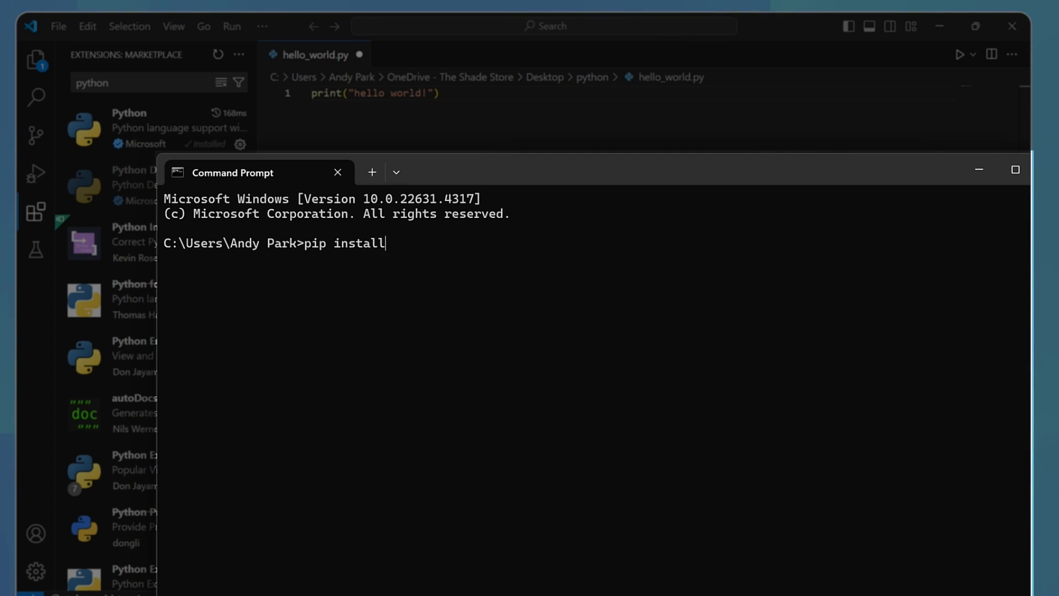
text(panda)
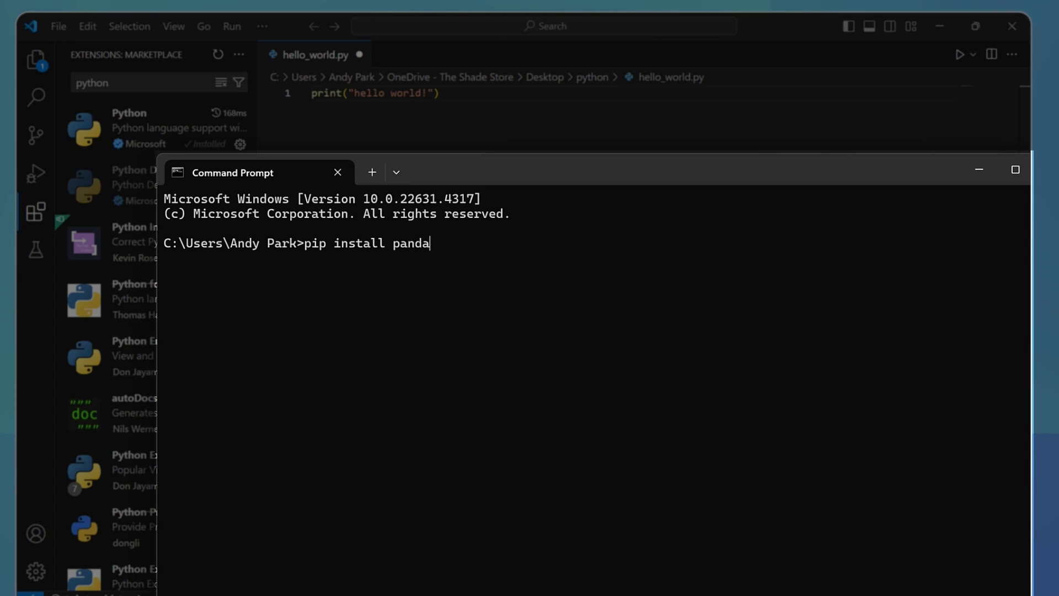
text(s numpy ma)
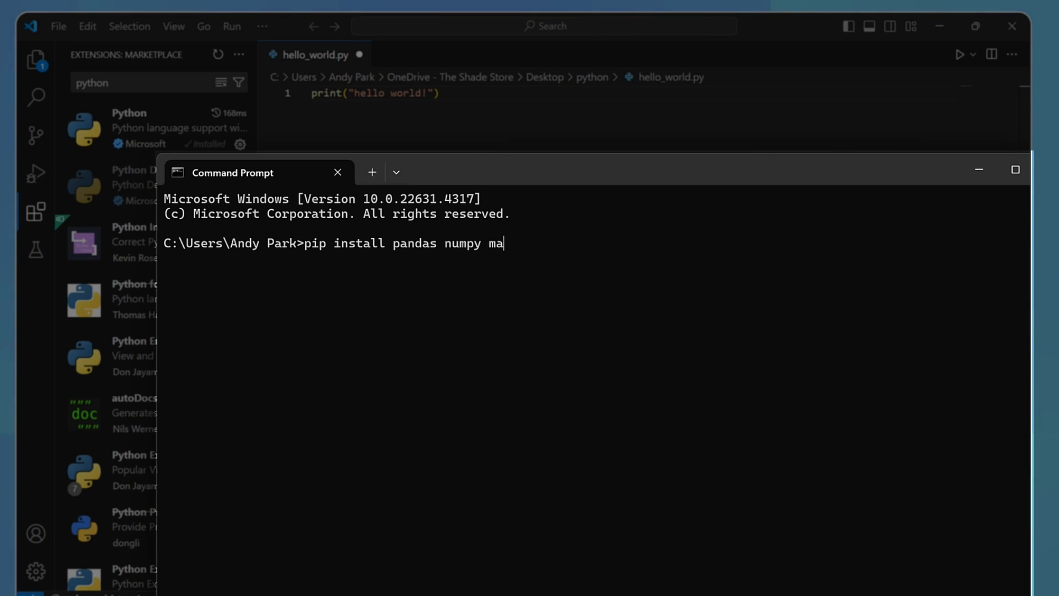
text(tplo)
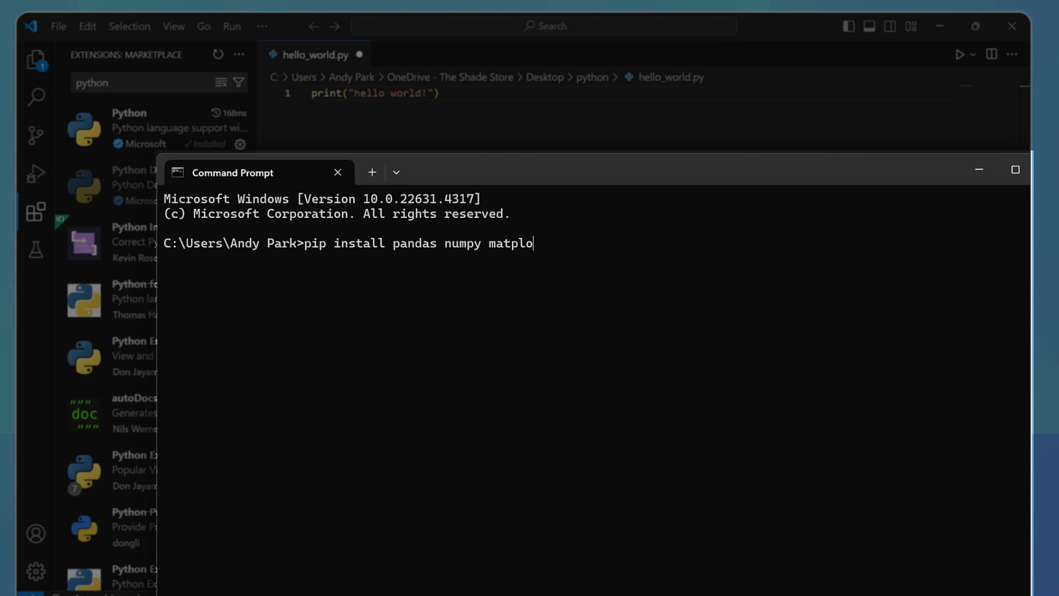
text(tlib)
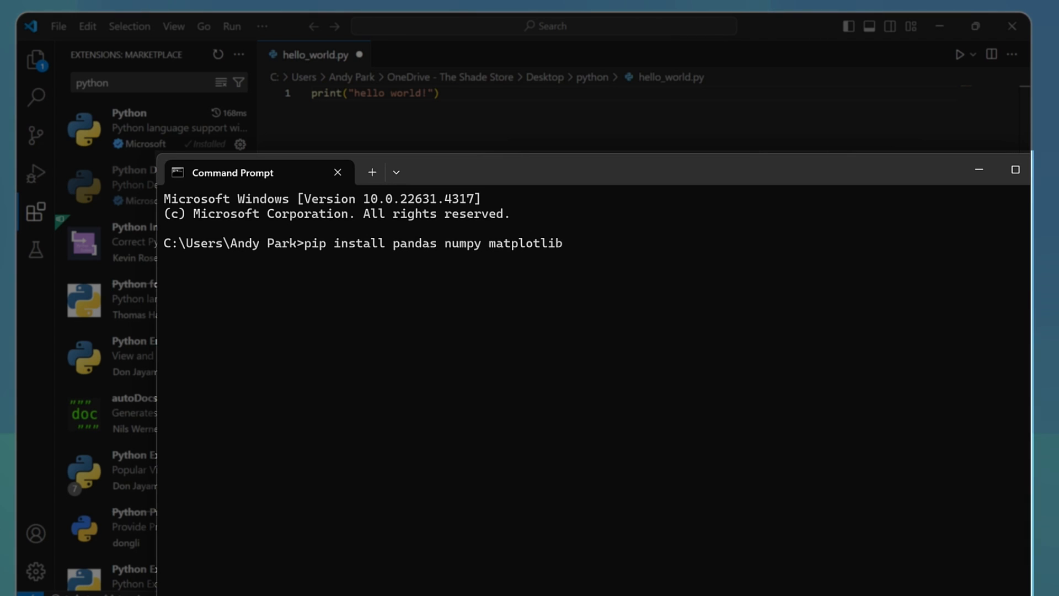
key(enter)
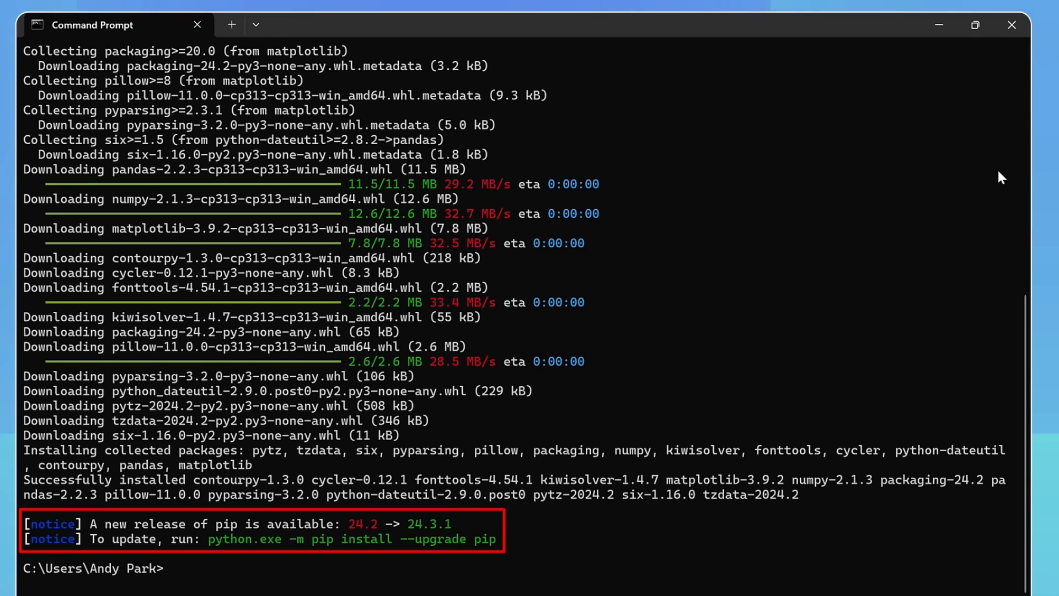
Enter 'python.exe -m pip install --upgrade pip' to move pip to release 24.3.1
text(pyt)
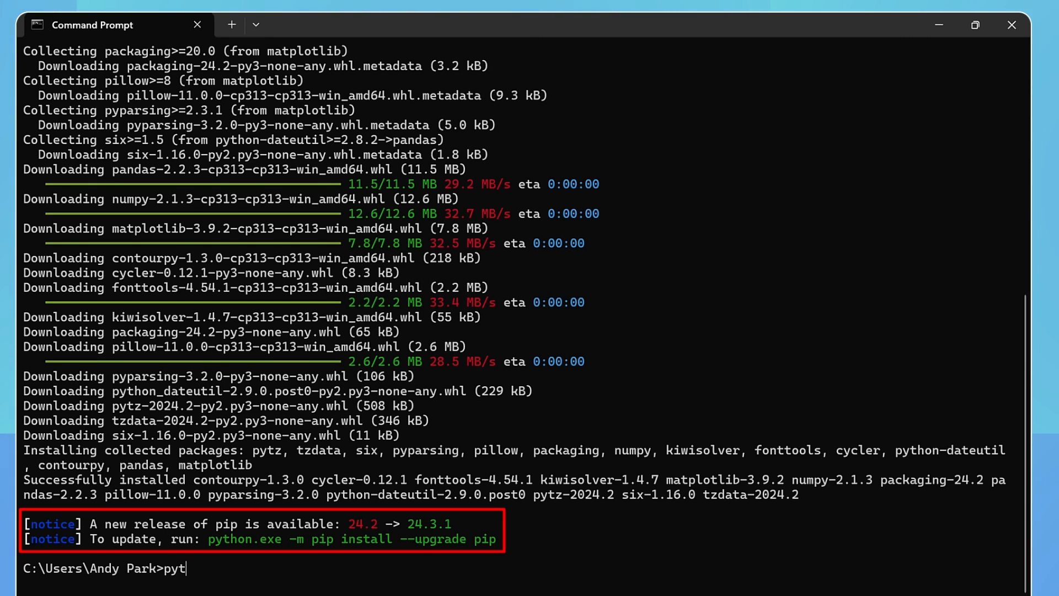
text(hon.exe -m pip in)
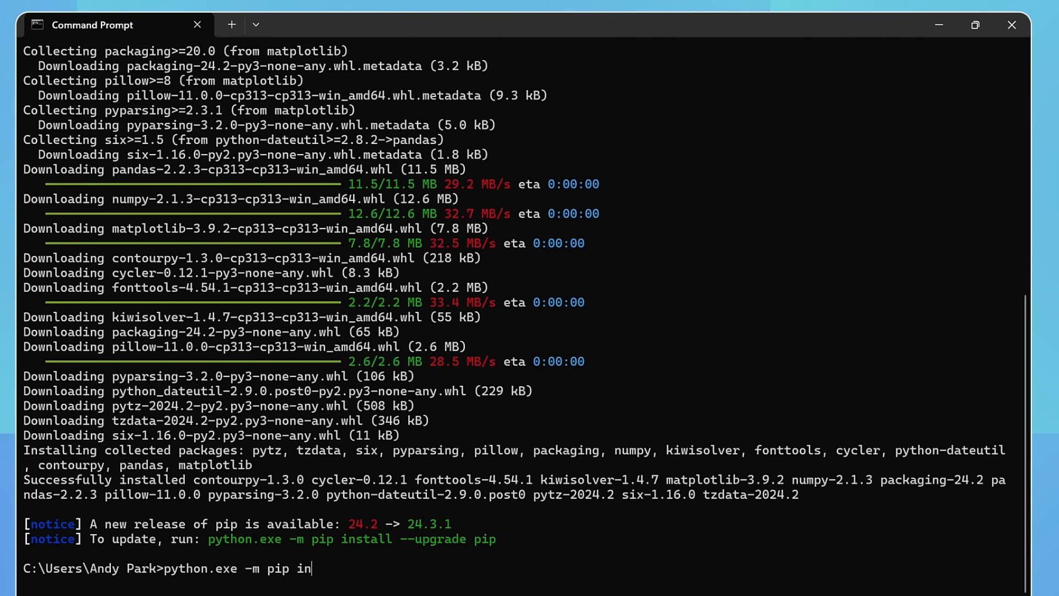
text(stall --upg)
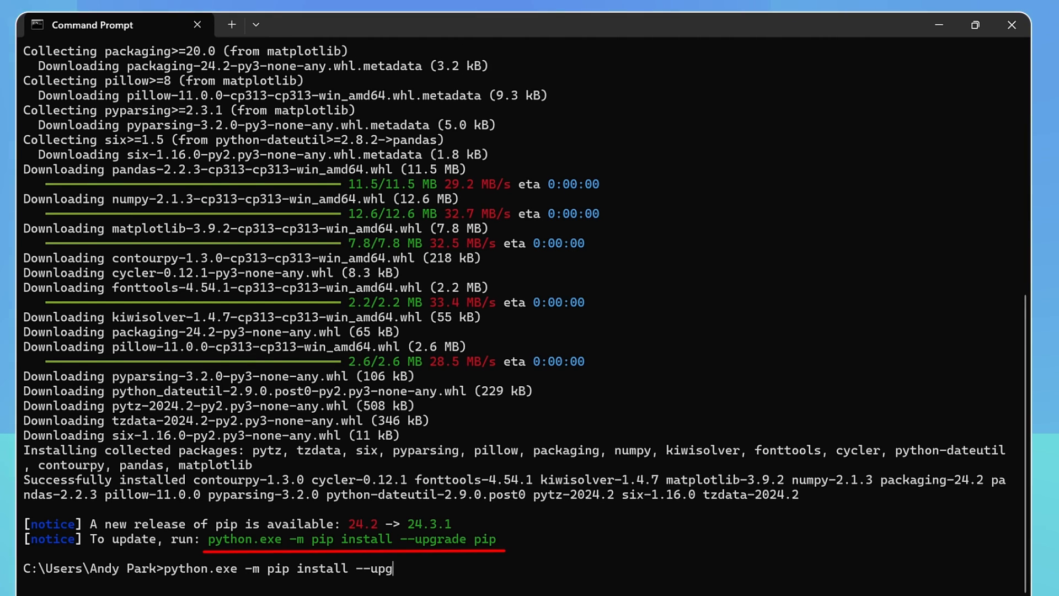
text(rade pip)
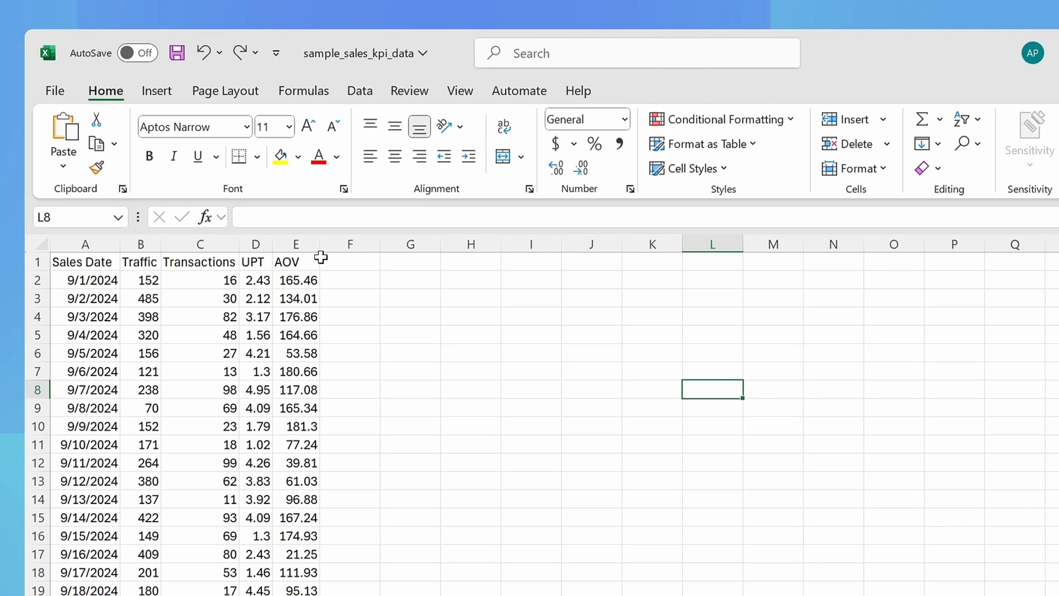
Insert an empty column D before UPT and head it 'Conversion'
right_click(256, 244)
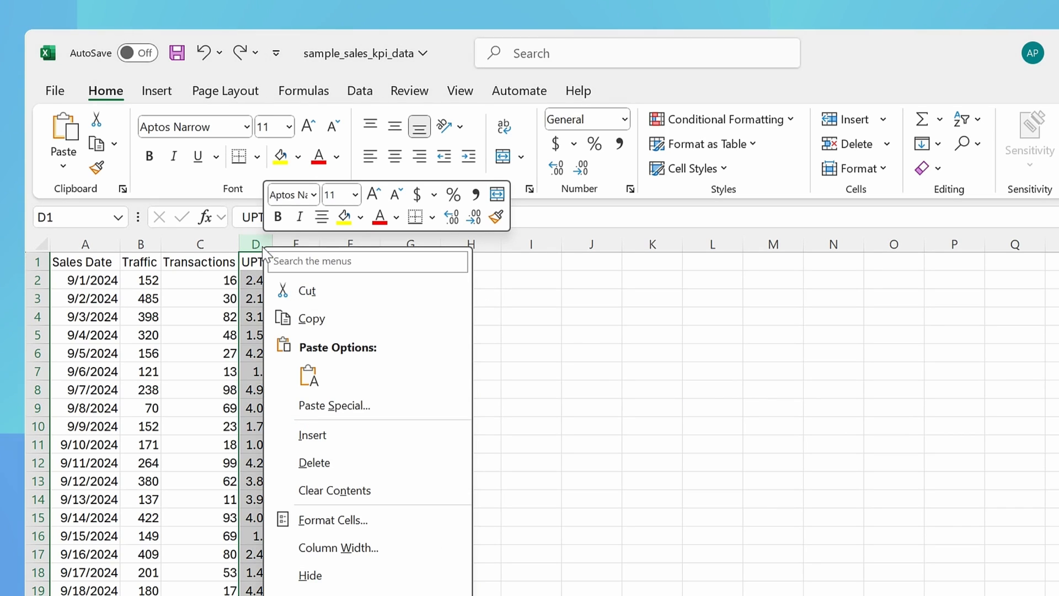
click(334, 490)
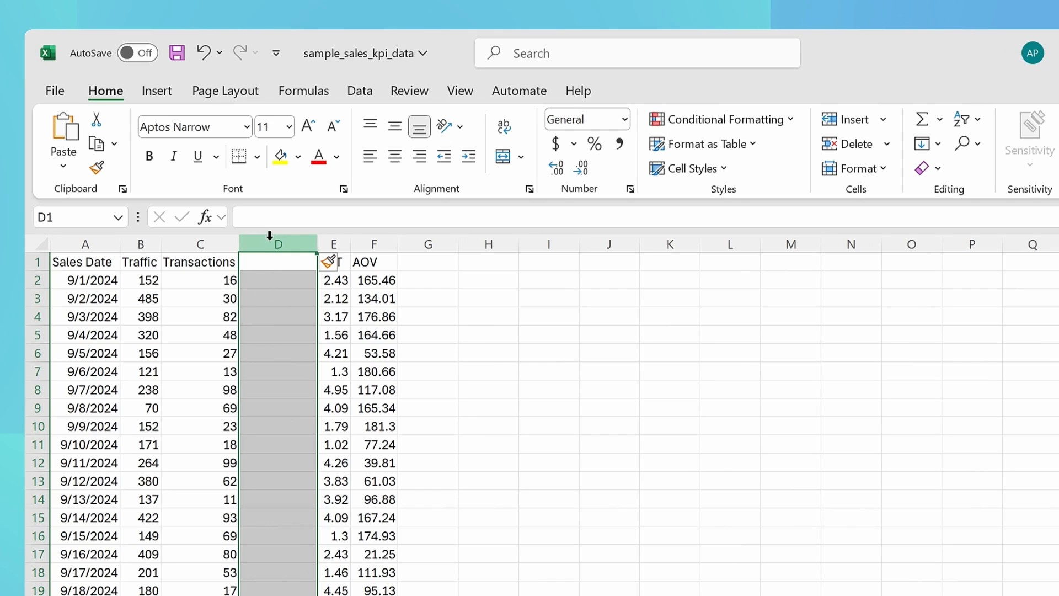
text(C)
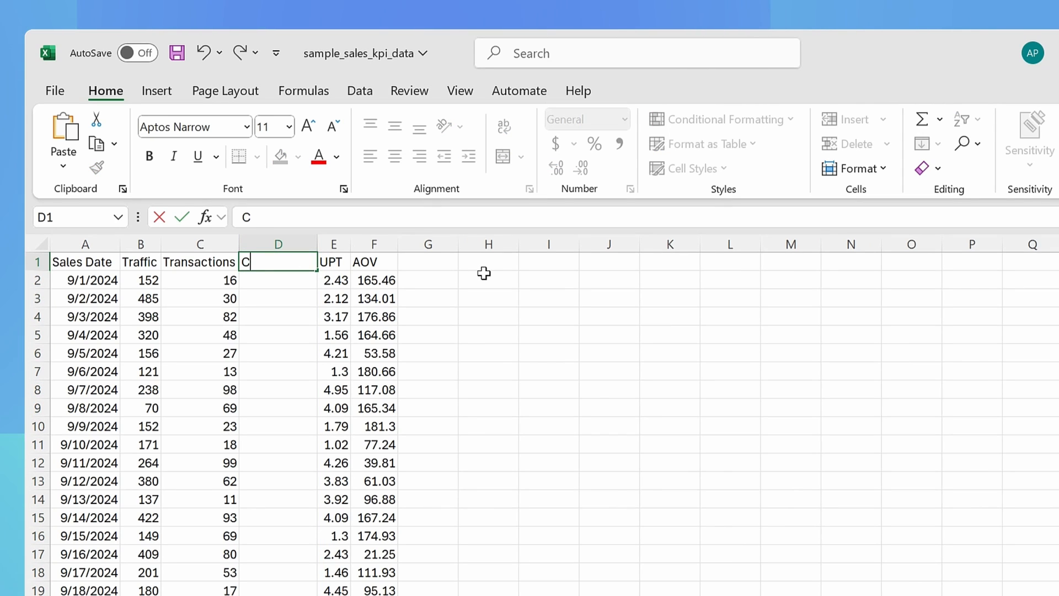
text(onversion)
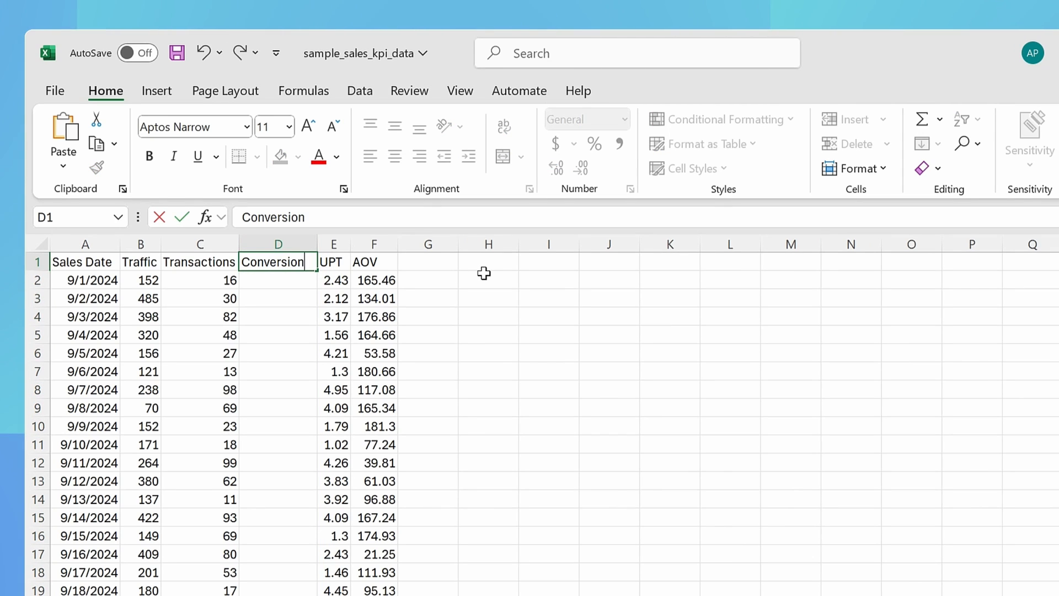
Fill Conversion with =C2/B2 as a percentage down every row
text(=)
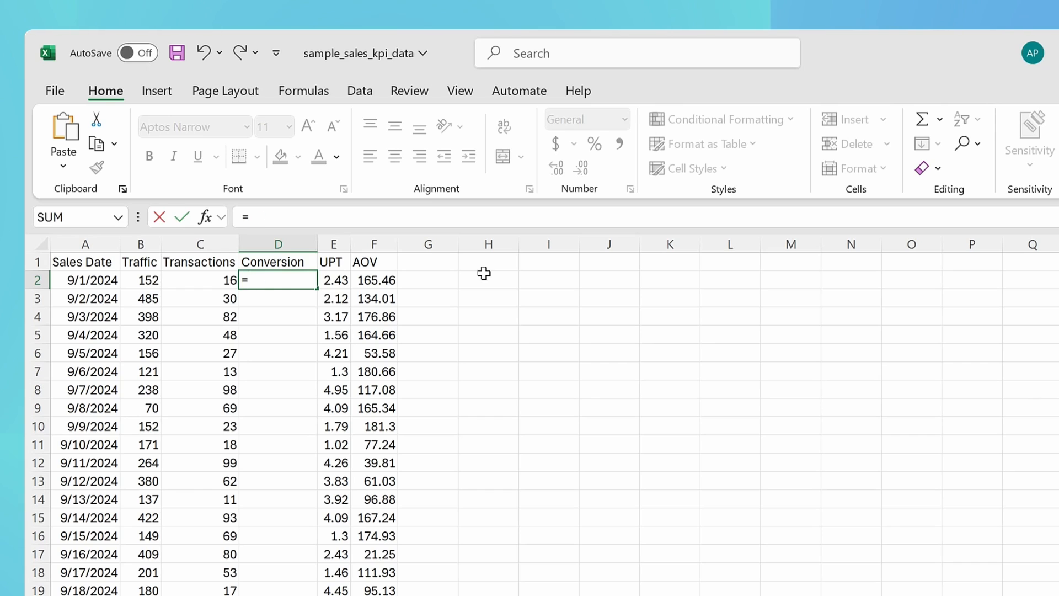
text(C2/B2)
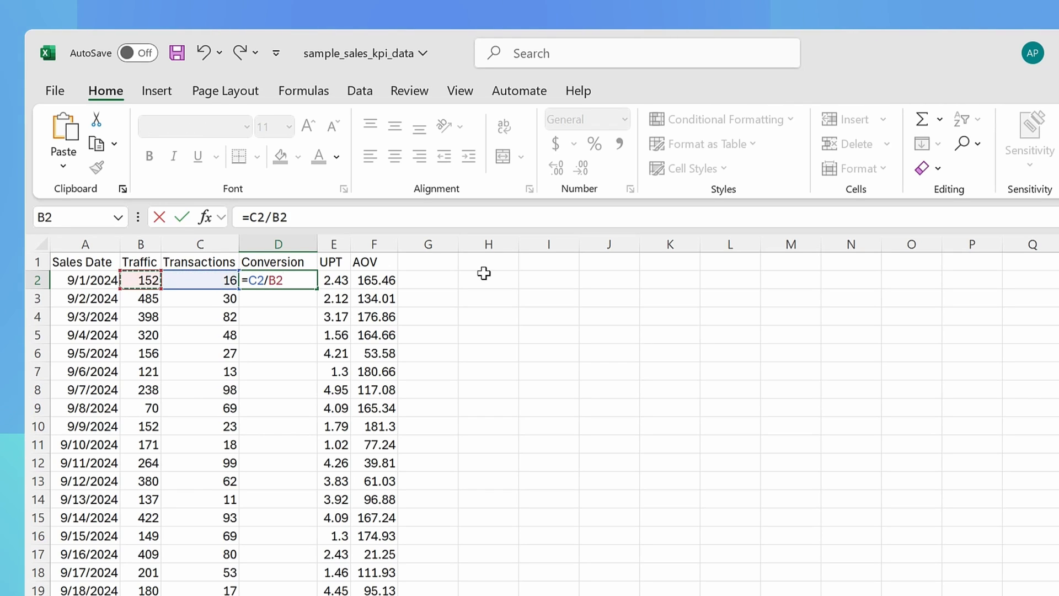
key(Enter)
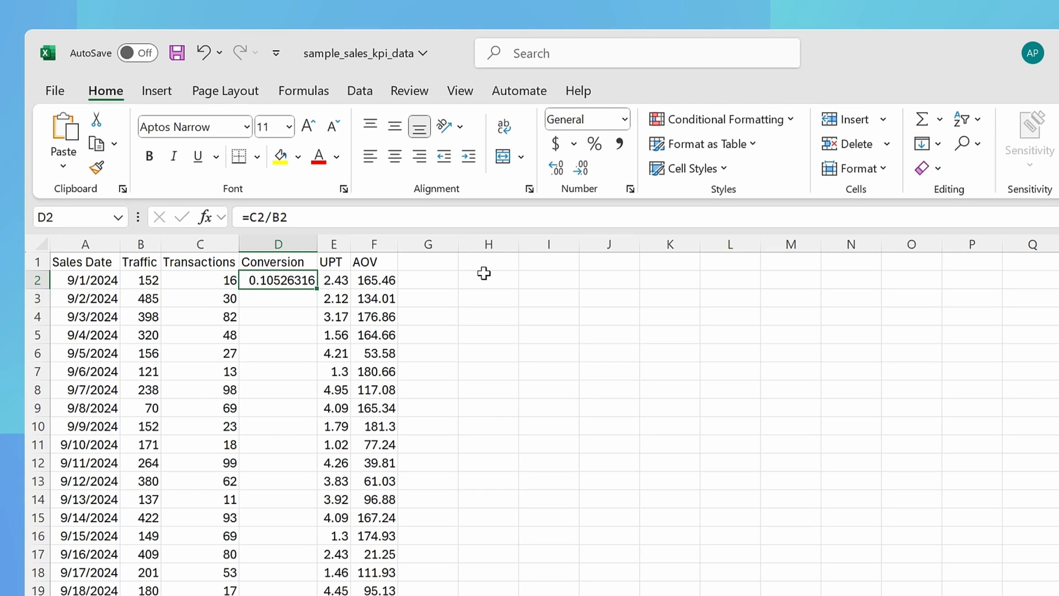
mouse_move(593, 144)
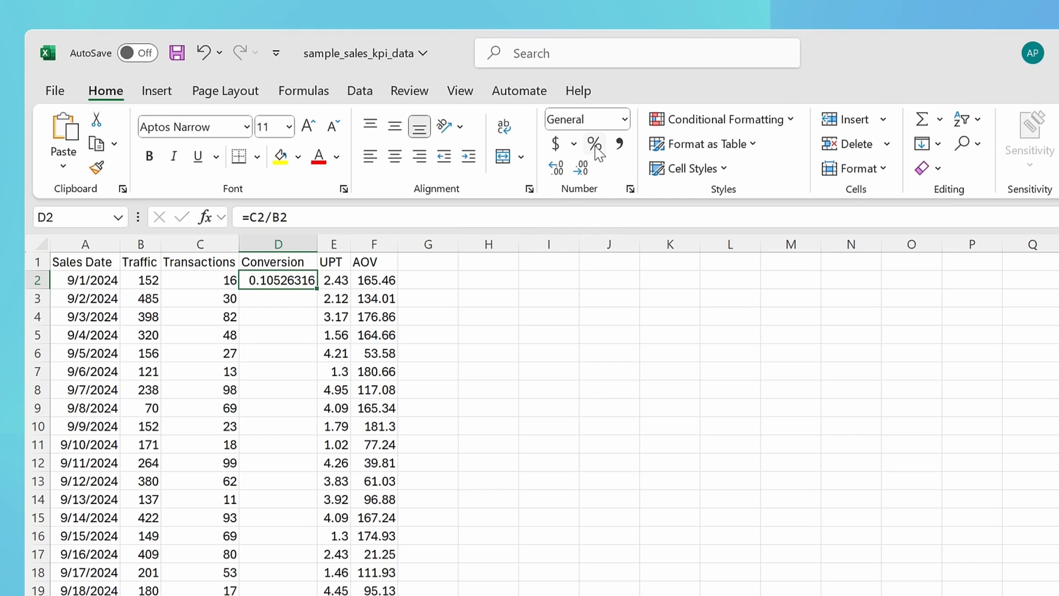
click(593, 143)
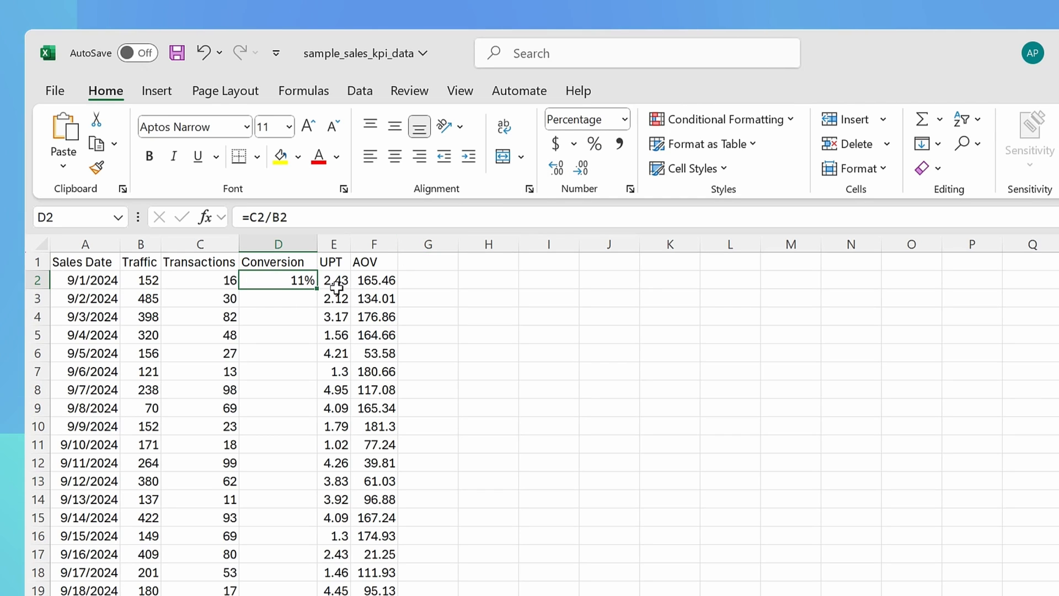
mouse_move(319, 288)
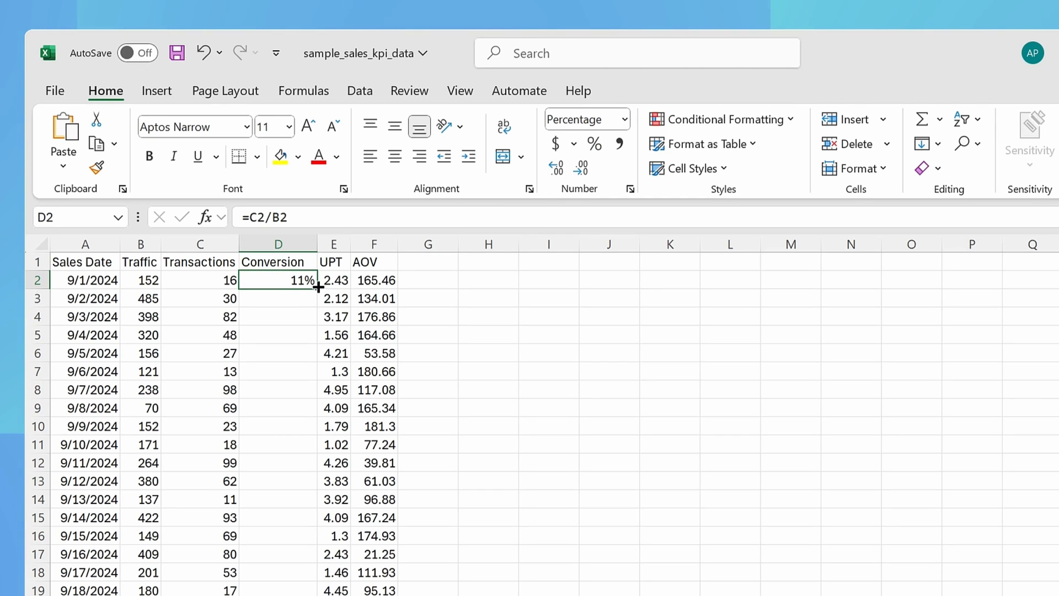
drag(318, 286, 291, 587)
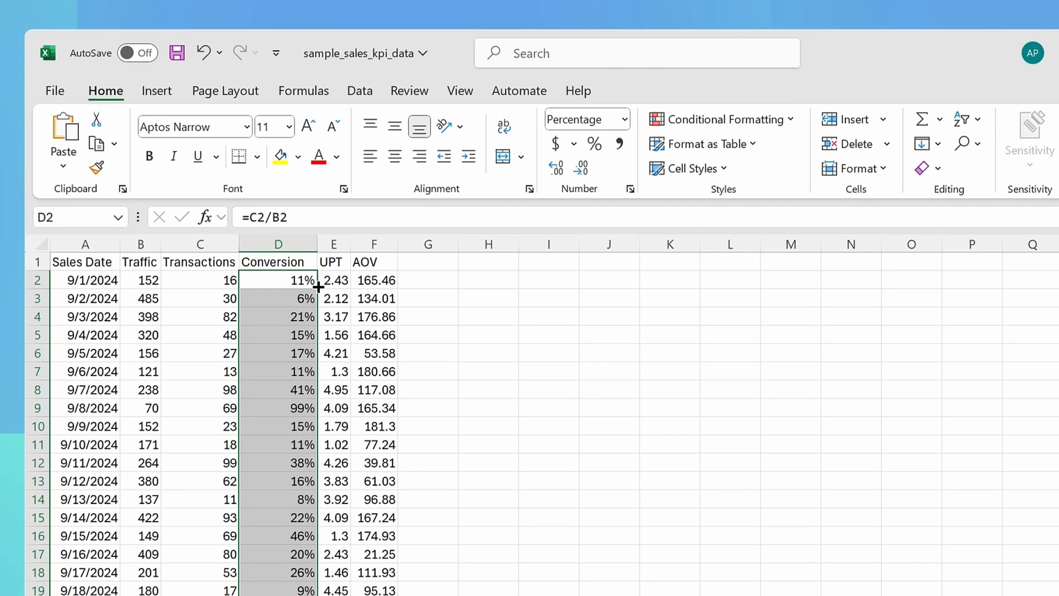
click(427, 262)
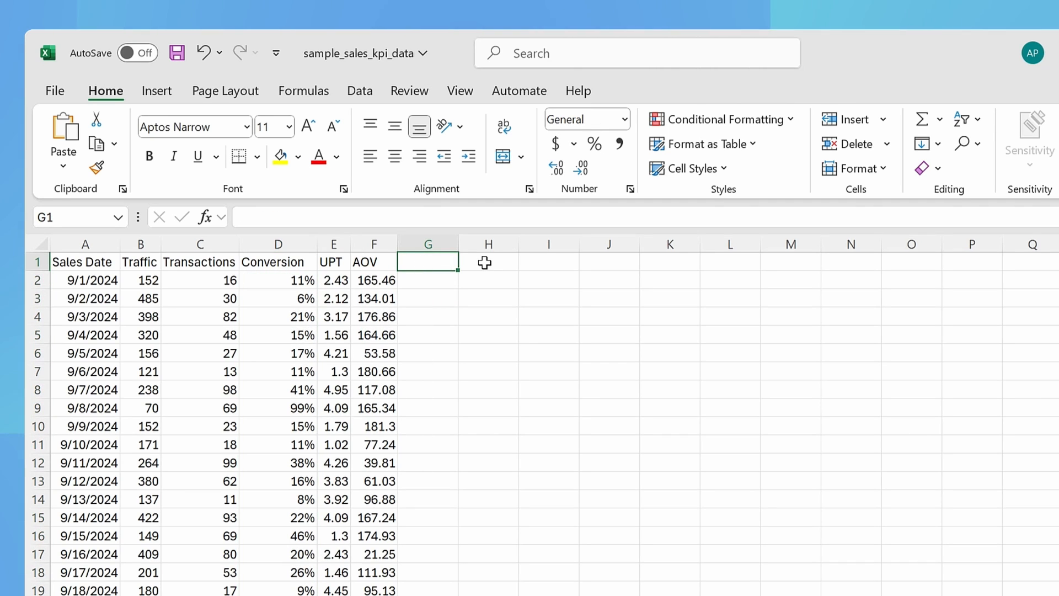
Add an AUR column in G with =F2/E2 filled down, shown in Accounting format
text(AUR)
click(429, 280)
text(=)
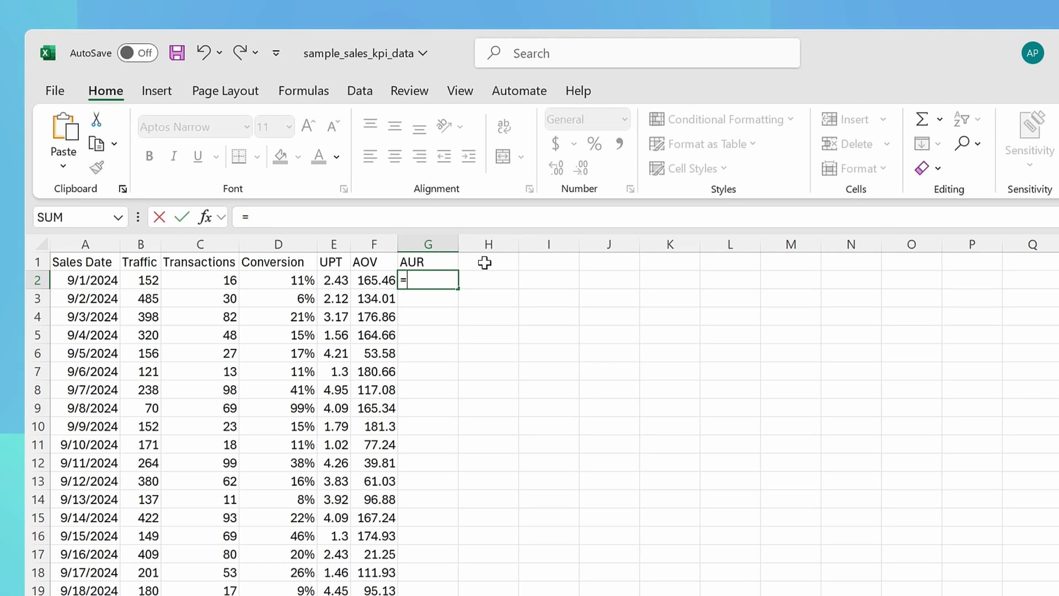
click(374, 280)
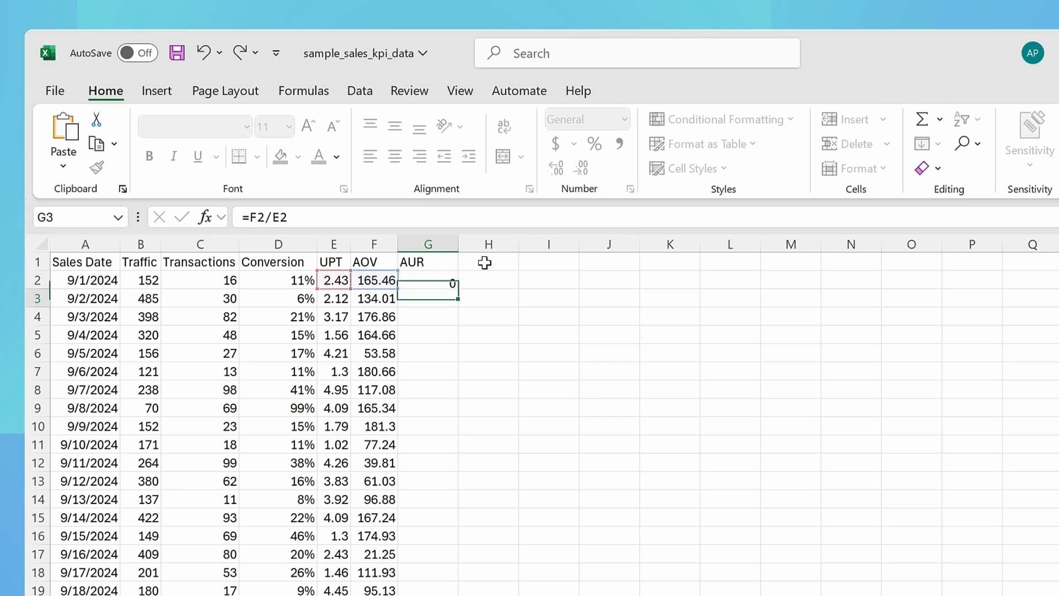
key(enter)
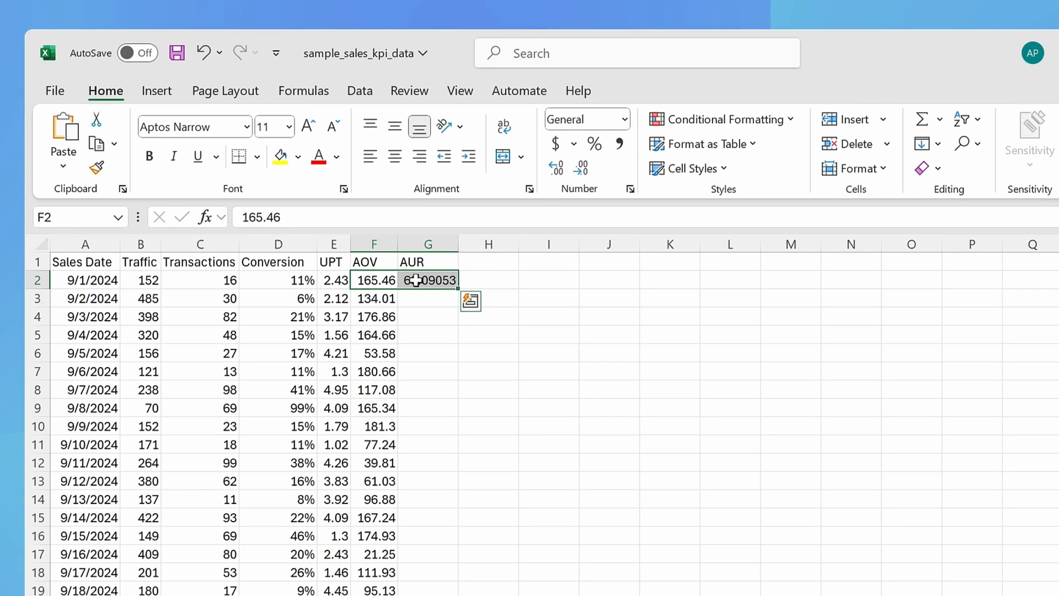
click(556, 144)
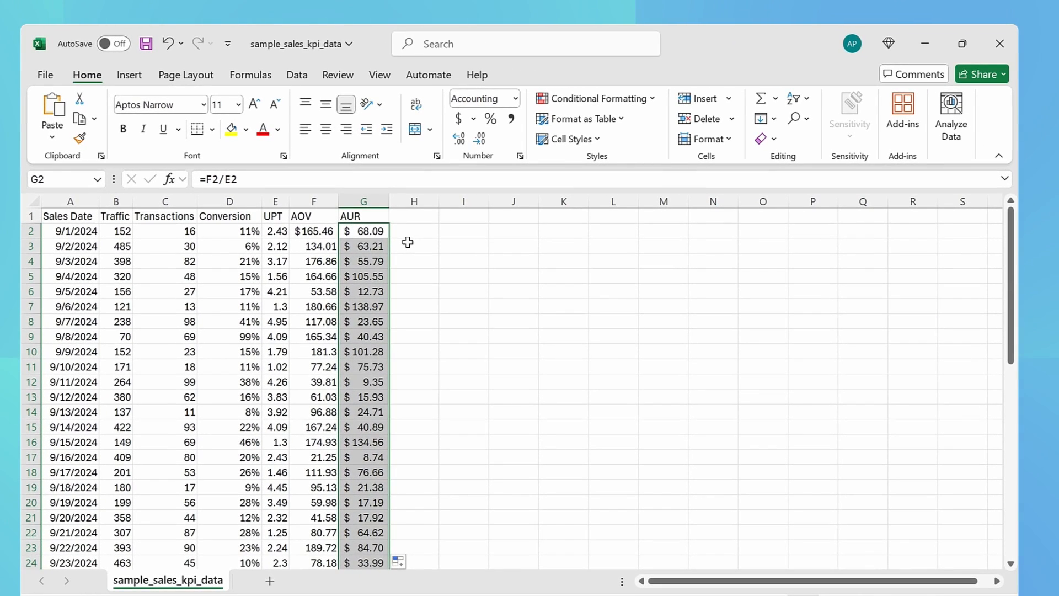
click(413, 246)
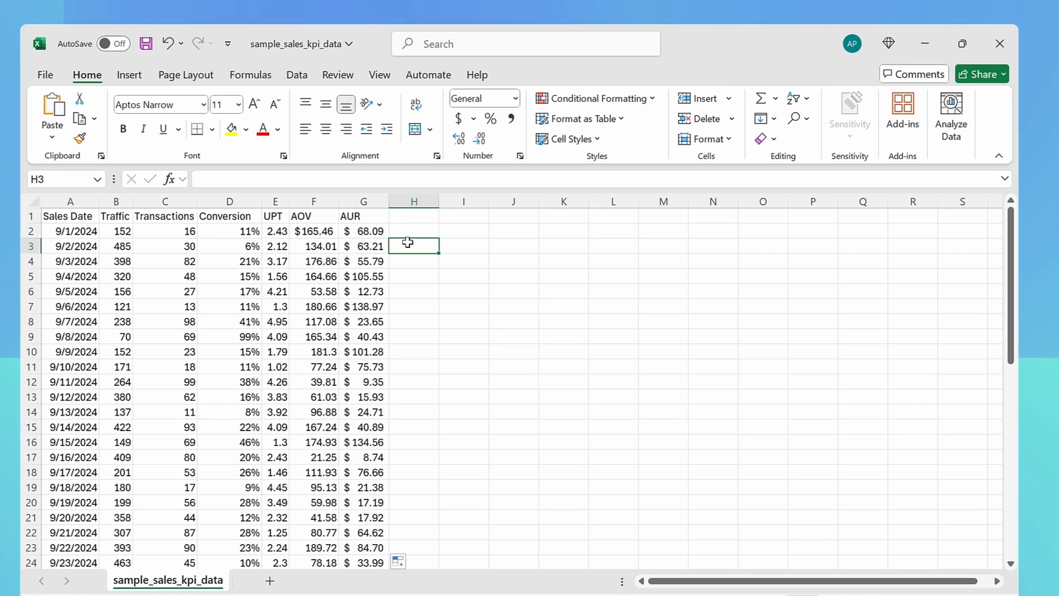
mouse_move(615, 171)
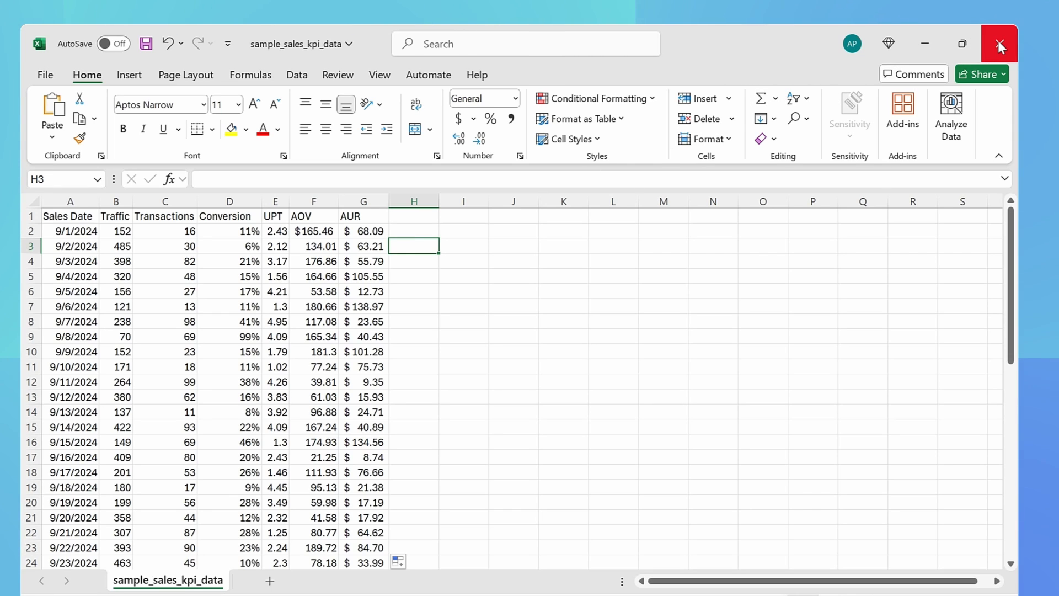
Close the edited workbook unsaved and view the original CSV's Info page in Downloads
click(1000, 43)
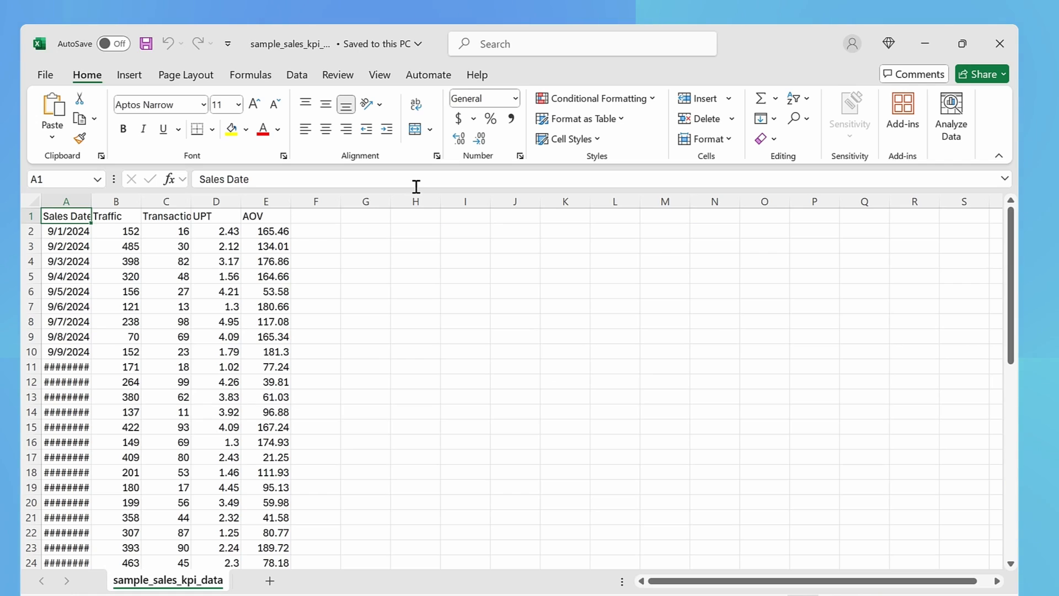
mouse_move(416, 187)
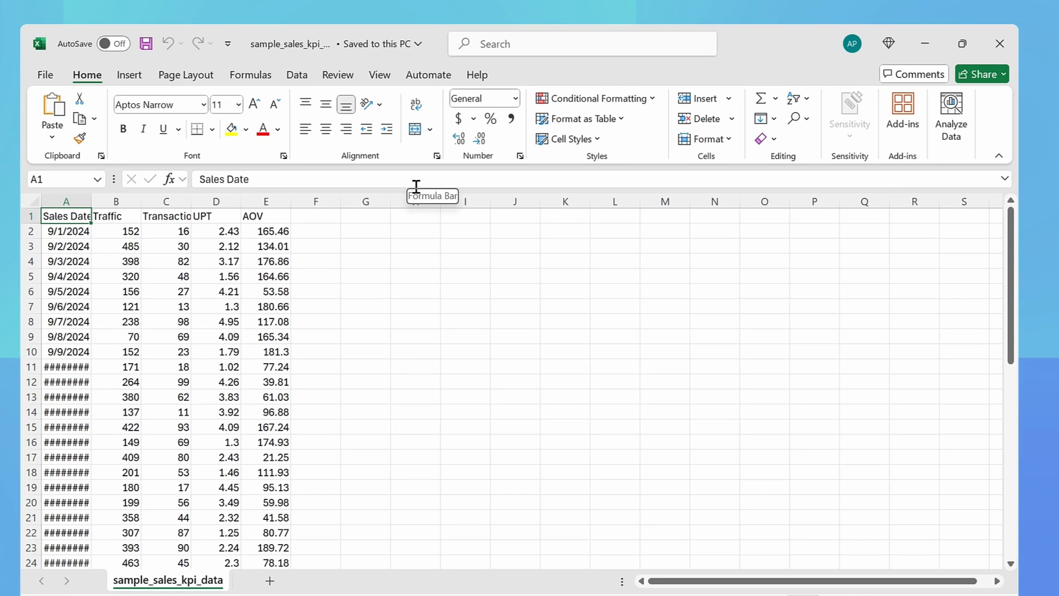
mouse_move(87, 93)
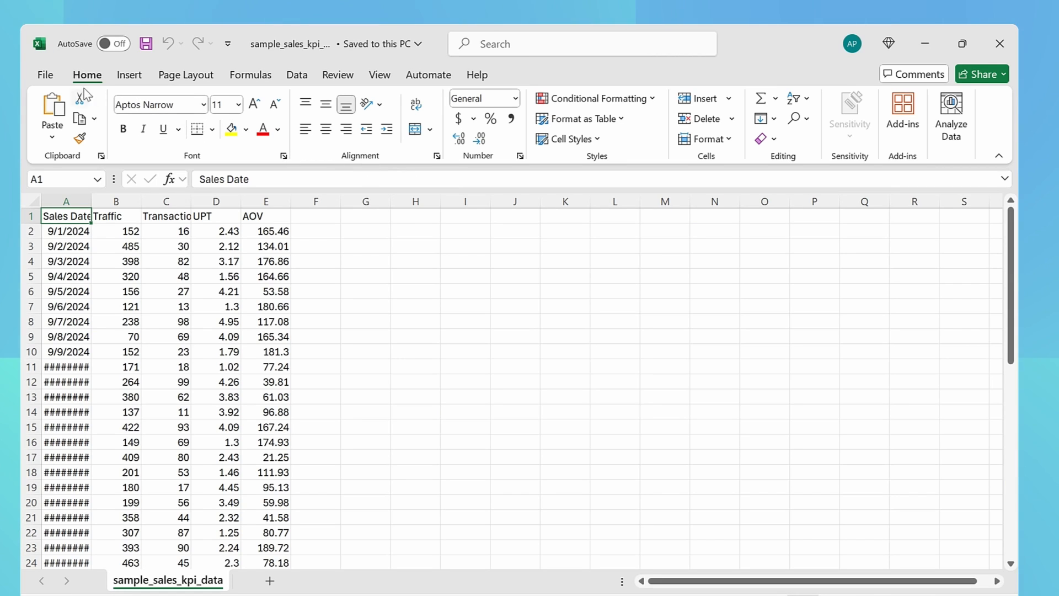
click(45, 75)
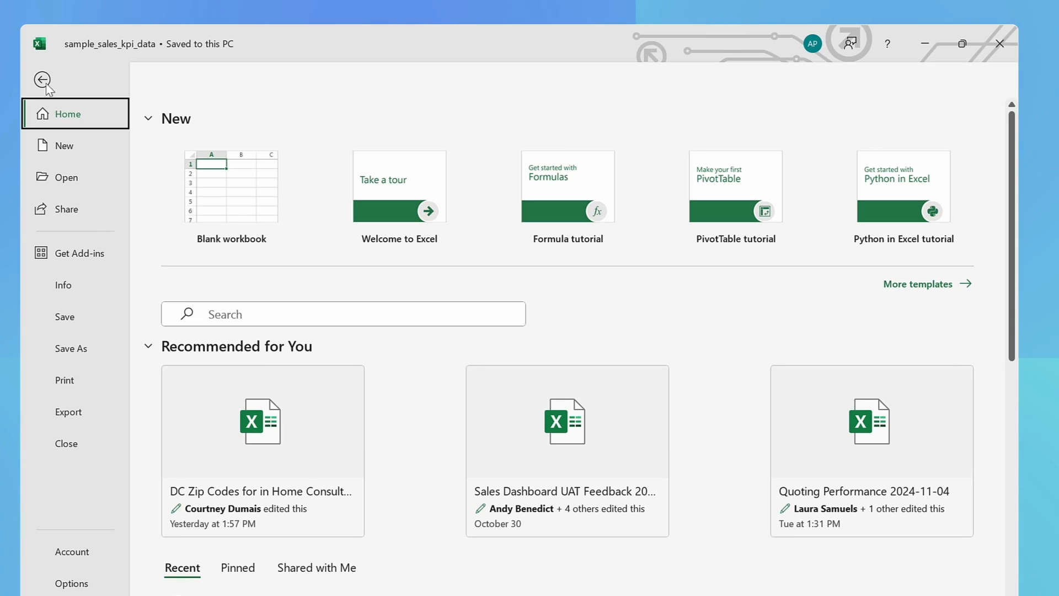
click(62, 284)
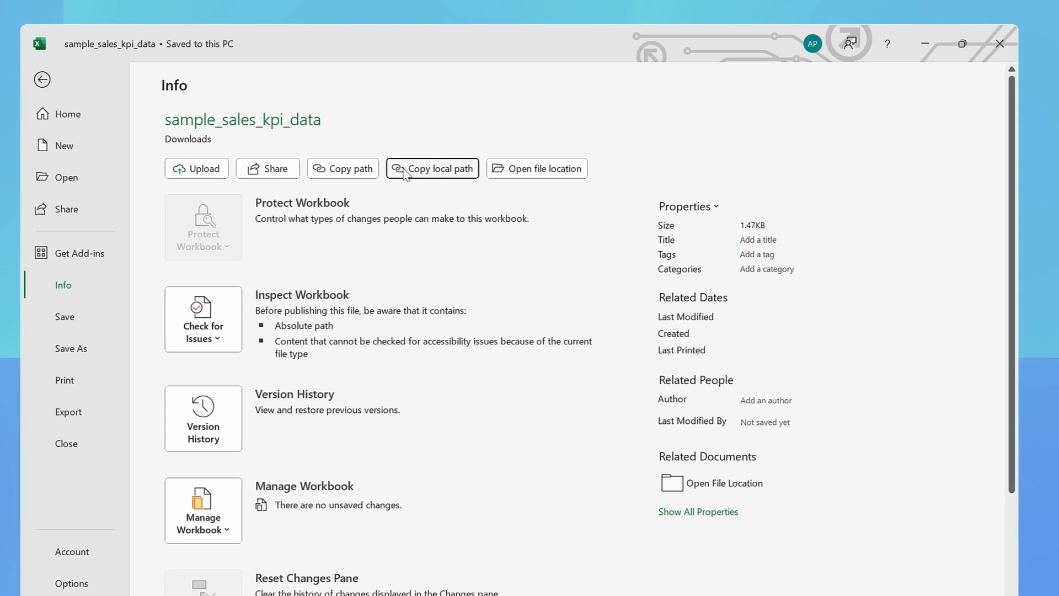
mouse_move(431, 150)
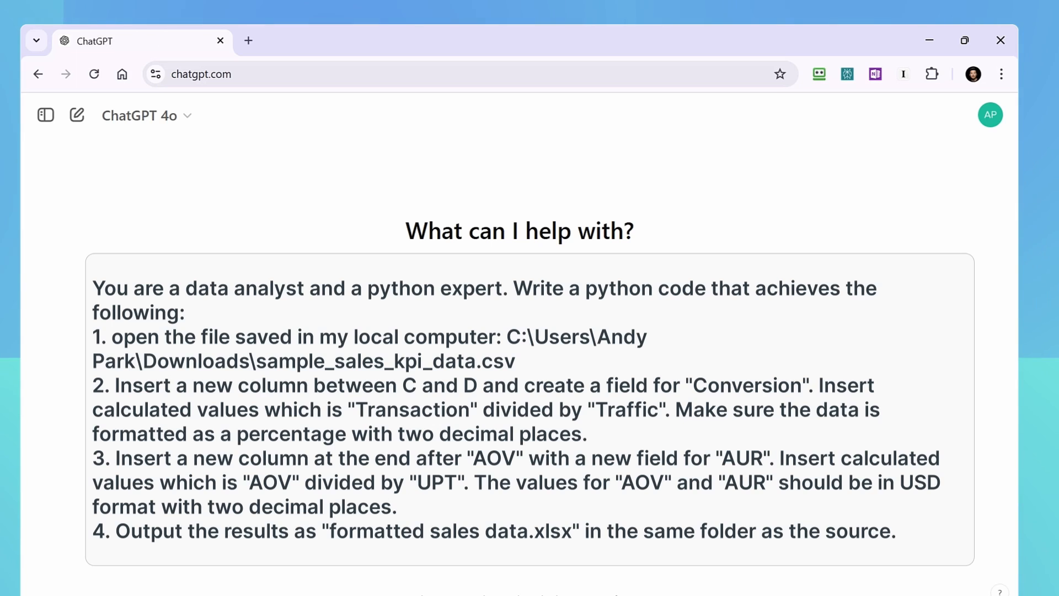
Send the data-analyst prompt to ChatGPT and review its pandas/openpyxl code
drag(93, 288, 509, 288)
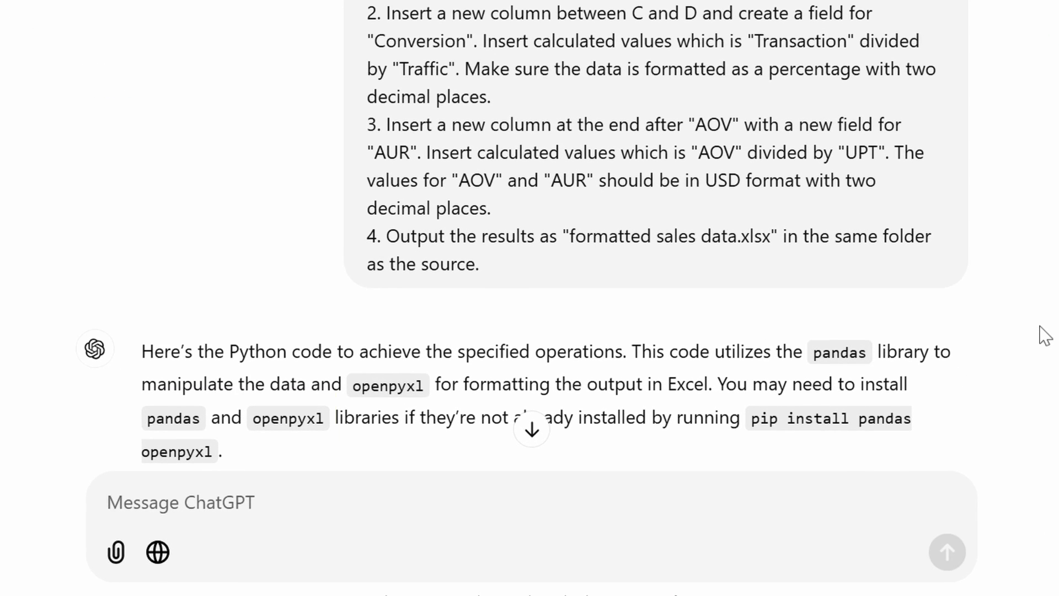
drag(142, 418, 323, 417)
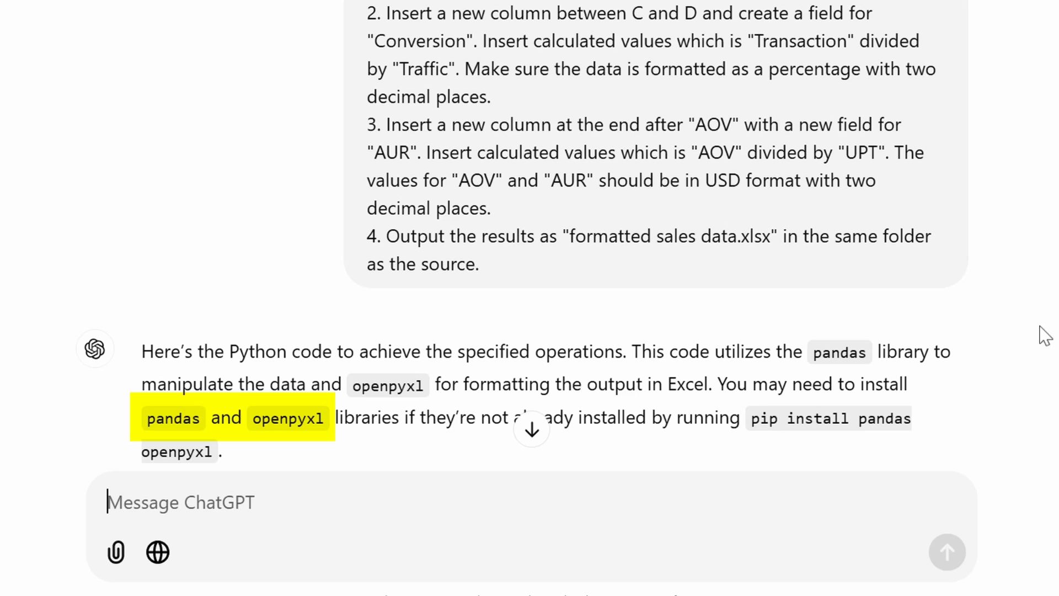
mouse_move(691, 394)
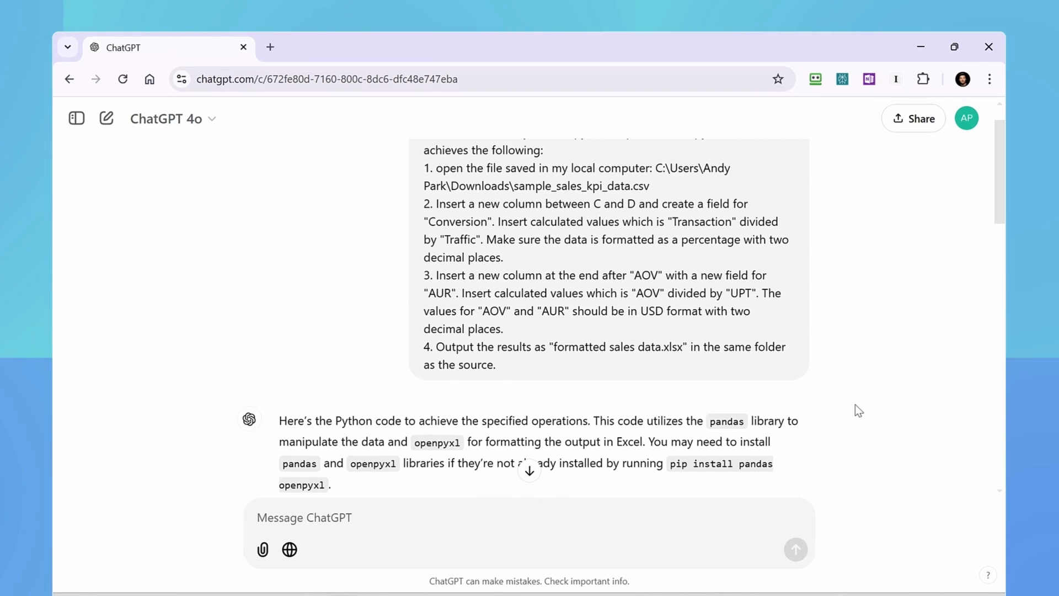
mouse_move(535, 478)
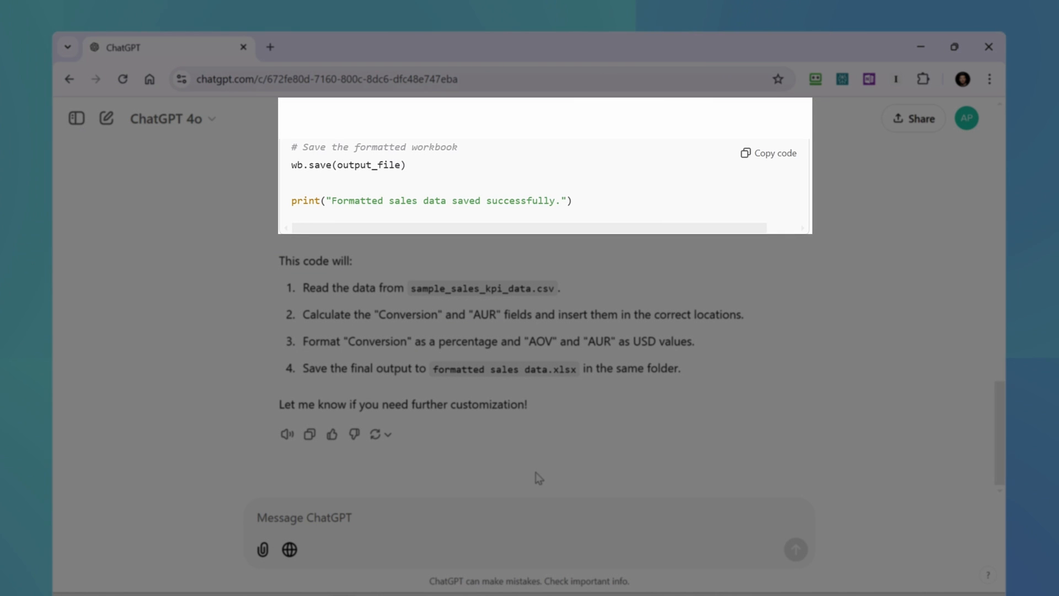
click(767, 152)
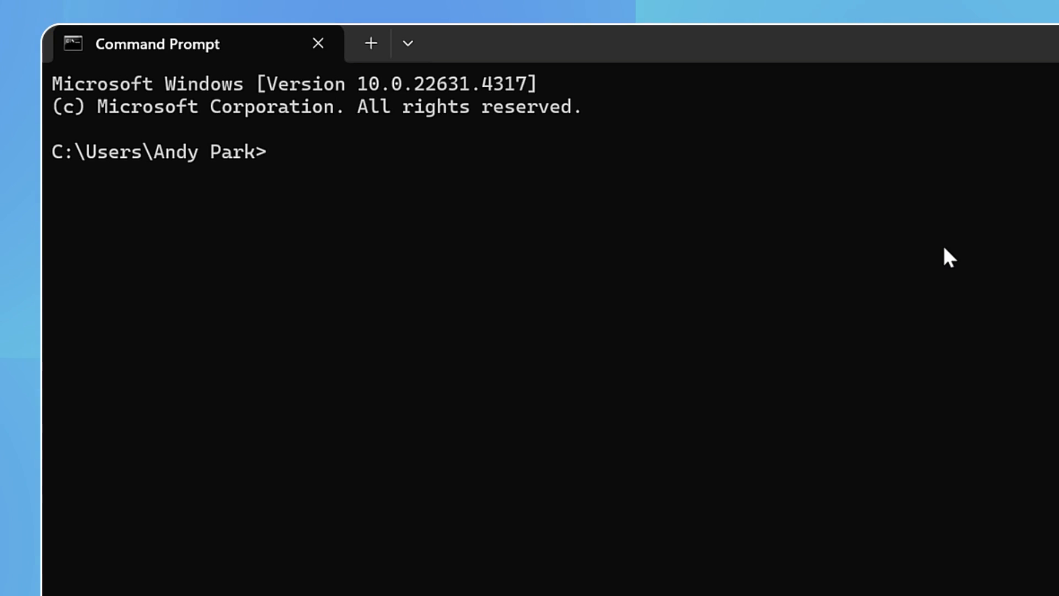
Prepare the 'pip install openpyxl' command at the prompt
text(pip install)
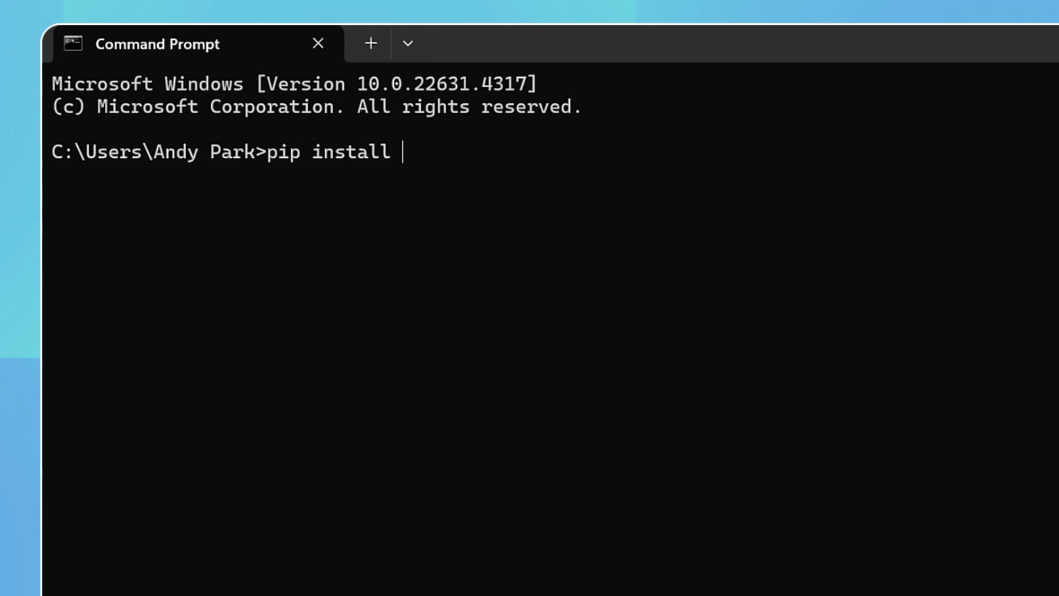
text(openpyxl)
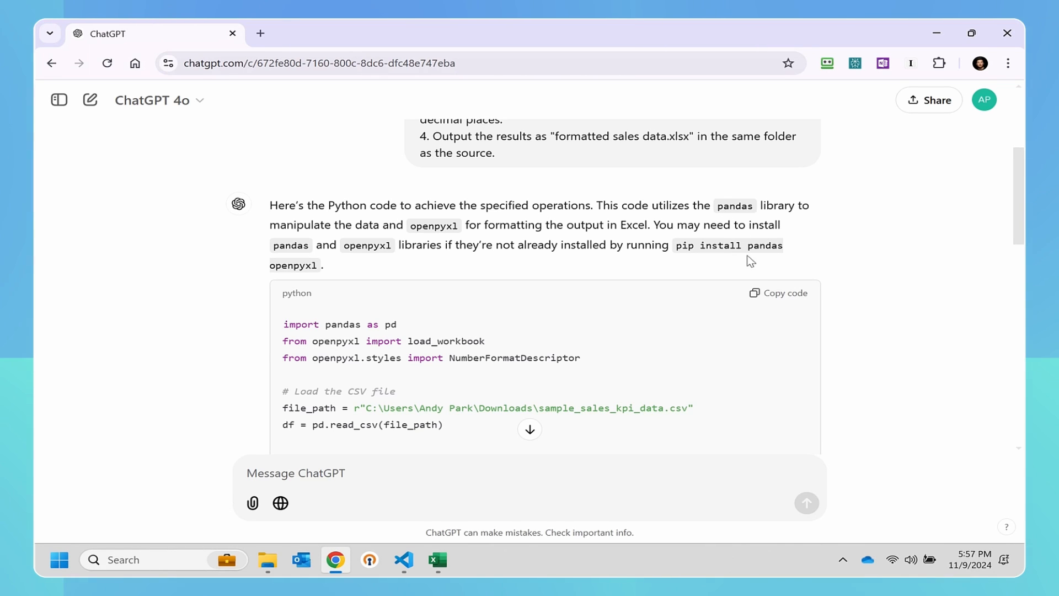
Copy ChatGPT's generated pandas/openpyxl formatting script to the clipboard
click(779, 292)
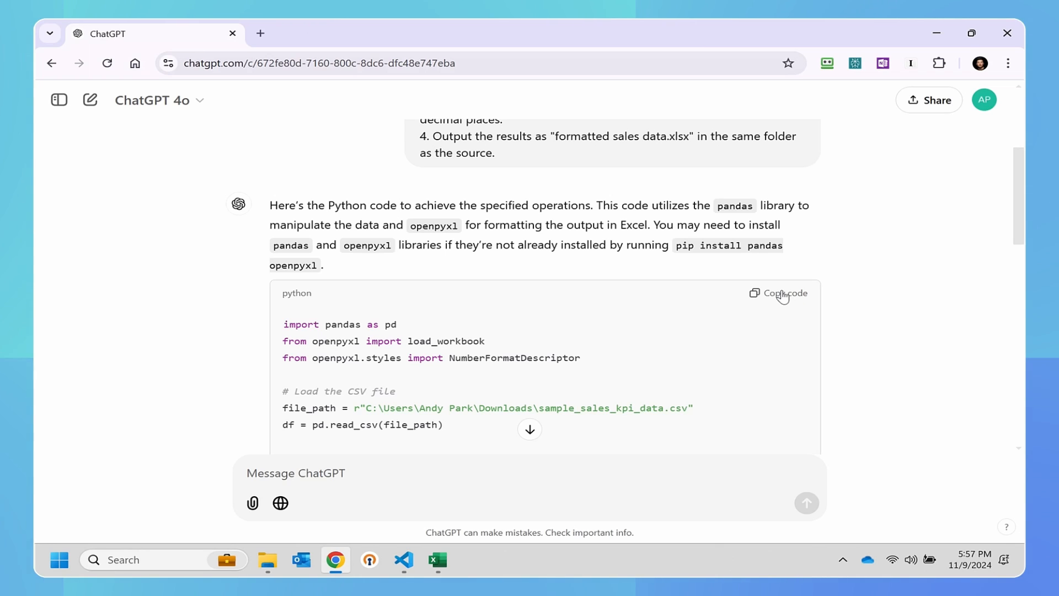
mouse_move(590, 448)
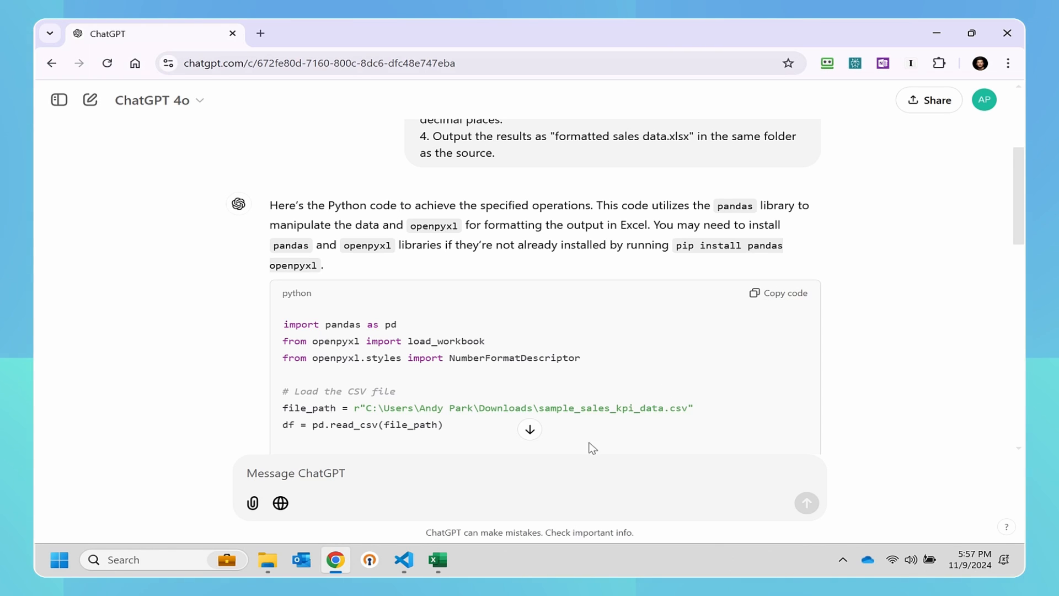
click(403, 559)
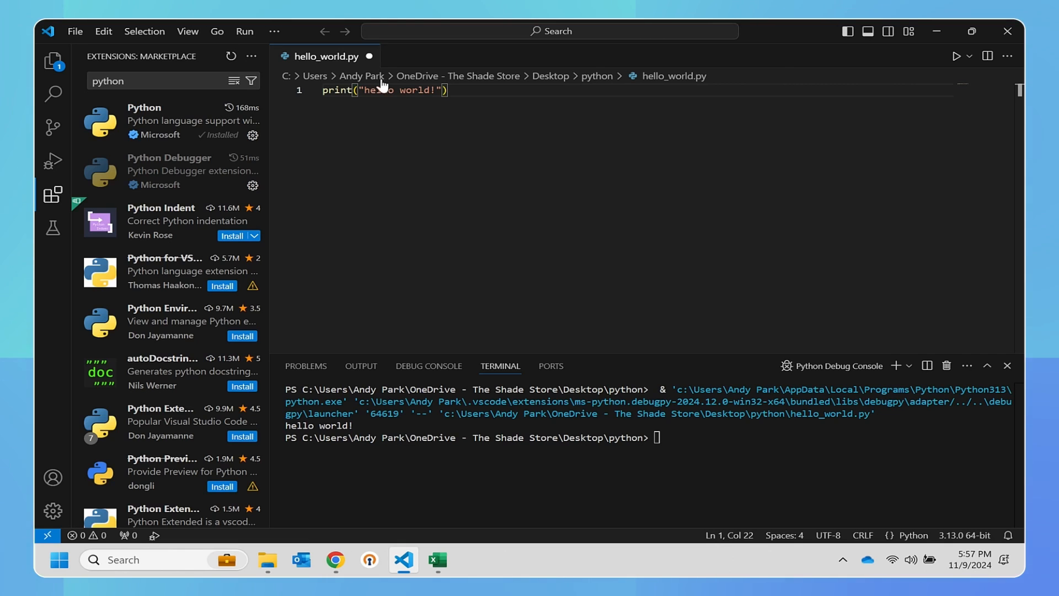
Close hello_world.py, discarding its unsaved changes
click(370, 56)
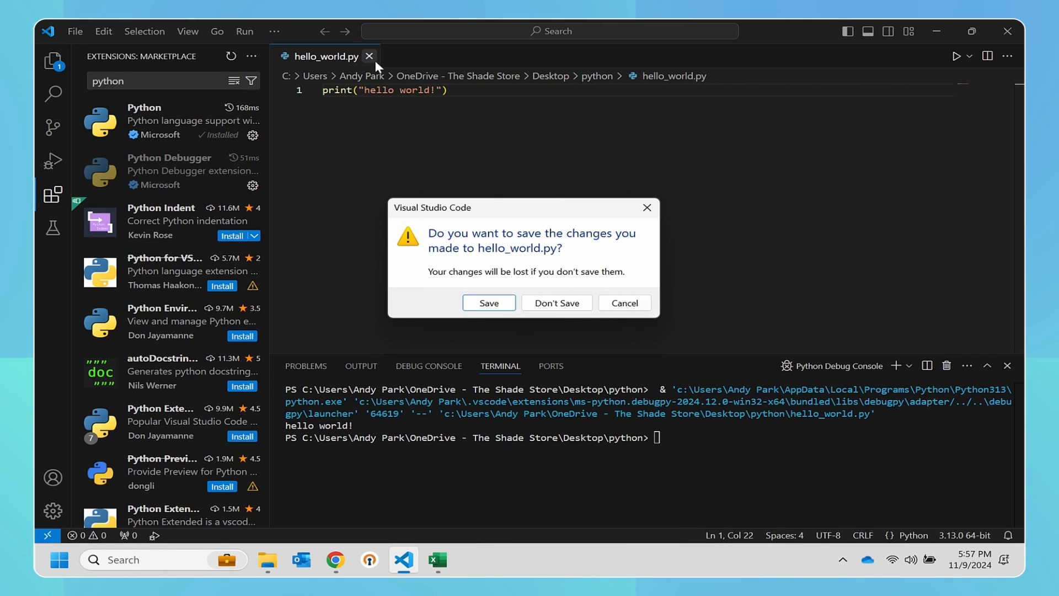
click(557, 302)
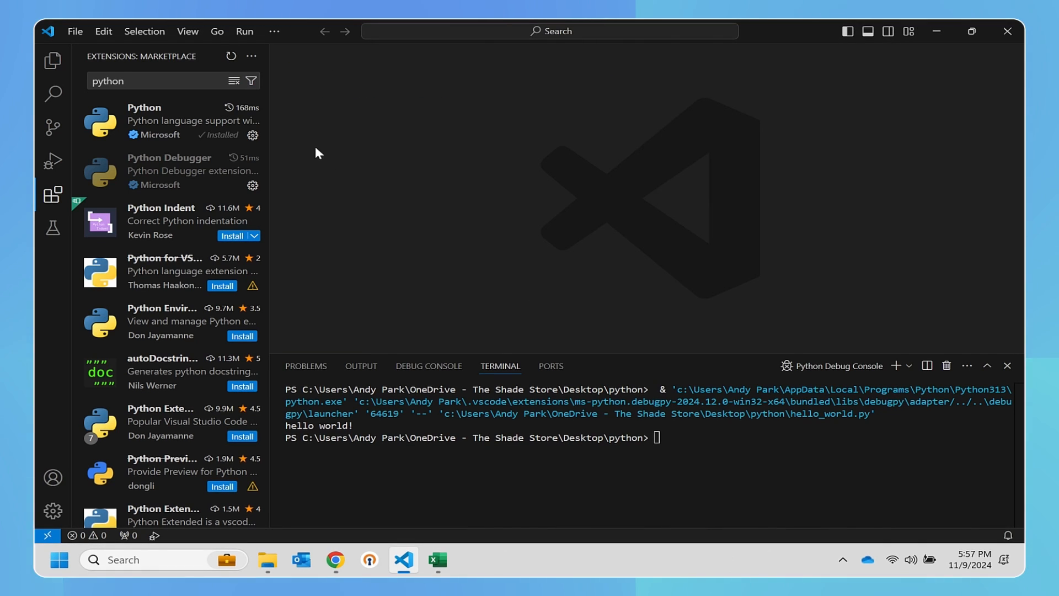
Create a new file 'sales data.py' in the python folder for the script
click(75, 31)
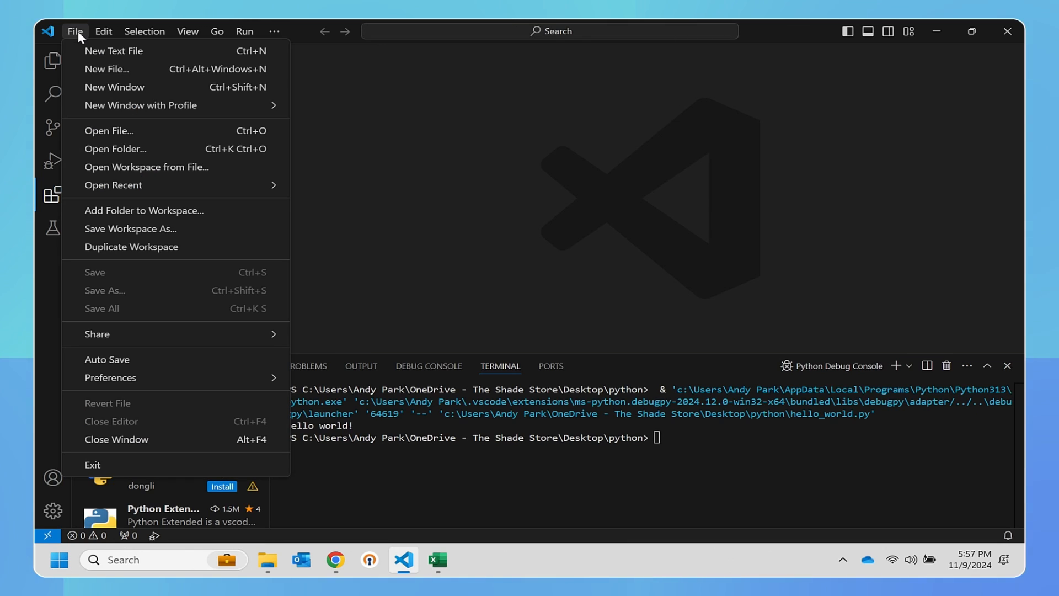
mouse_move(106, 69)
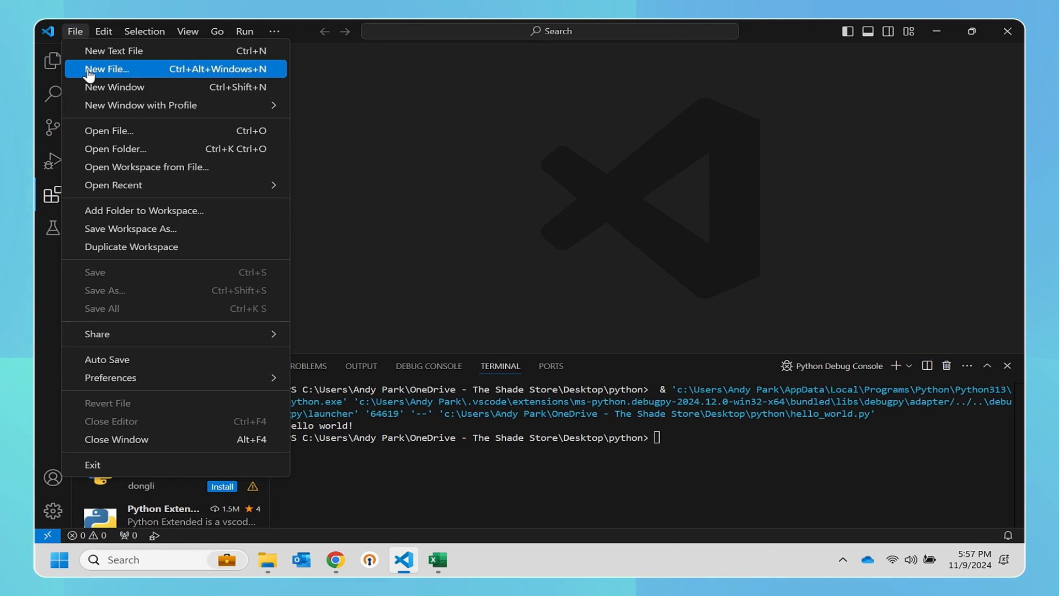
click(106, 69)
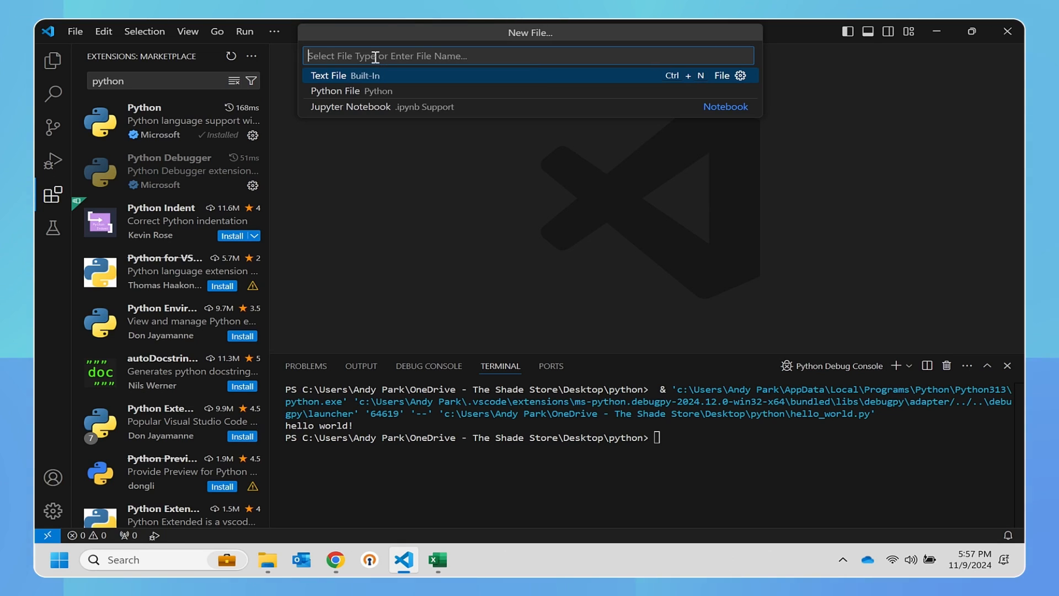
text(sales)
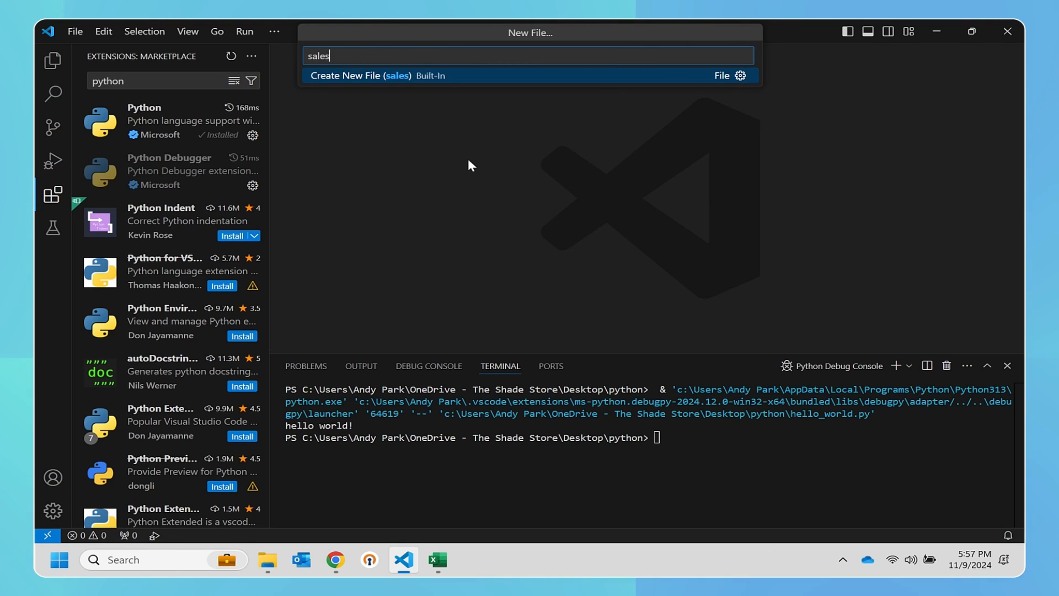
text(data.py)
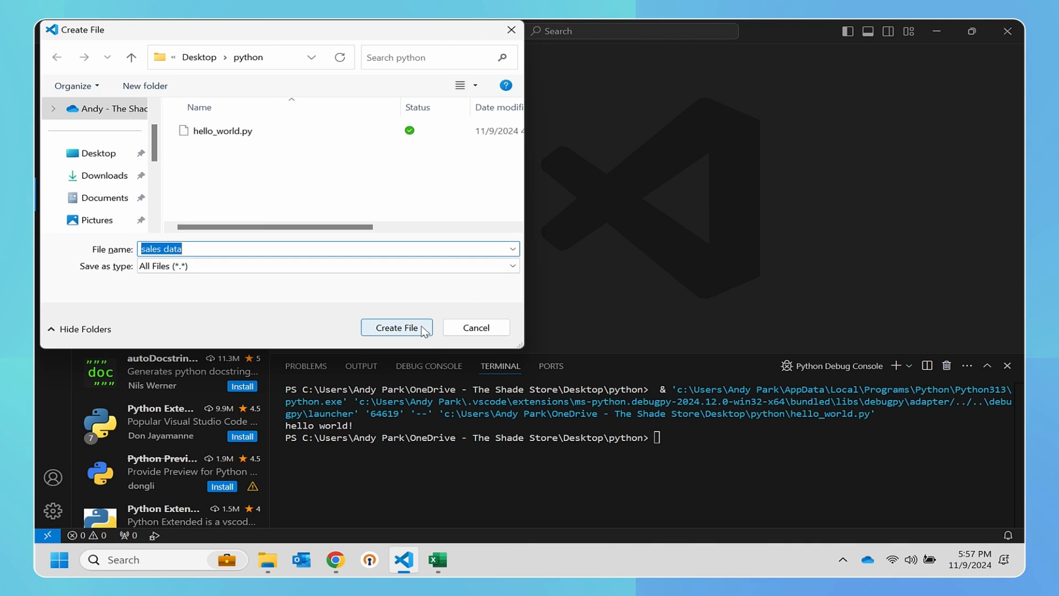
click(397, 327)
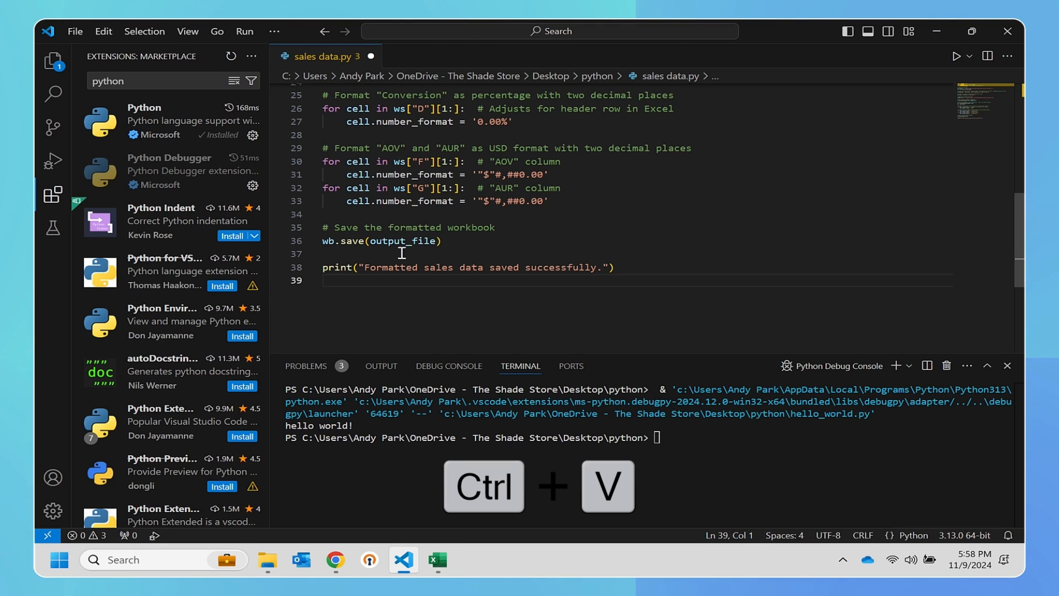
Run sales data.py with the Python Debugger and select the KeyError 'Transaction' traceback
click(244, 31)
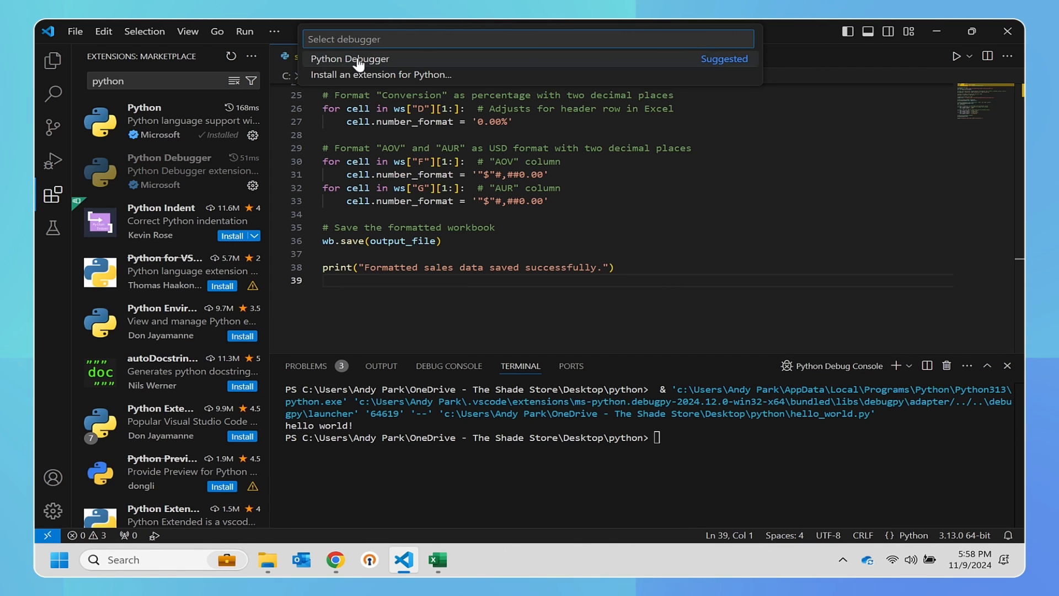
click(349, 59)
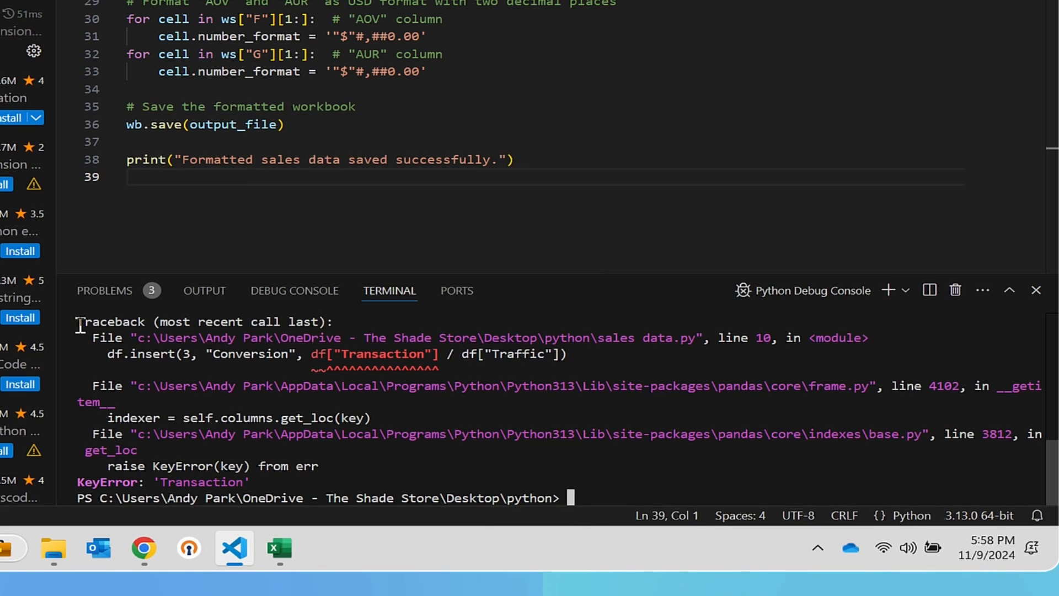
drag(78, 321, 308, 482)
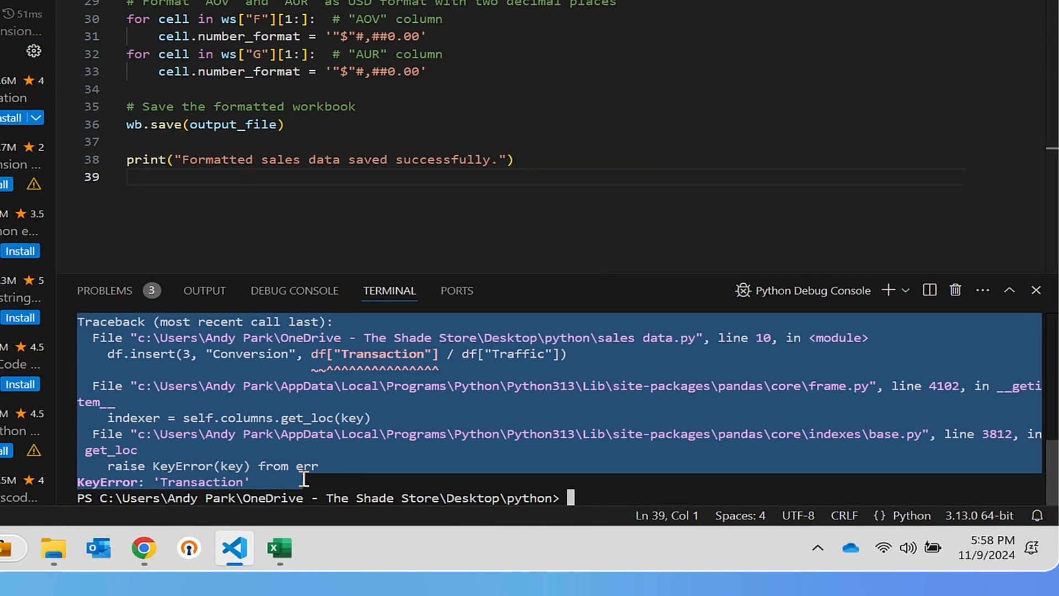
Send ChatGPT 'I received the following error. help me fix:' with the KeyError traceback
click(334, 561)
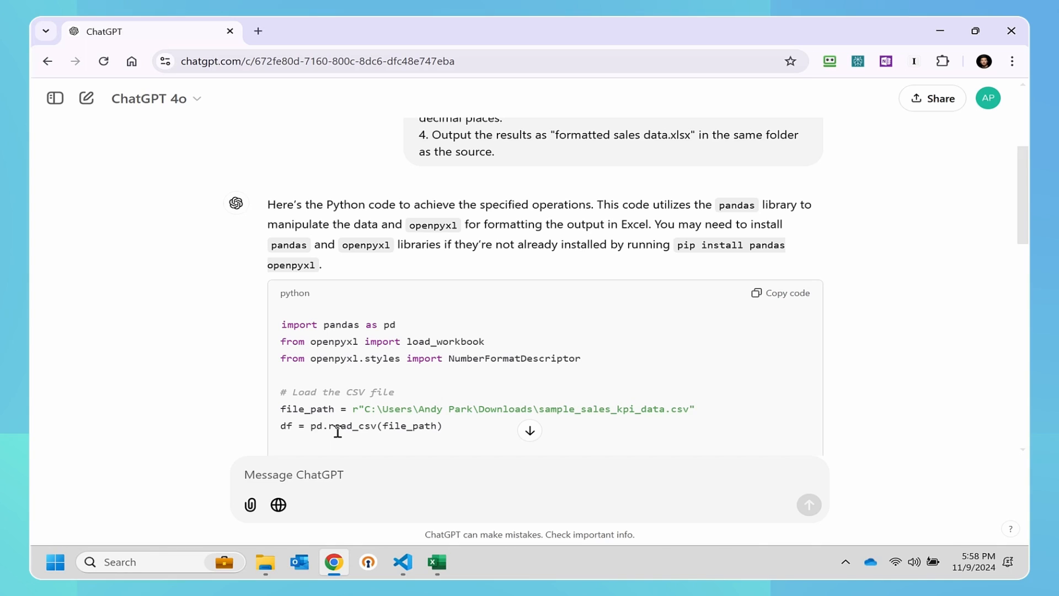
text(I received the following error. help me fix: Traceback (most recent call last):)
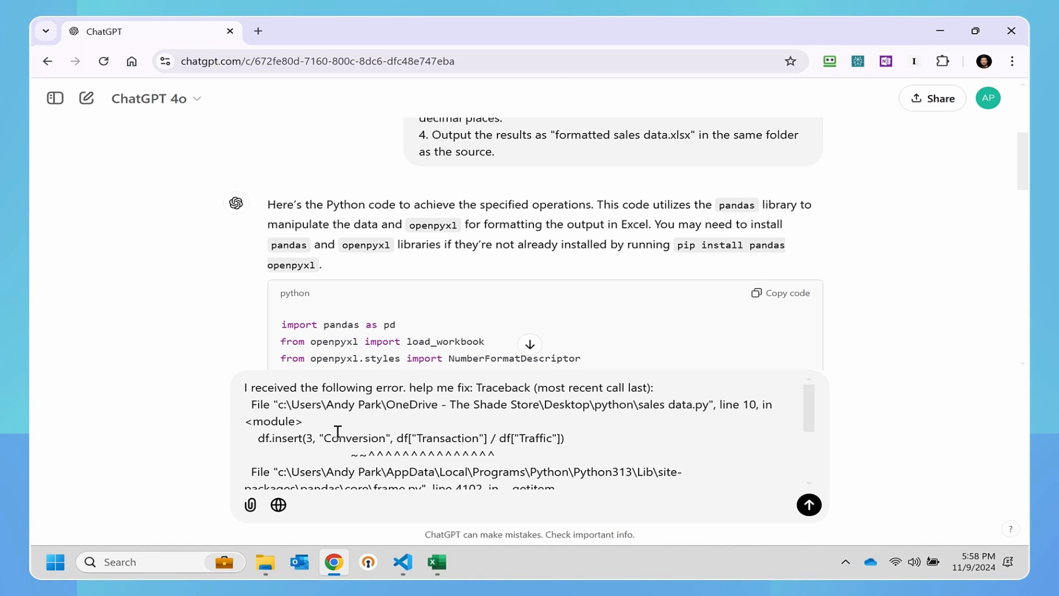
click(809, 505)
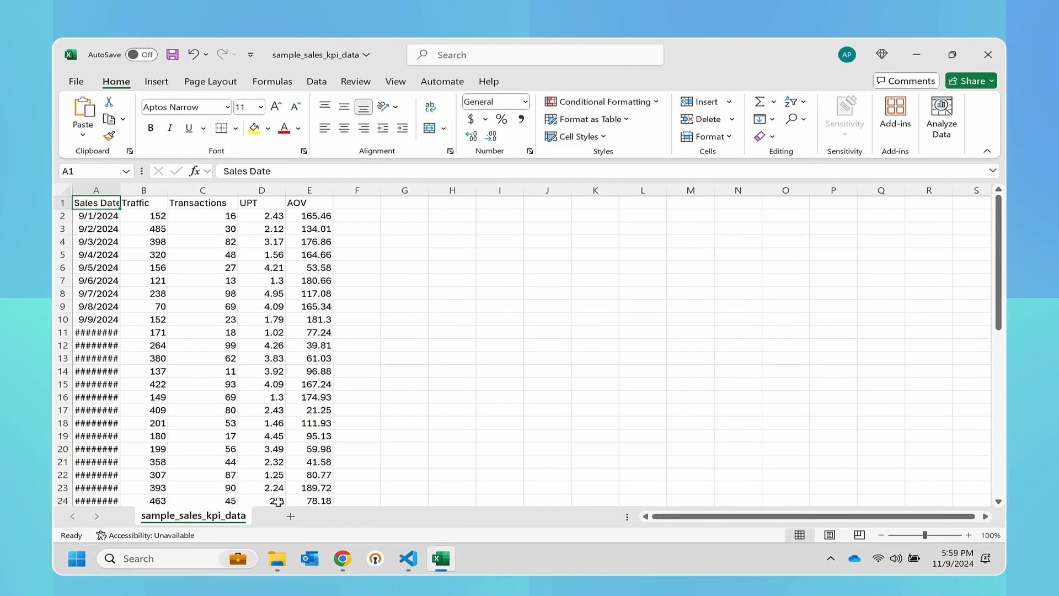
click(342, 559)
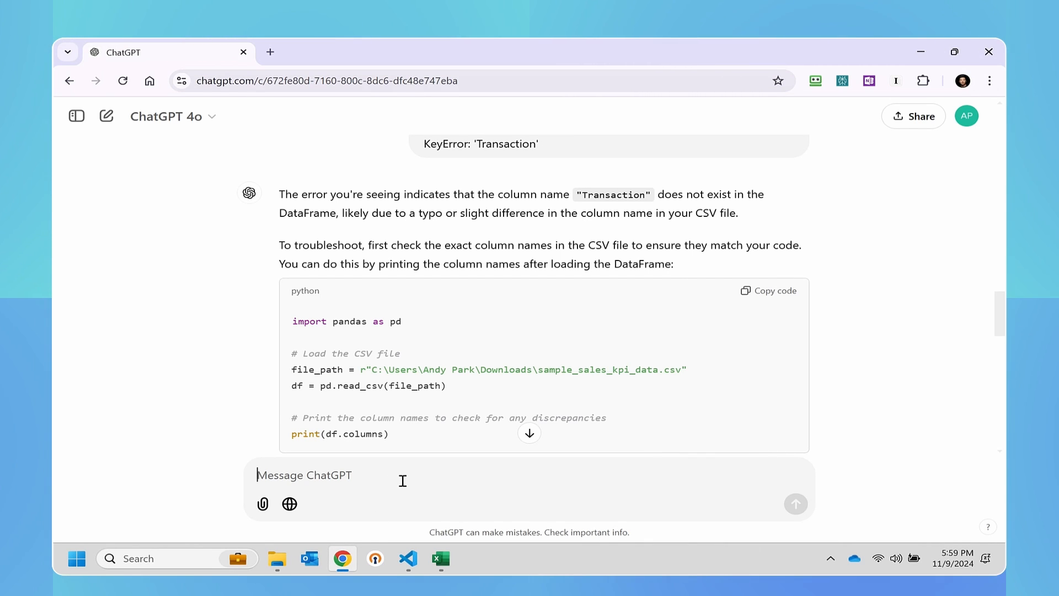
Tell ChatGPT 'The correct field name is "Transactions"' and copy the corrected script
text(The correct field name is "Transa)
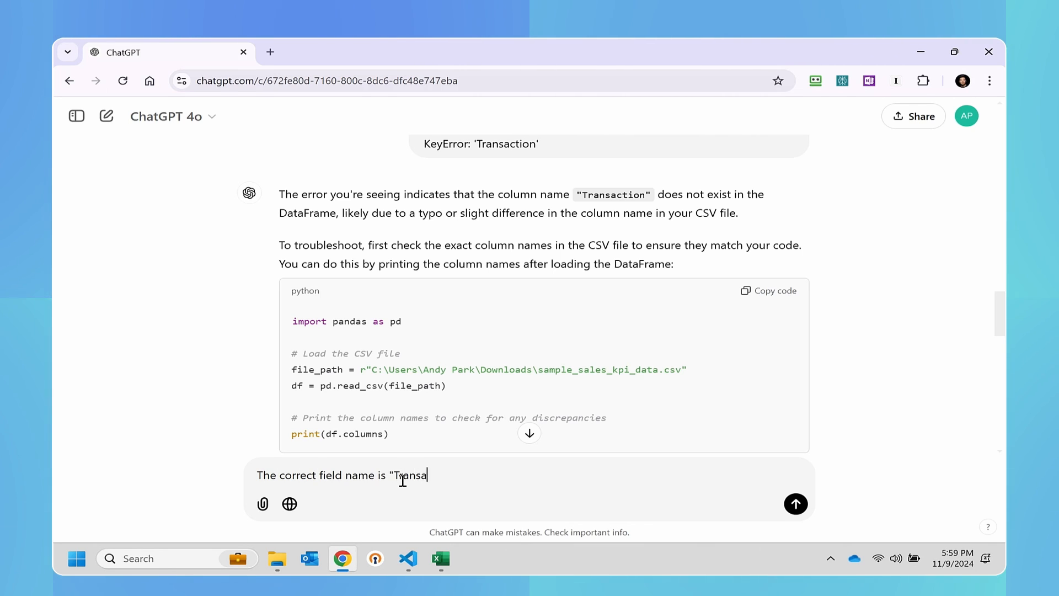
text(ctions")
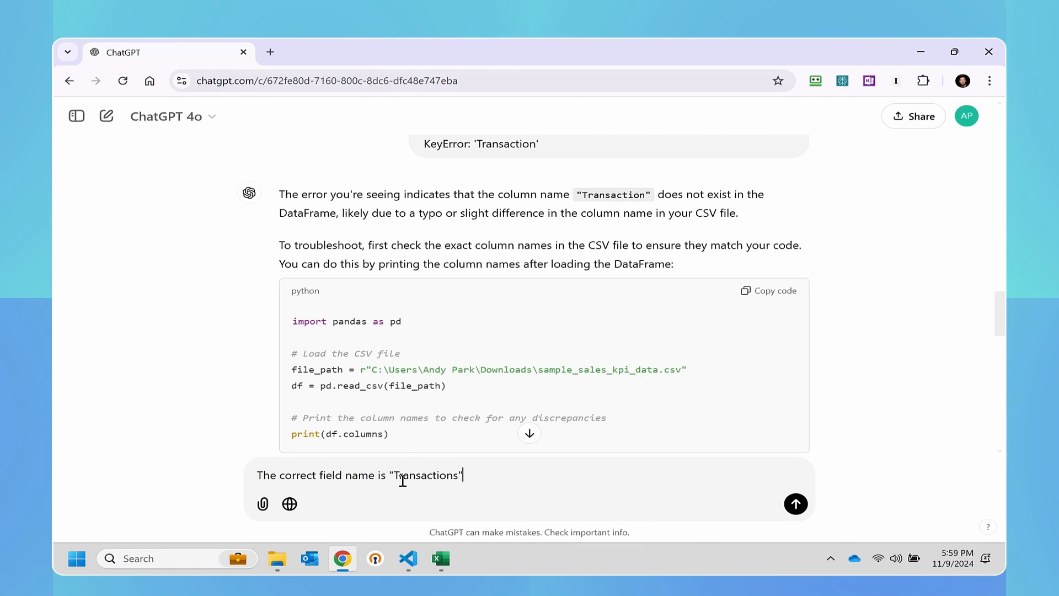
click(795, 504)
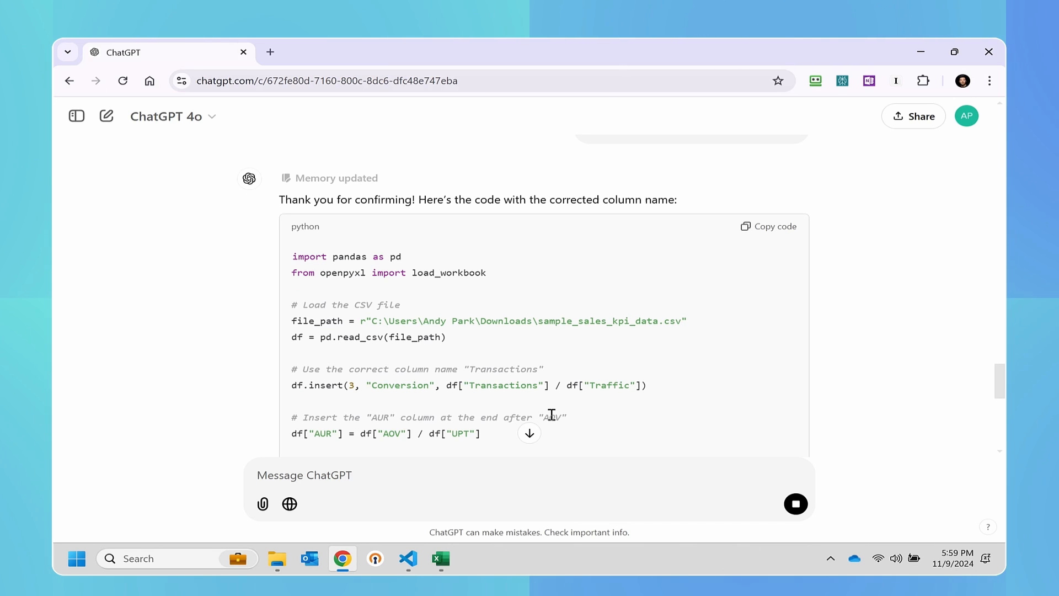
click(768, 226)
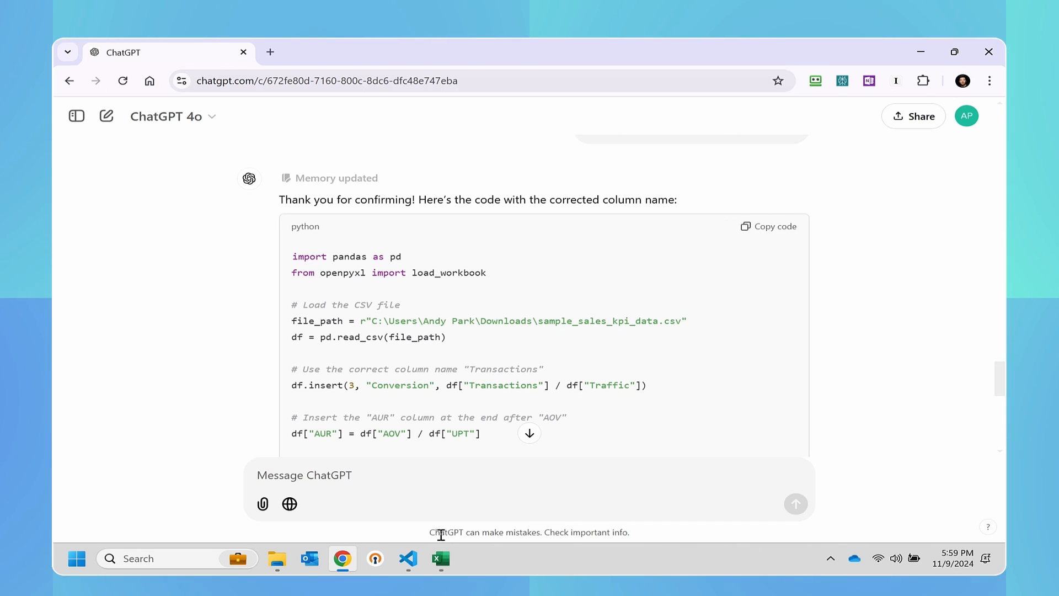
click(407, 559)
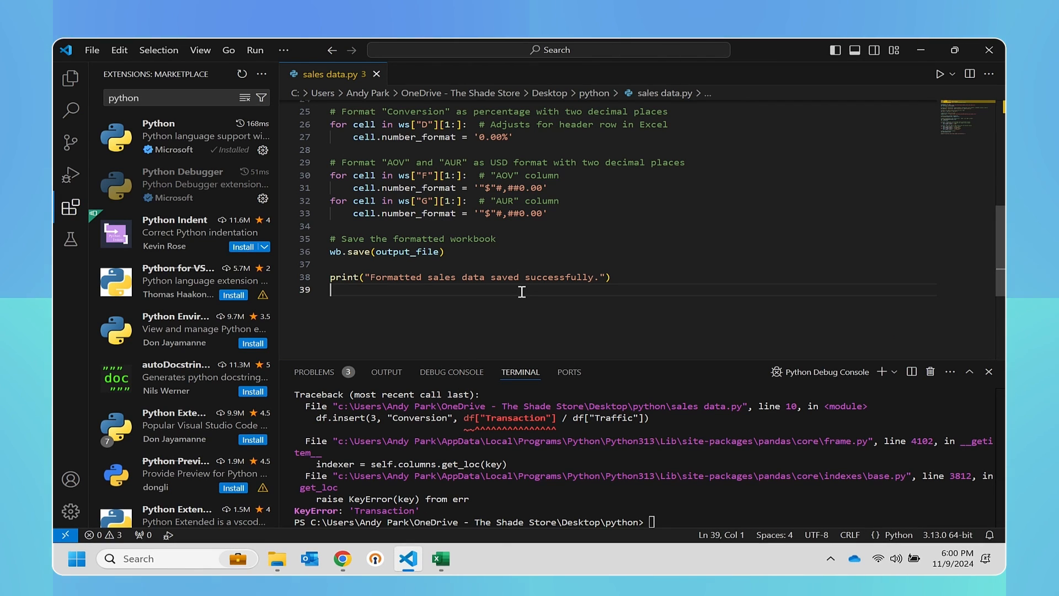
Replace sales data.py with the corrected script and run it
key(ctrl+a)
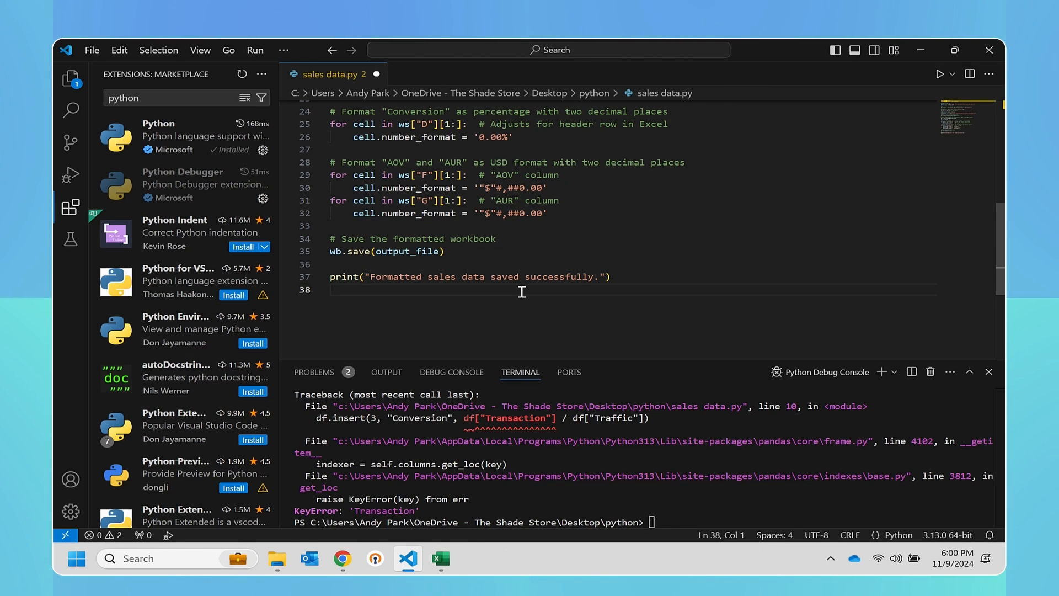
click(254, 49)
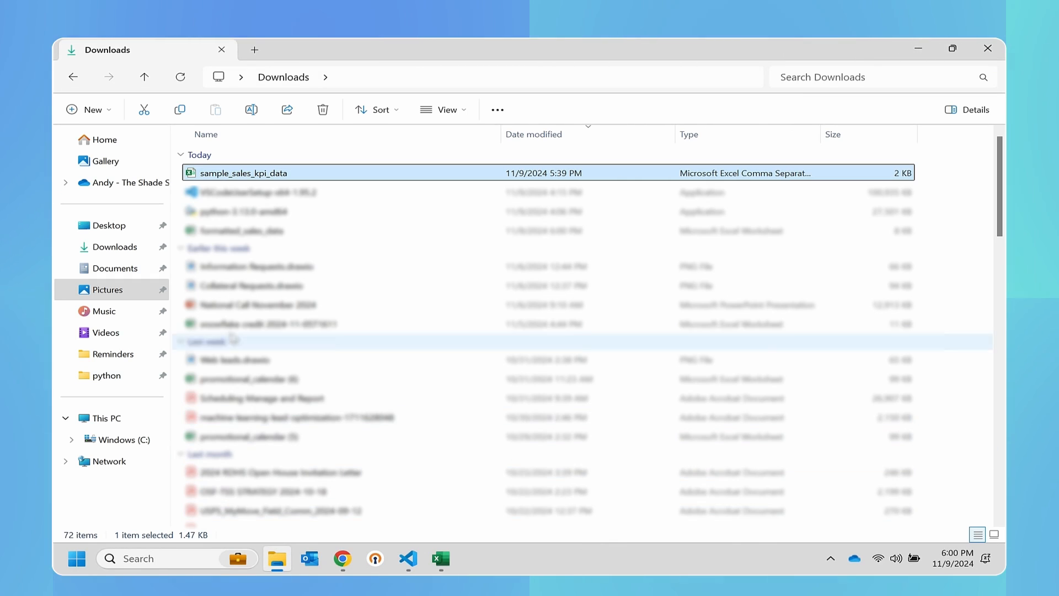
Refresh Downloads and open the formatted_sales_data workbook in Excel
click(181, 76)
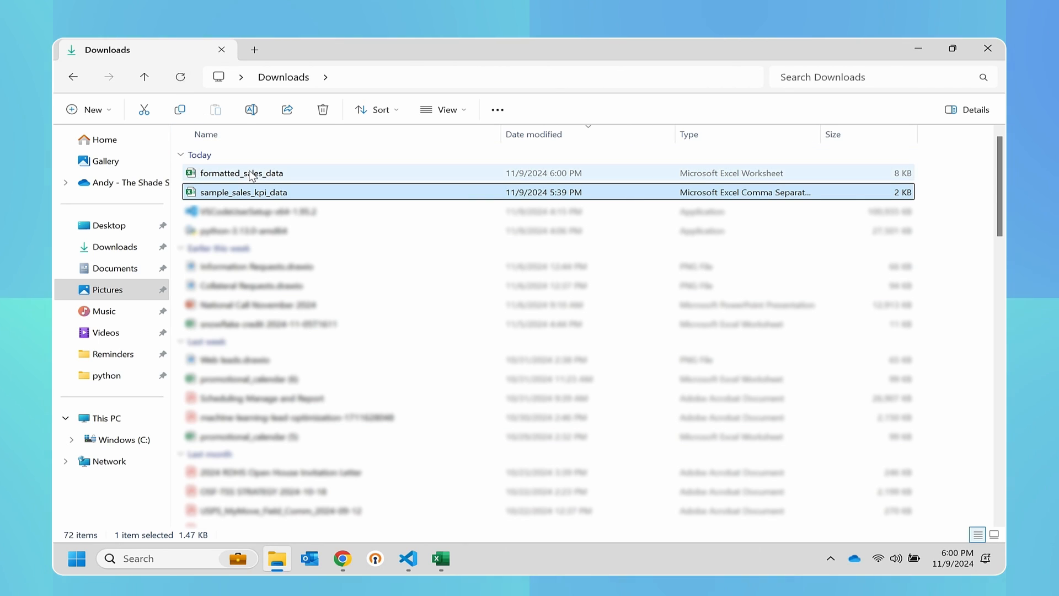
double_click(244, 192)
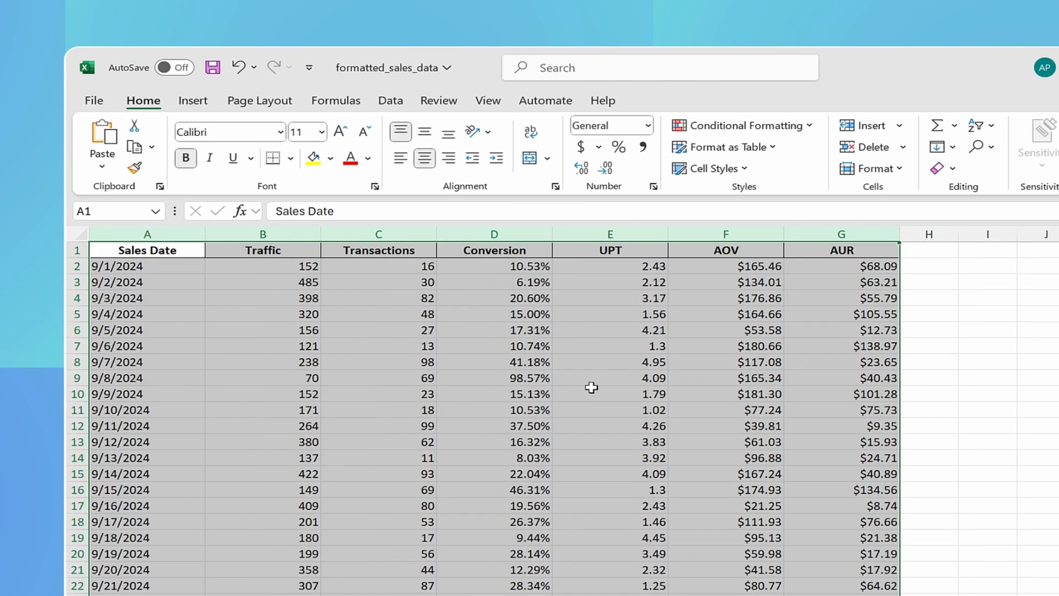
click(611, 394)
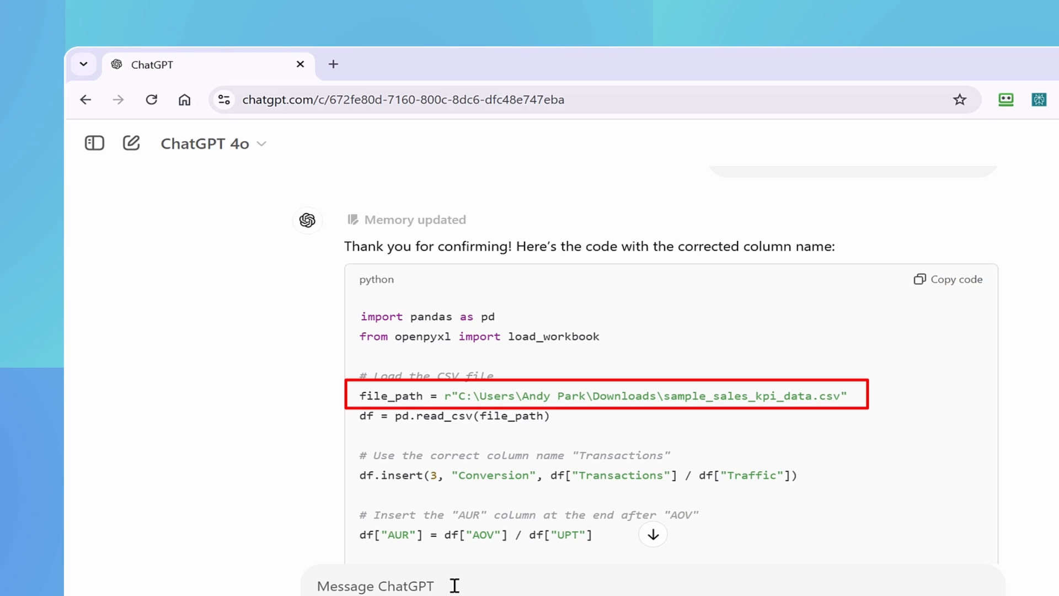
Ask ChatGPT for code plotting a line graph of conversion rate per sales date and copy it
text(now give me a code that shows a line graph of the conversion rate for each)
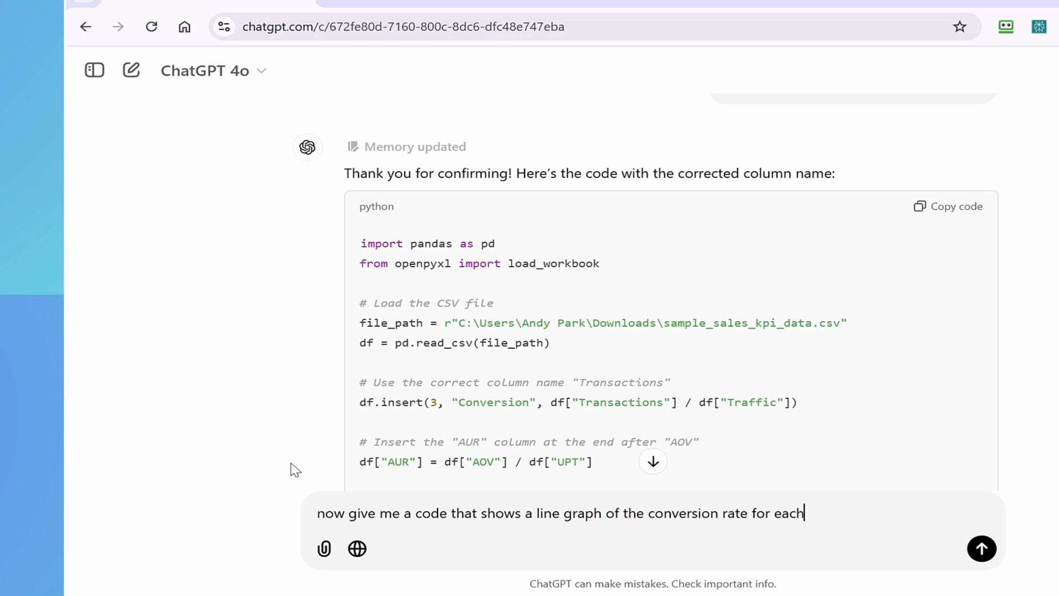
text(sales date)
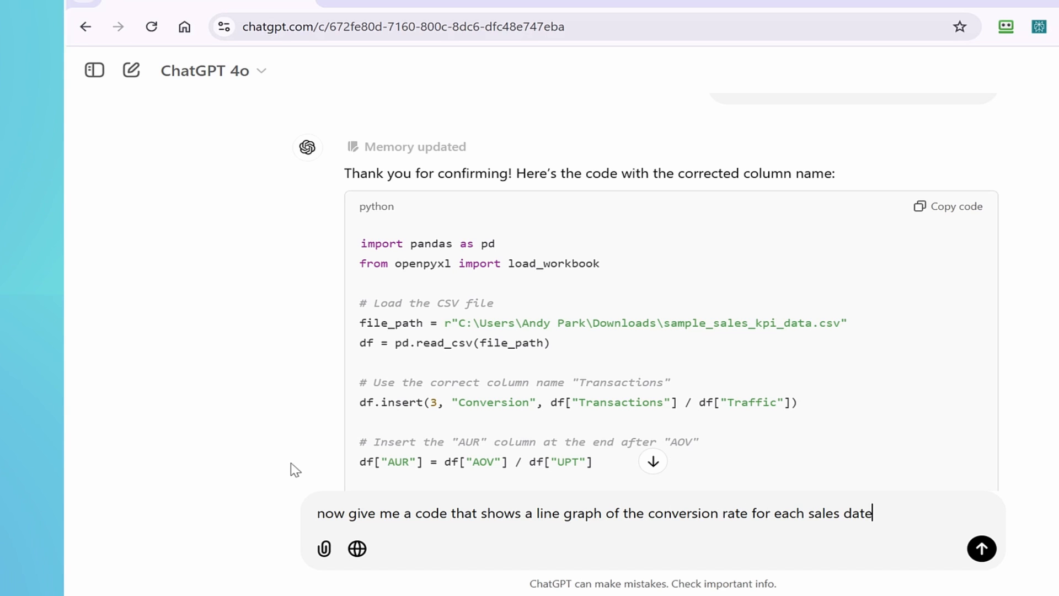
click(982, 548)
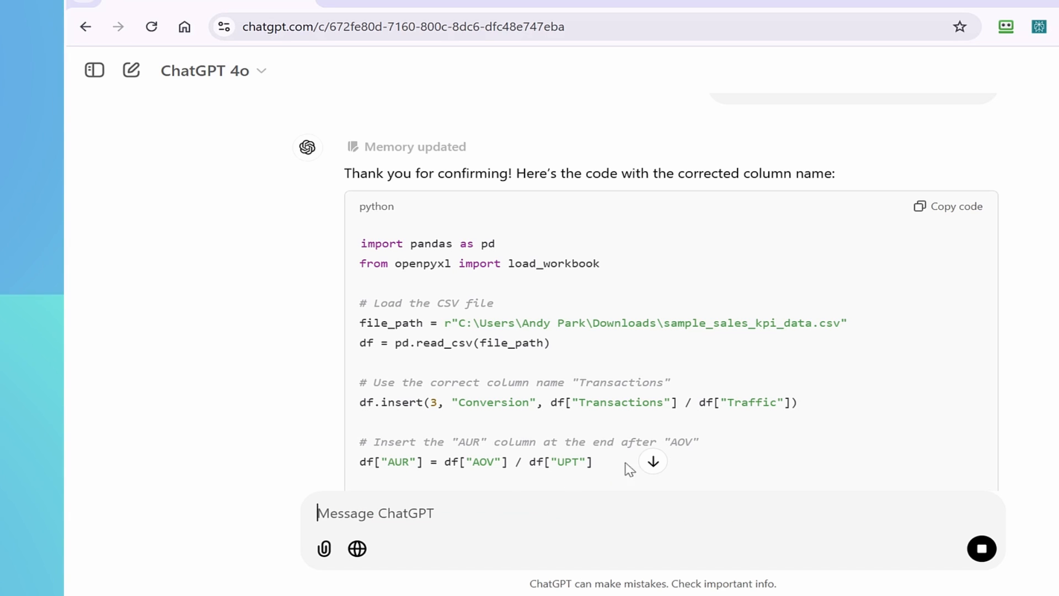
scroll(down, 3)
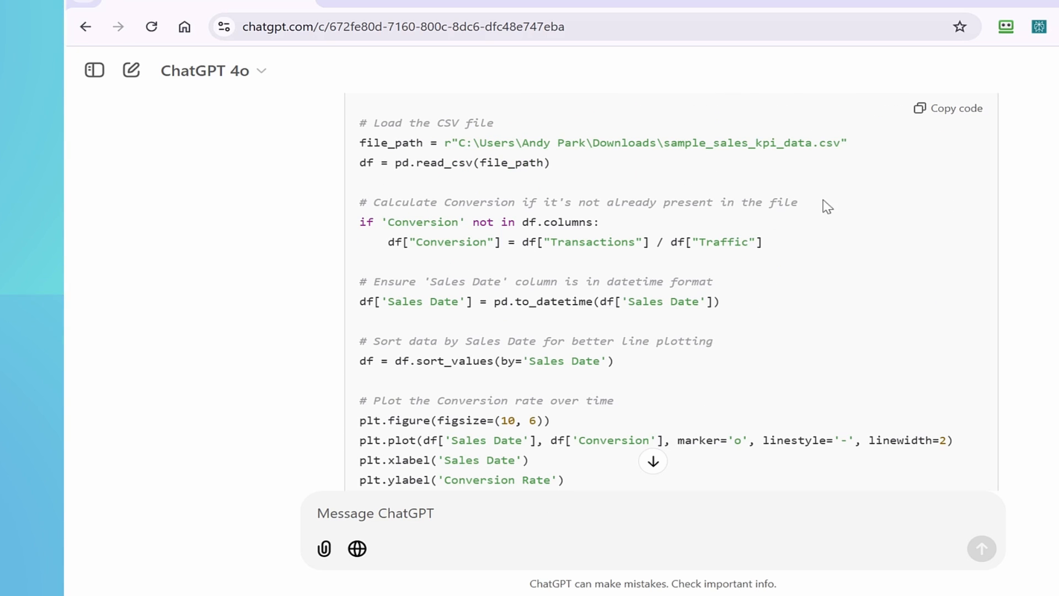
click(947, 108)
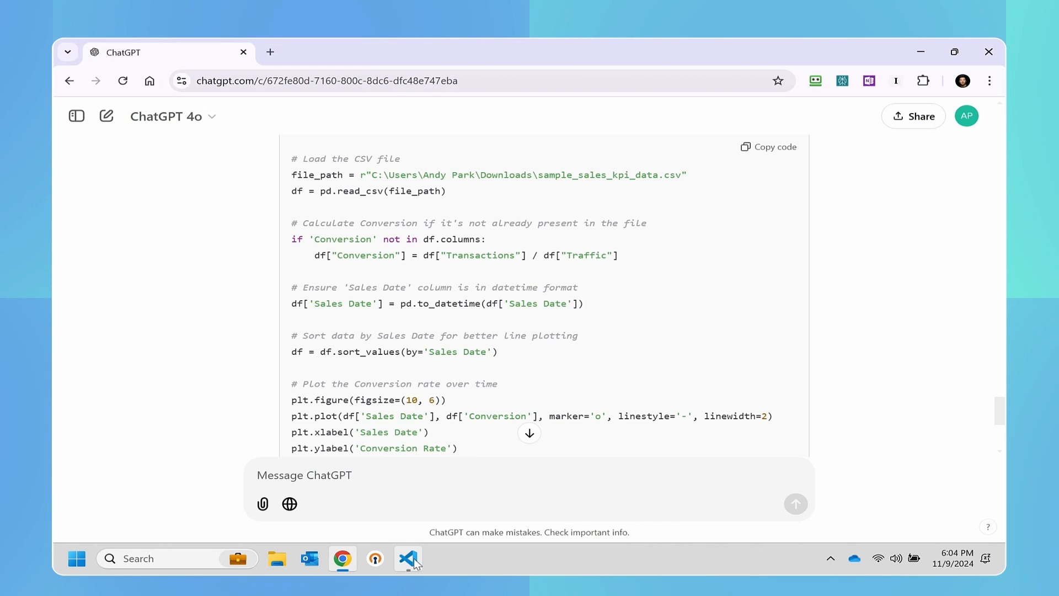
Create a new file named line graph in the python folder for the plotting code
click(408, 558)
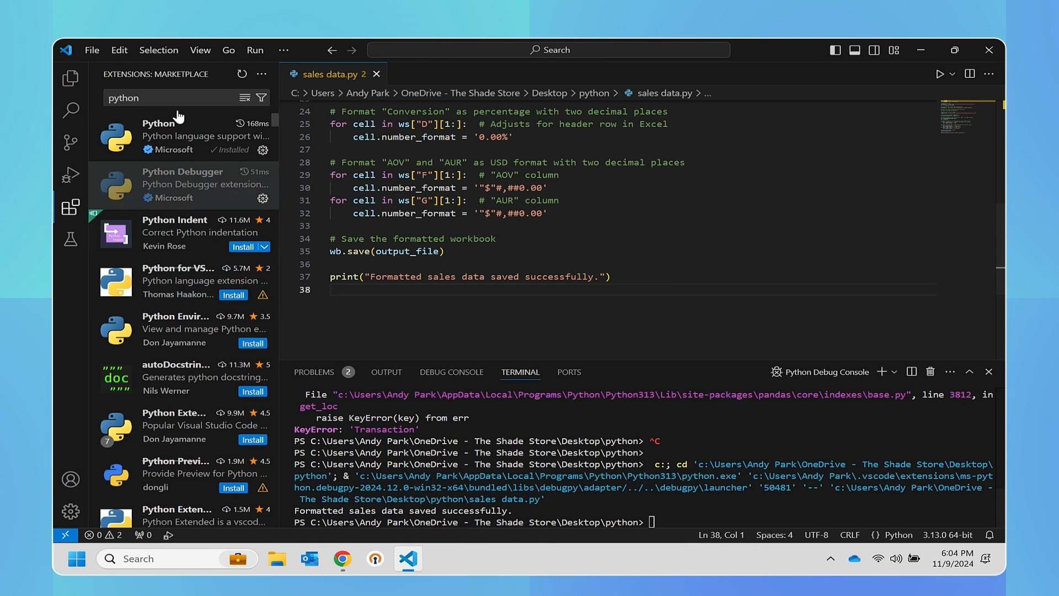
click(91, 49)
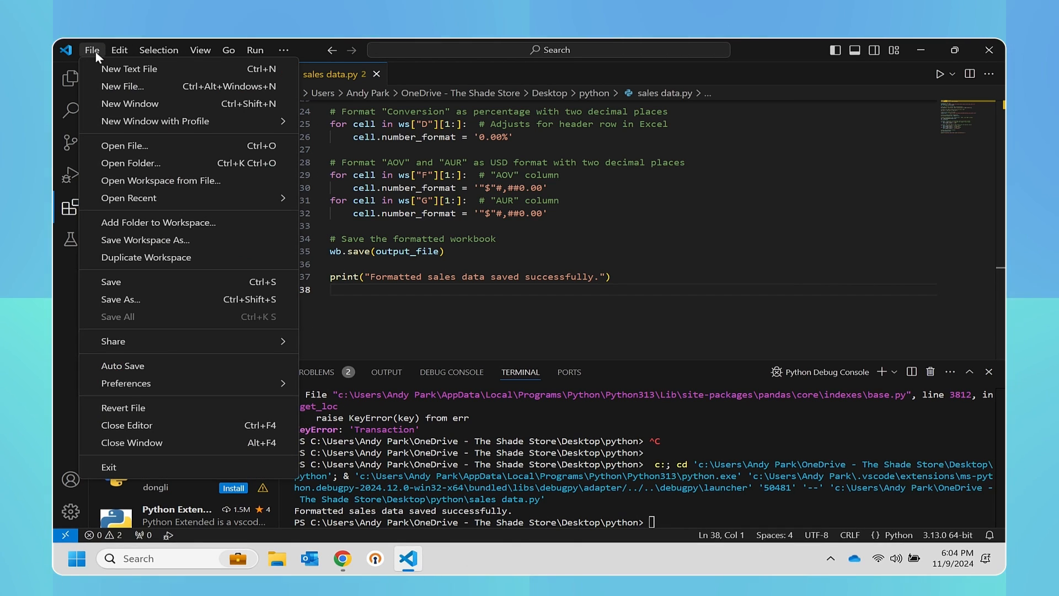
mouse_move(129, 104)
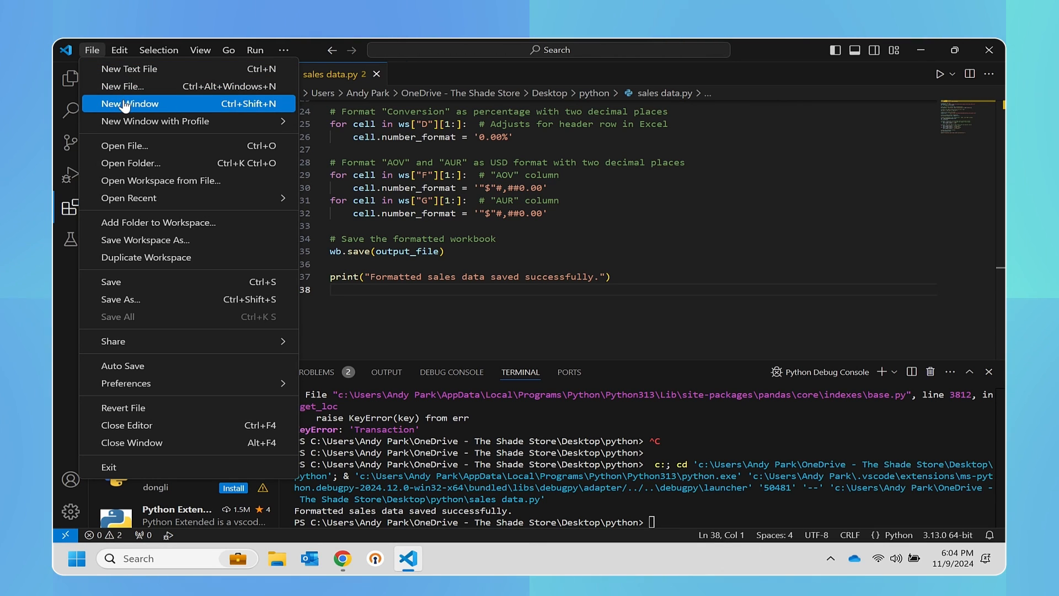
click(122, 86)
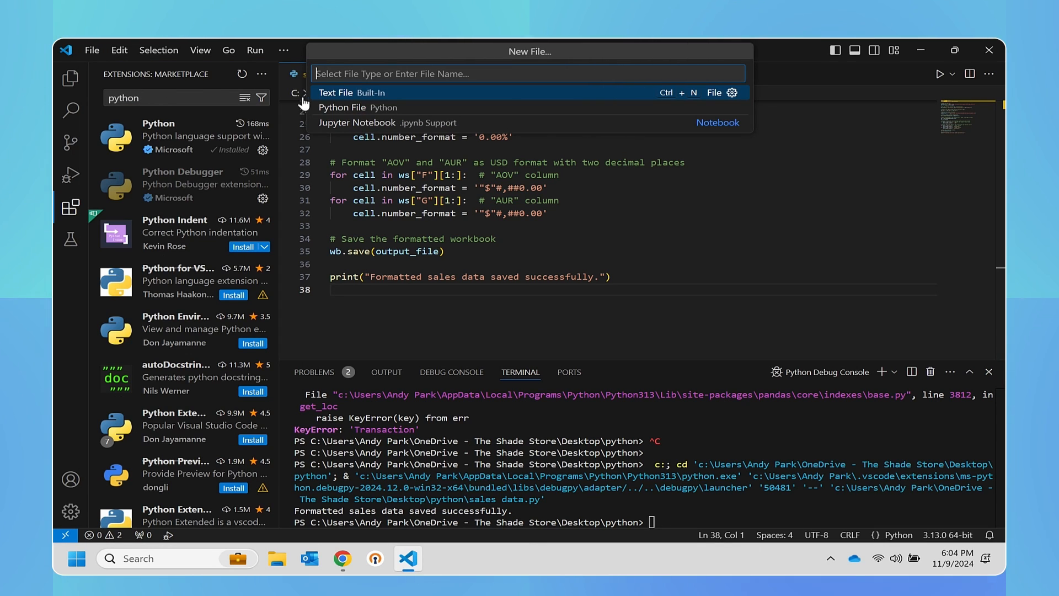
text(linegrap)
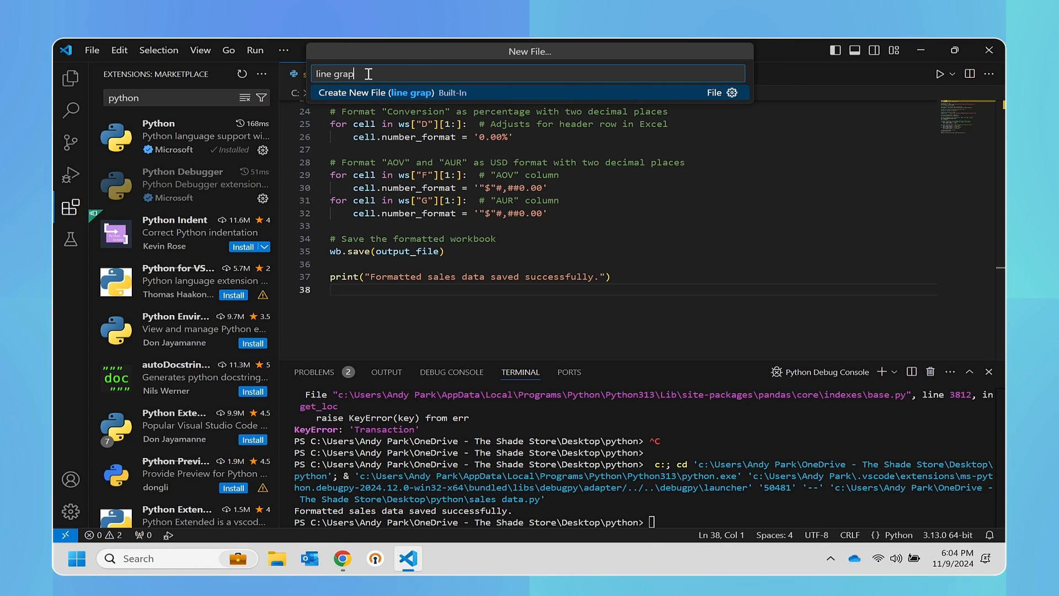
text(h.)
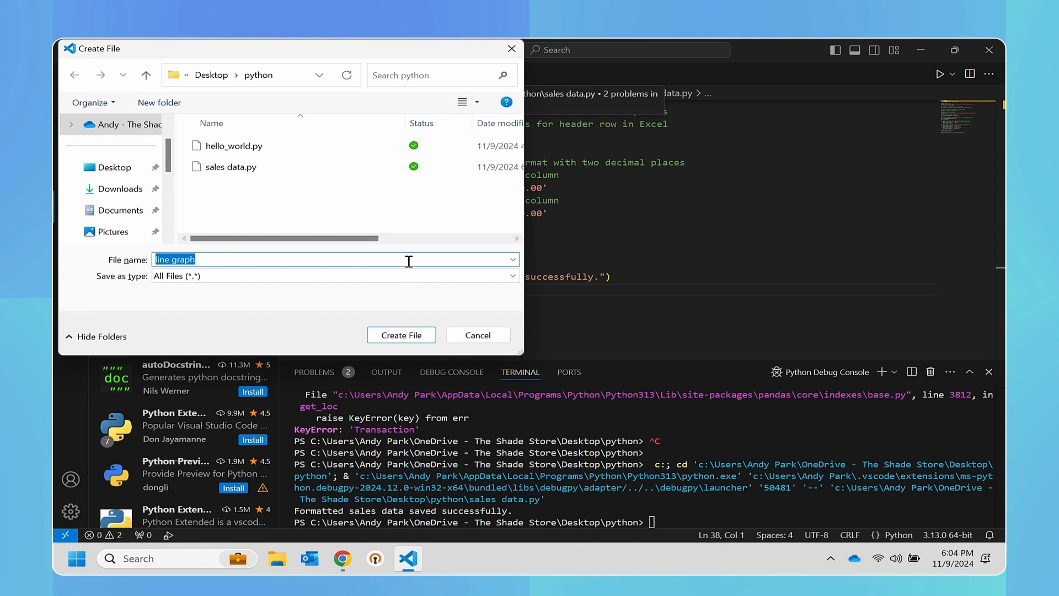
click(401, 334)
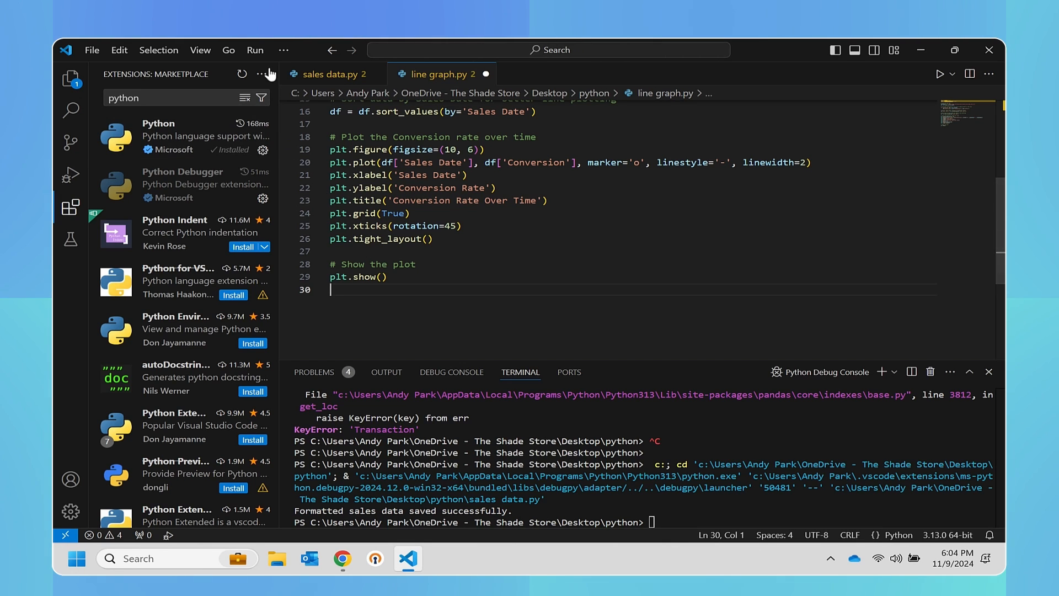
Run line graph.py without debugging via Python Debugger and maximize the chart
click(255, 49)
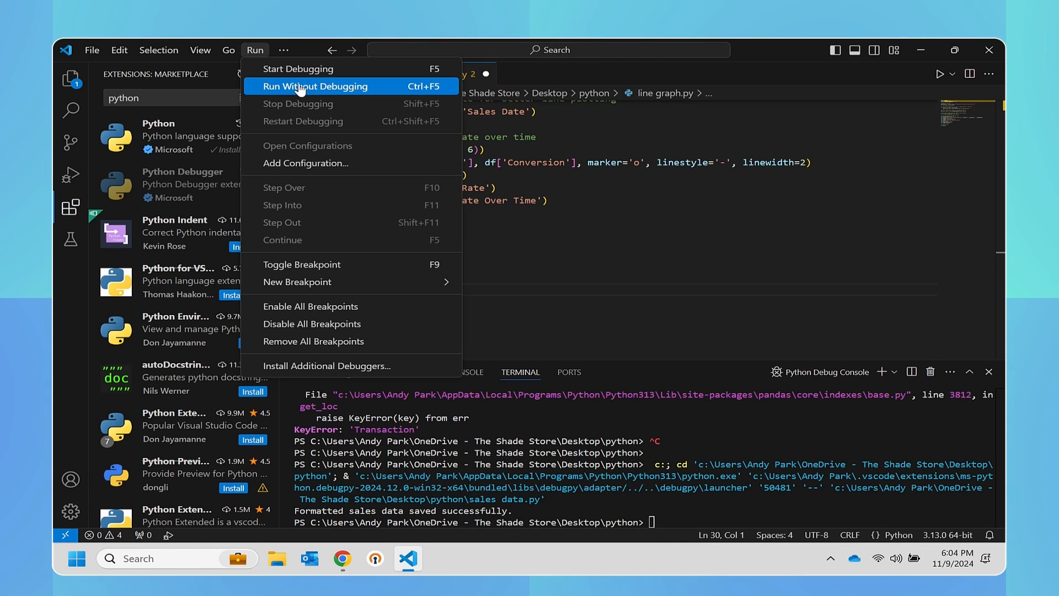
click(315, 86)
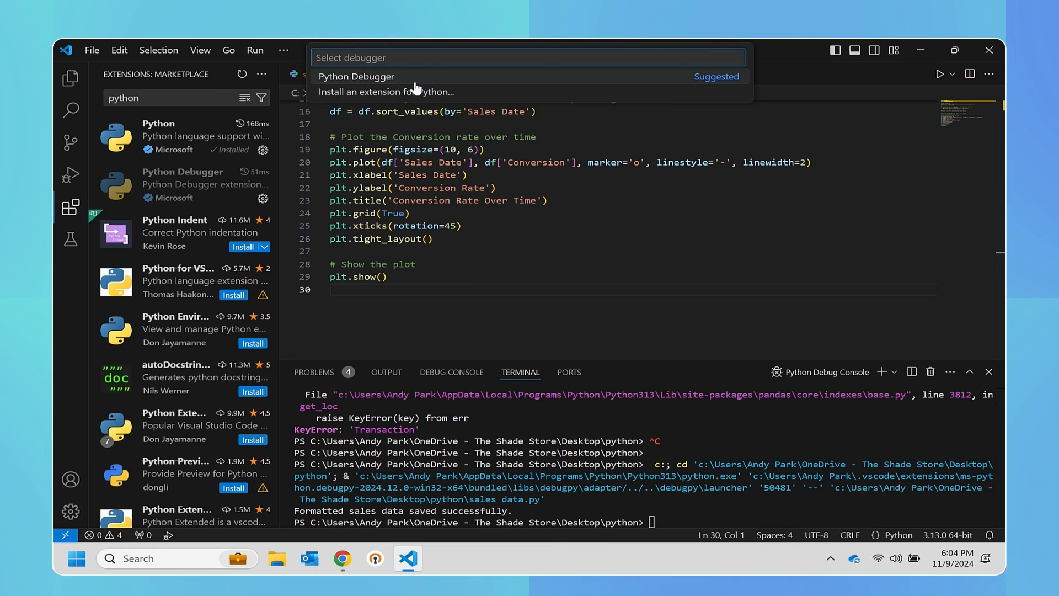
click(357, 75)
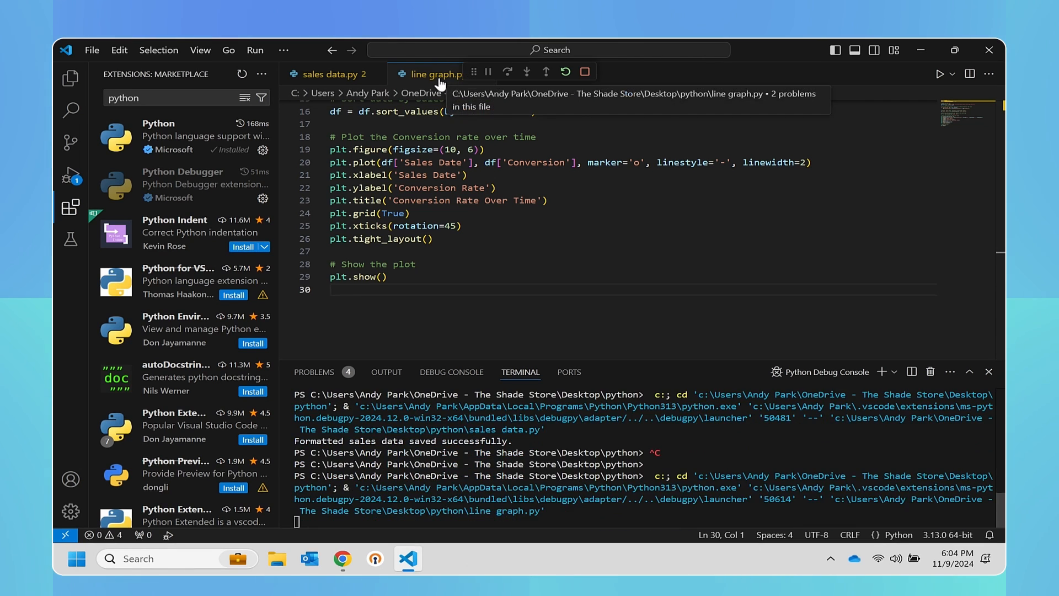
click(939, 74)
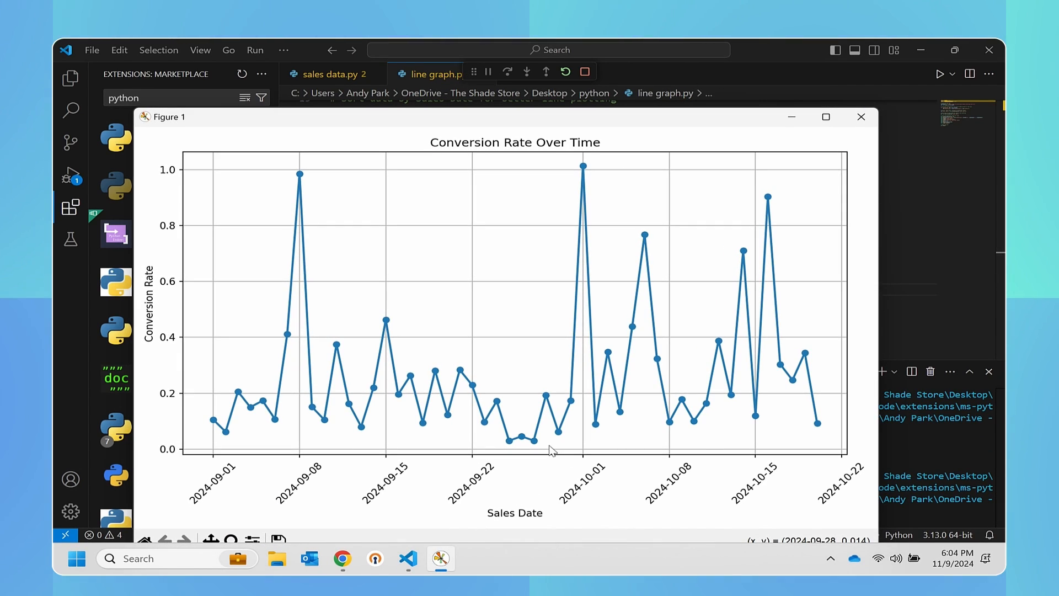
mouse_move(800, 142)
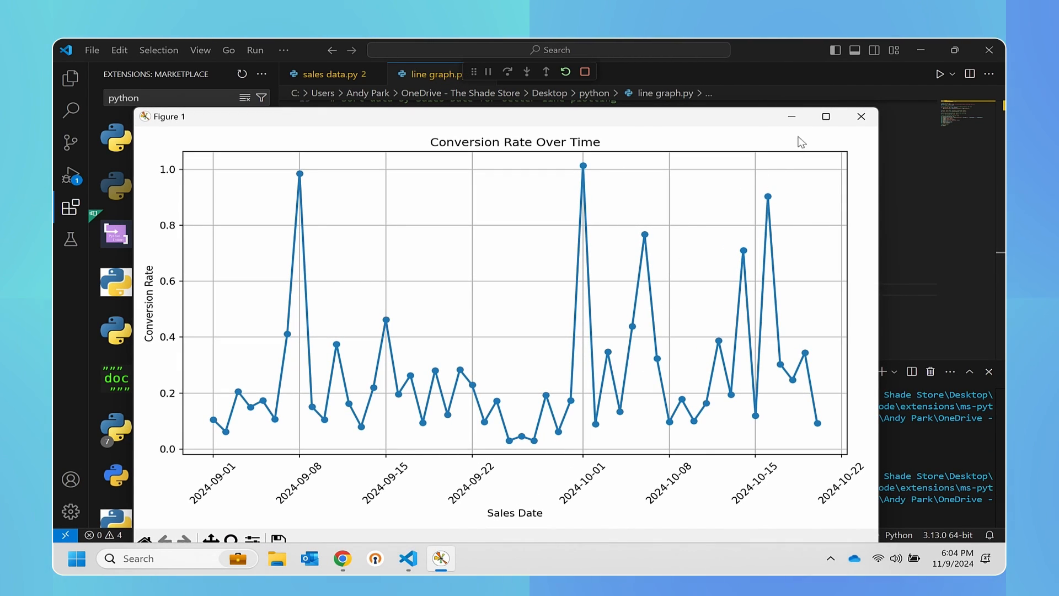
click(825, 116)
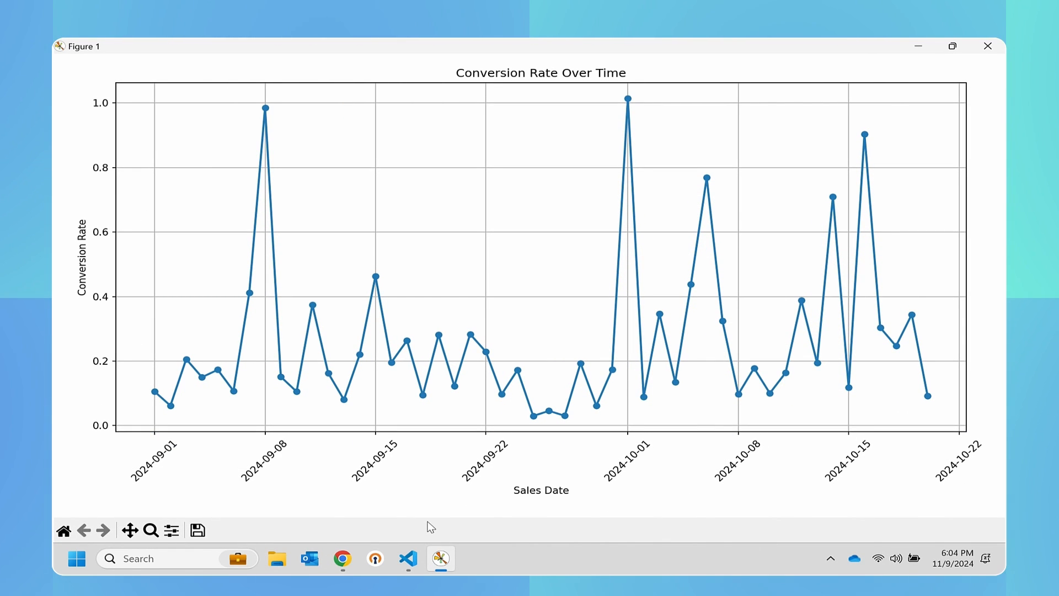
mouse_move(198, 530)
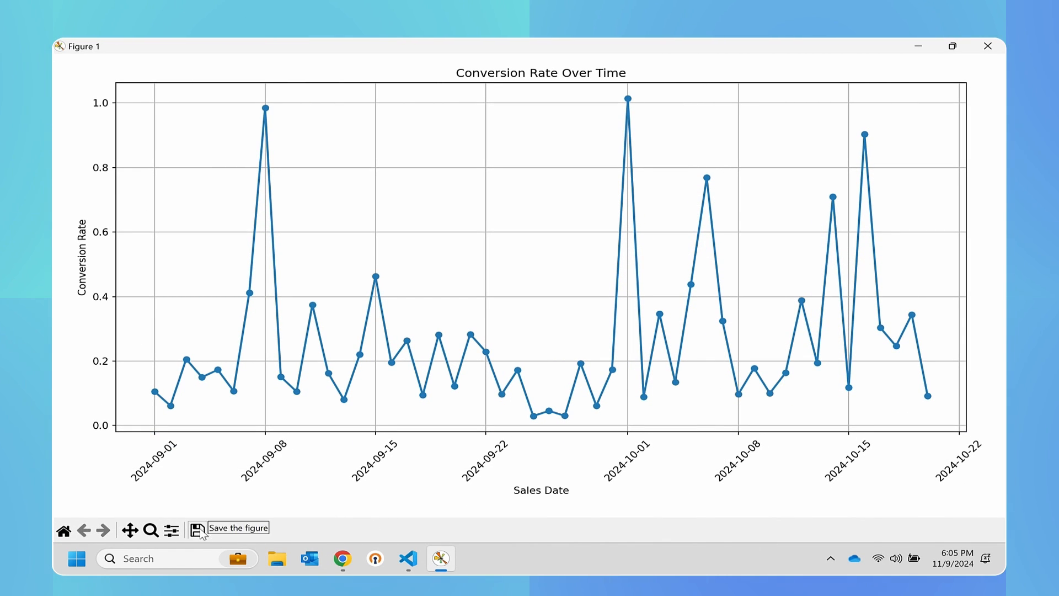
Save the Conversion Rate Over Time chart to Downloads as 'line graph' and close it
click(199, 529)
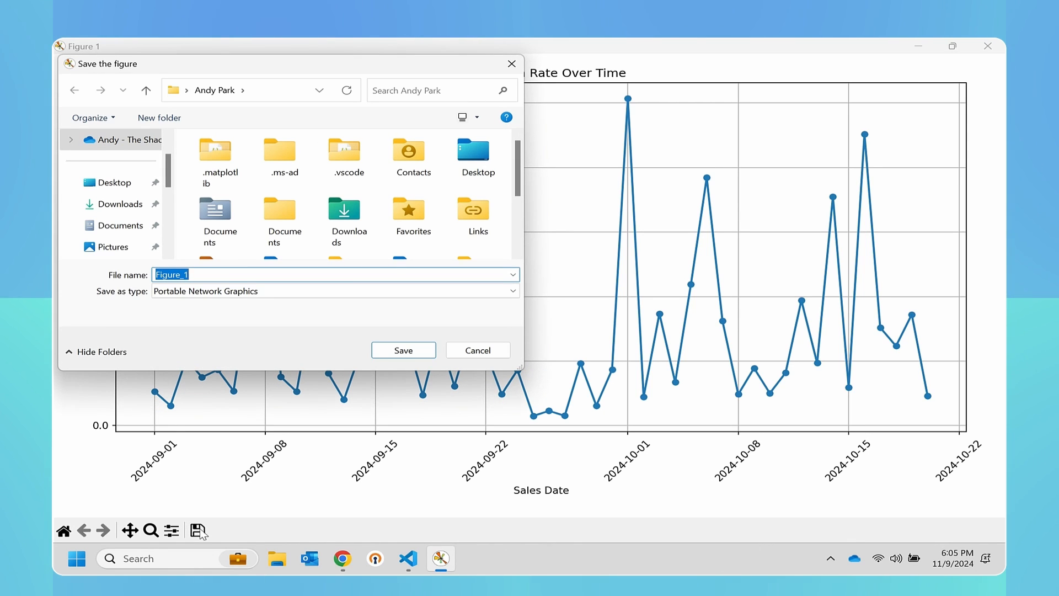
click(119, 203)
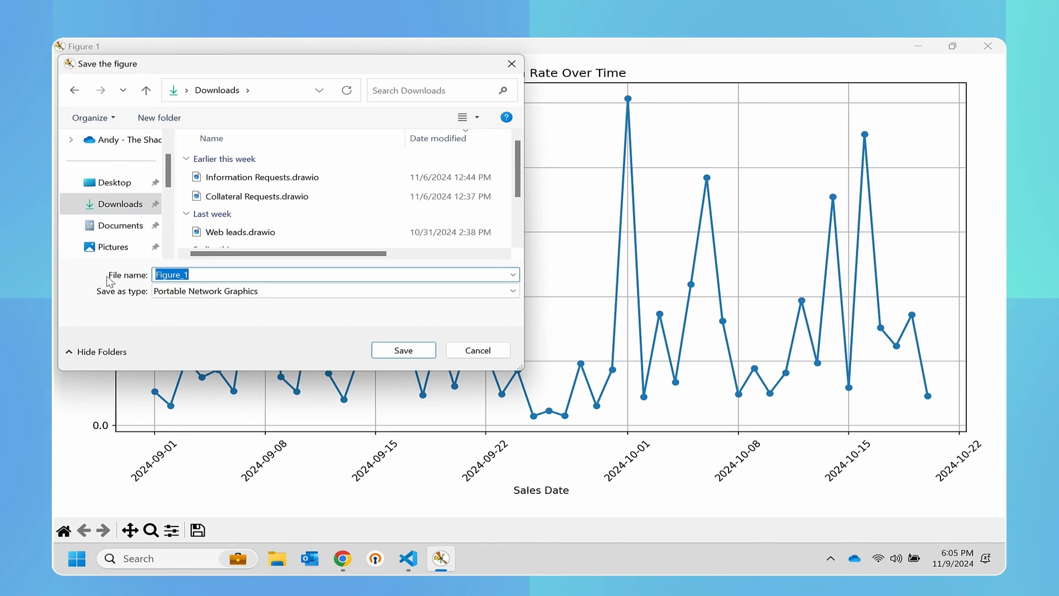
text(line graph)
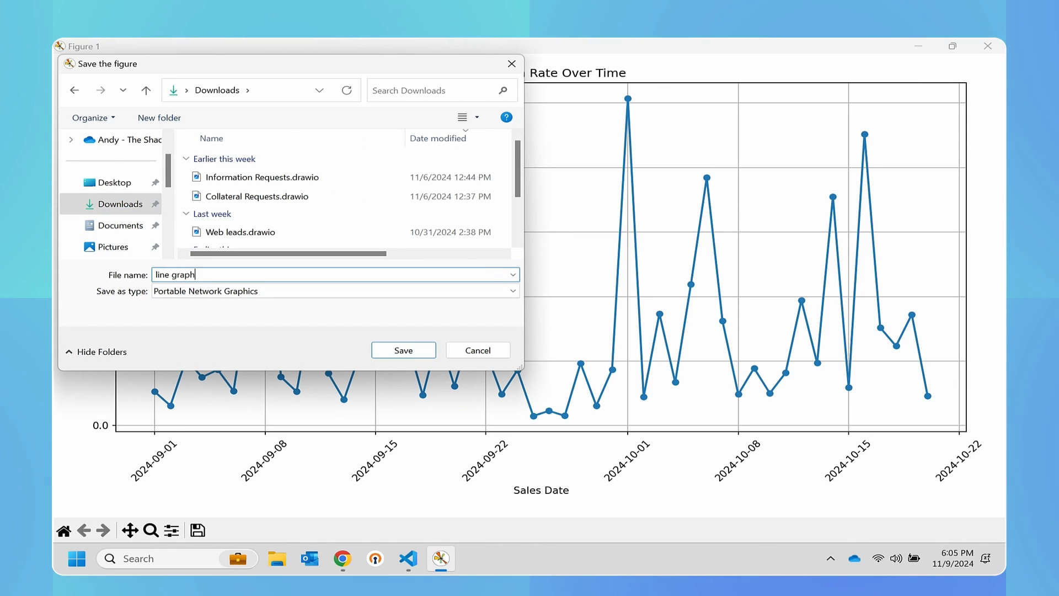
click(404, 350)
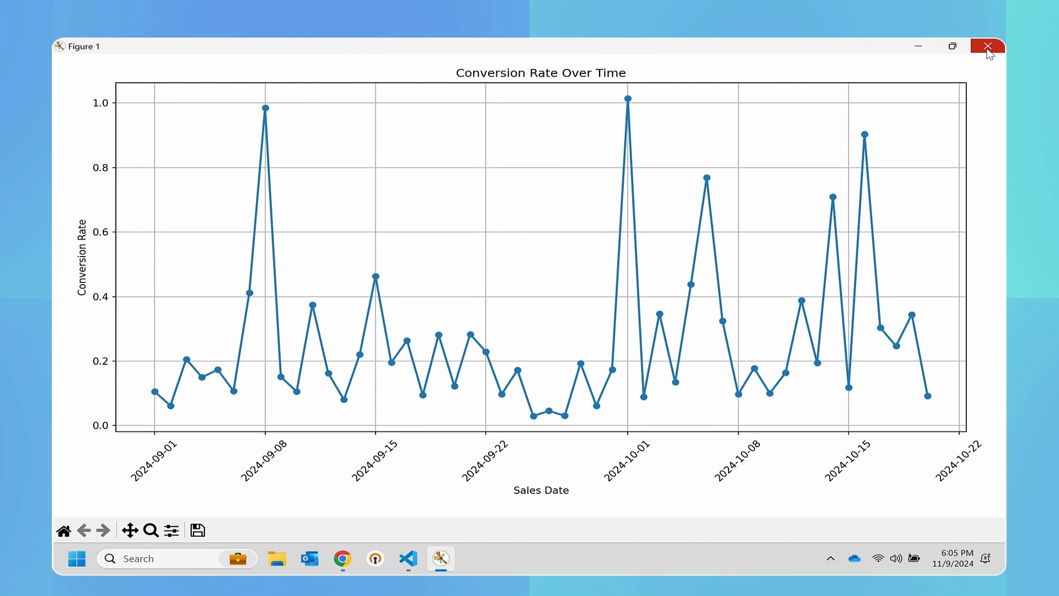
click(987, 46)
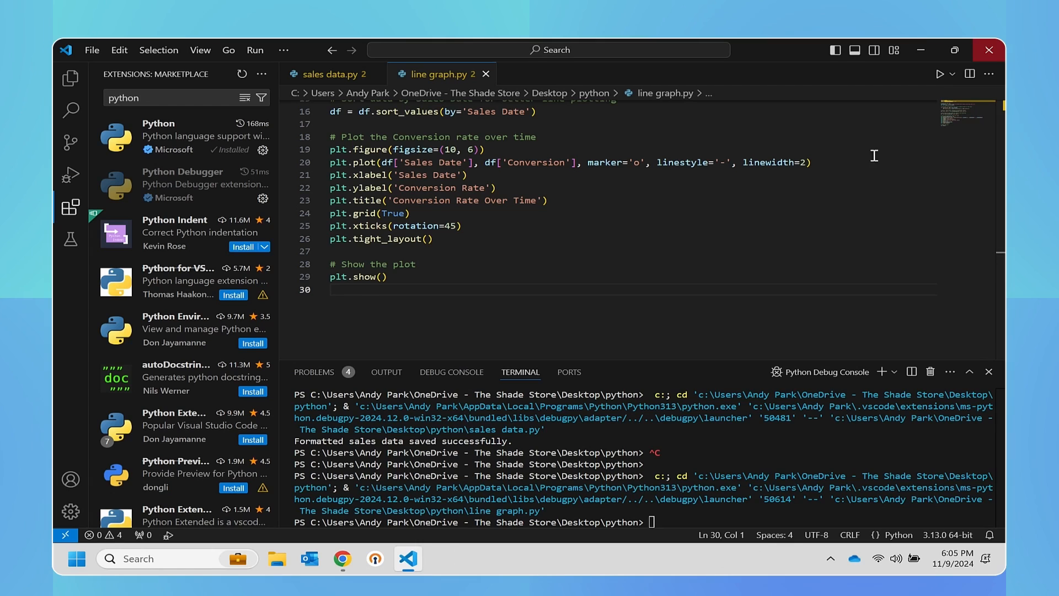
Ask ChatGPT 'can you make this a bar graph instead? use pink colour' and copy the code
click(343, 559)
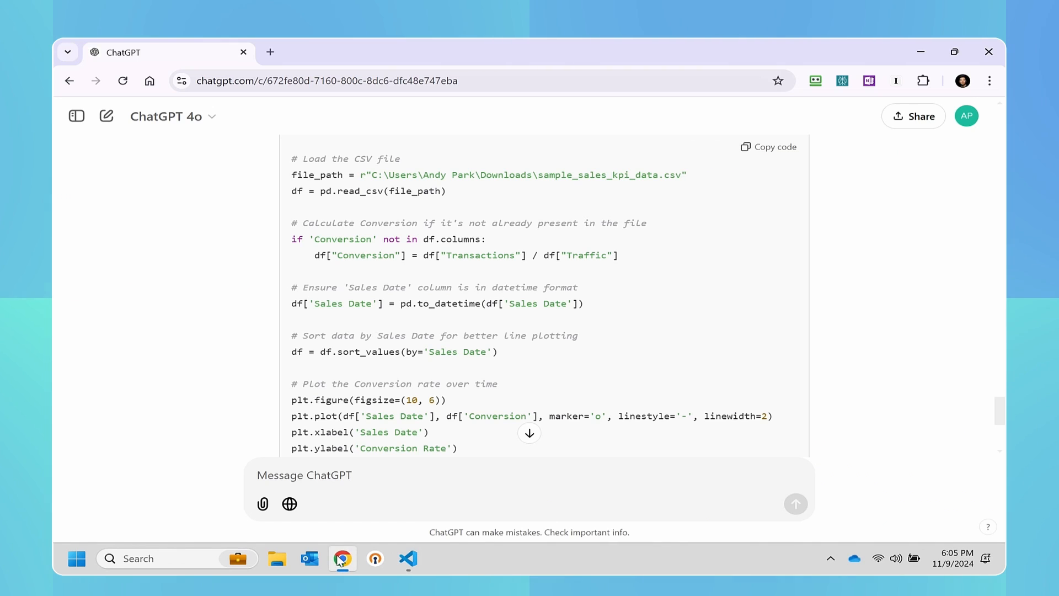
text(c)
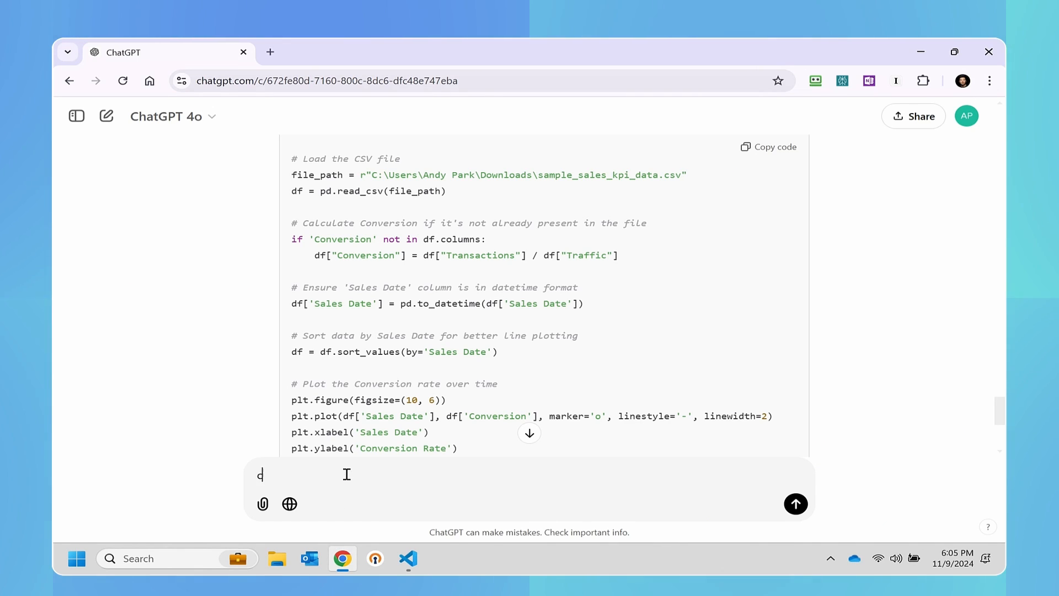
text(can you make this)
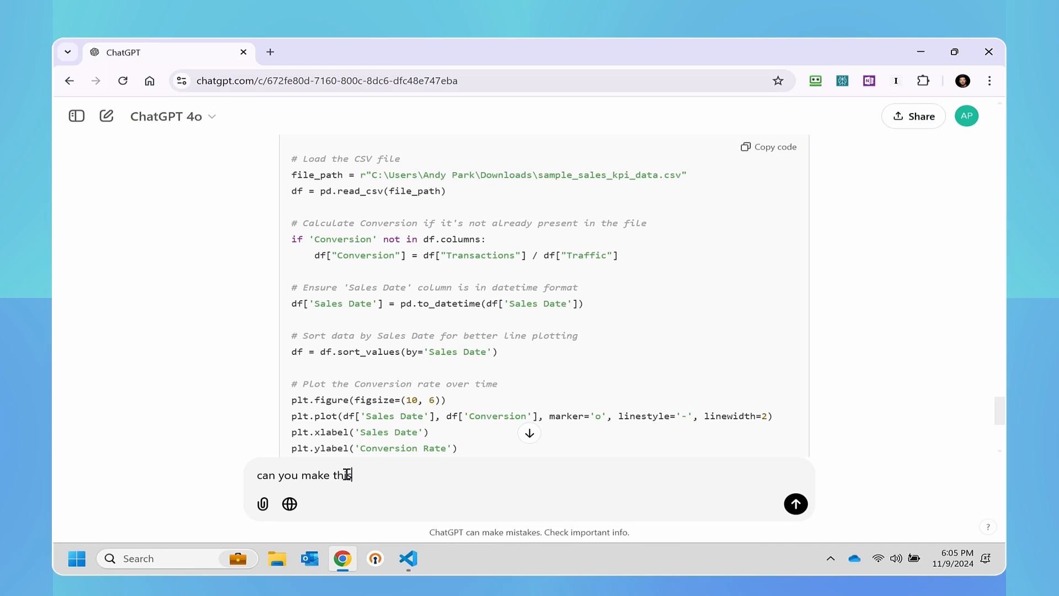
text(a bar graph instead?)
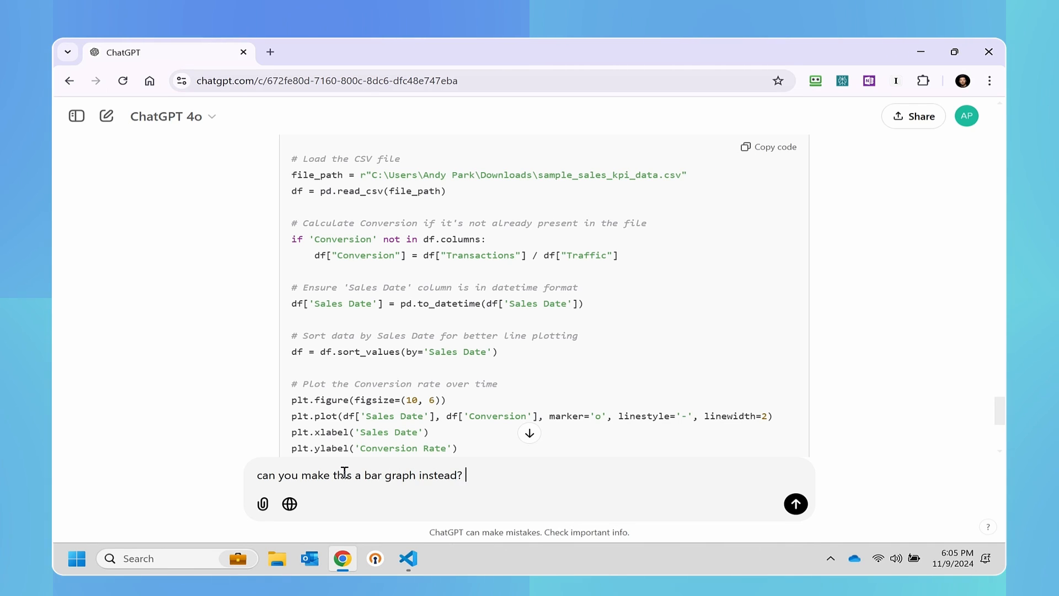
text(use pink col)
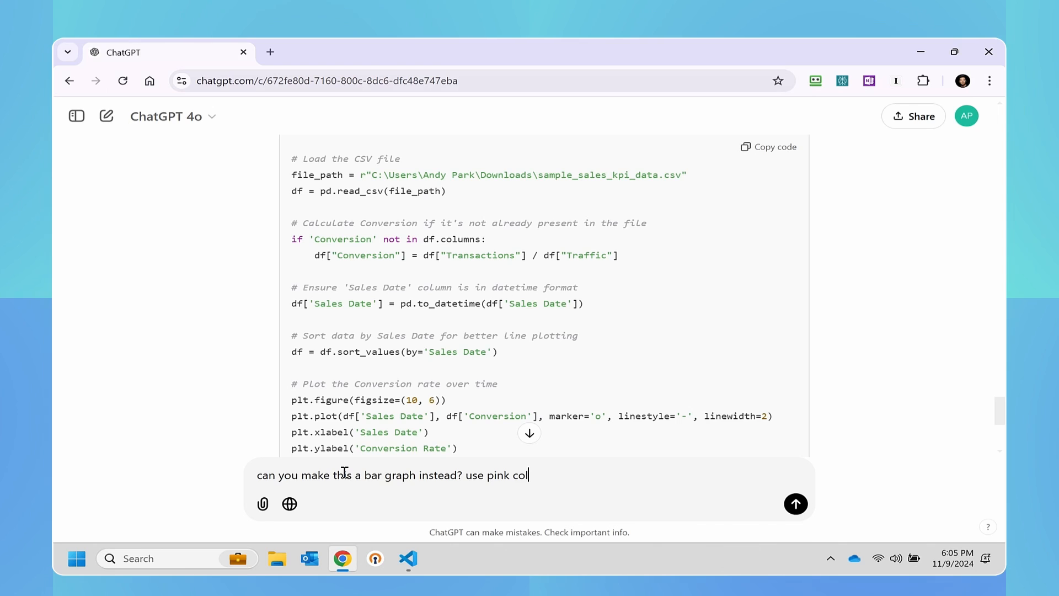
click(796, 504)
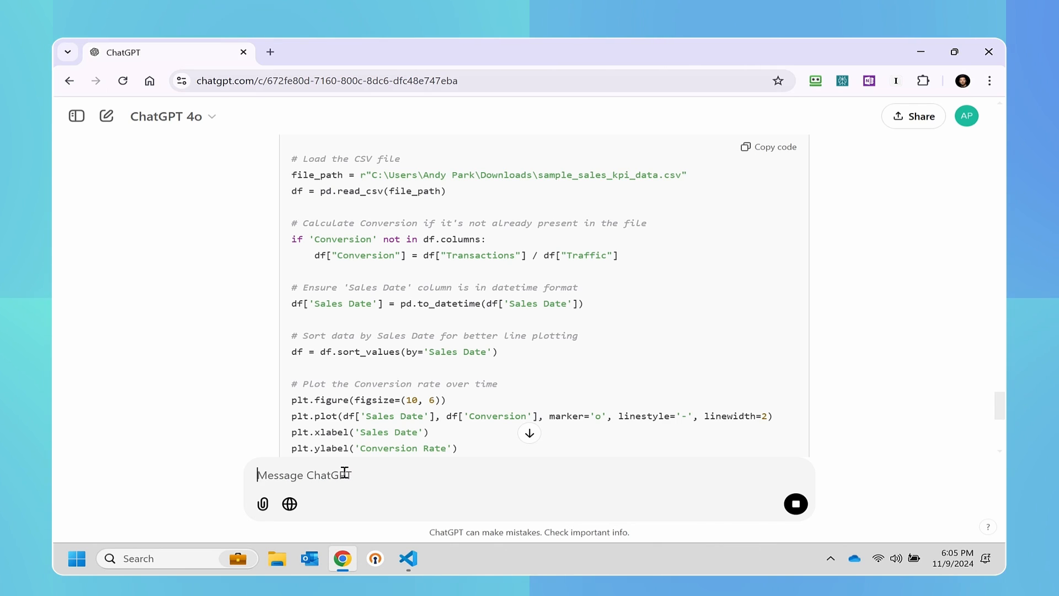
mouse_move(525, 434)
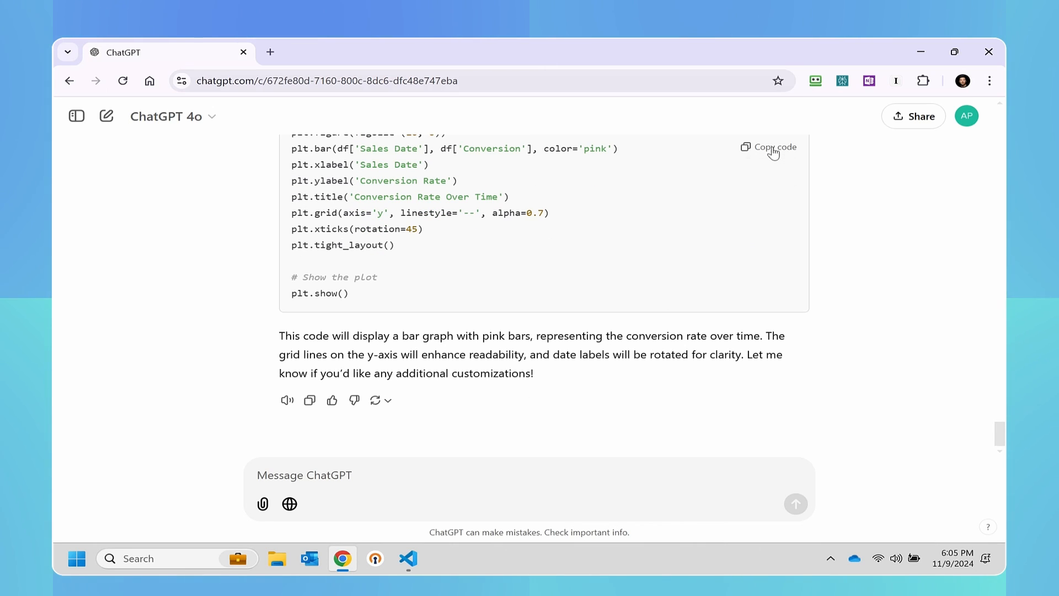
click(768, 147)
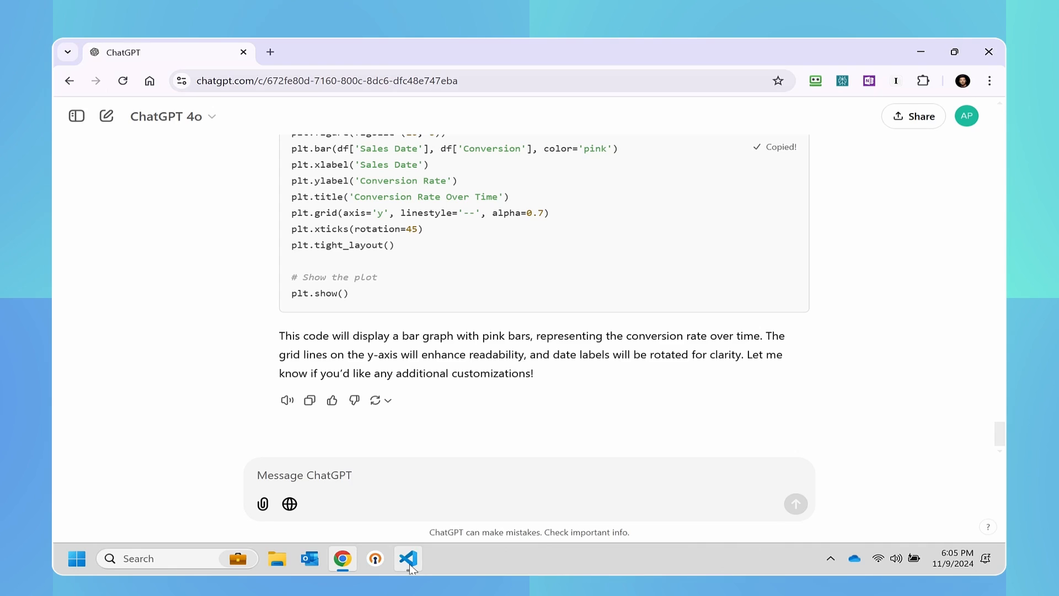
Run the pink bar graph code in line graph.py and maximize the resulting chart
click(407, 559)
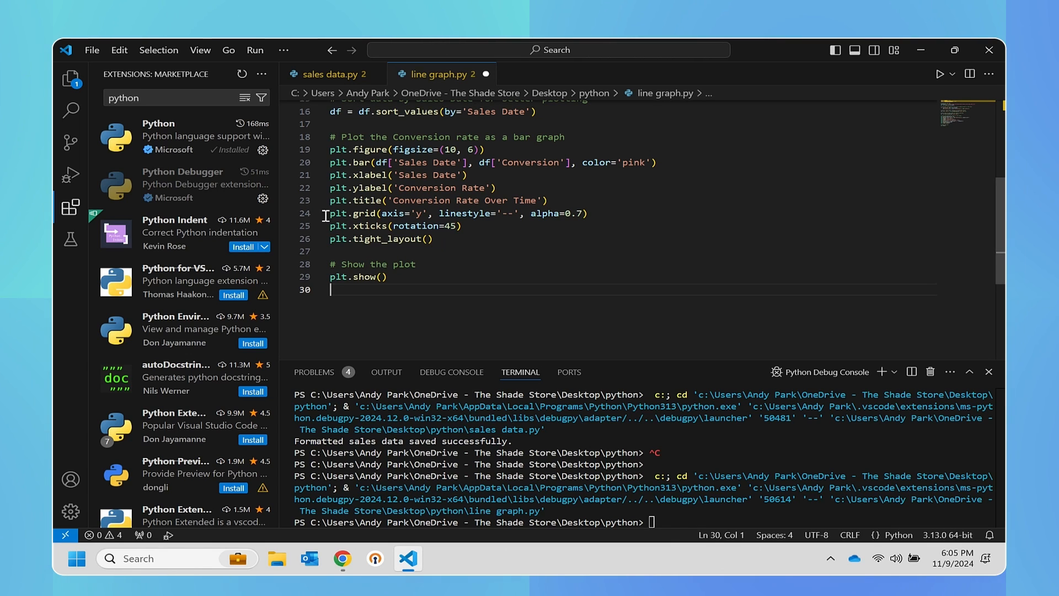
click(255, 49)
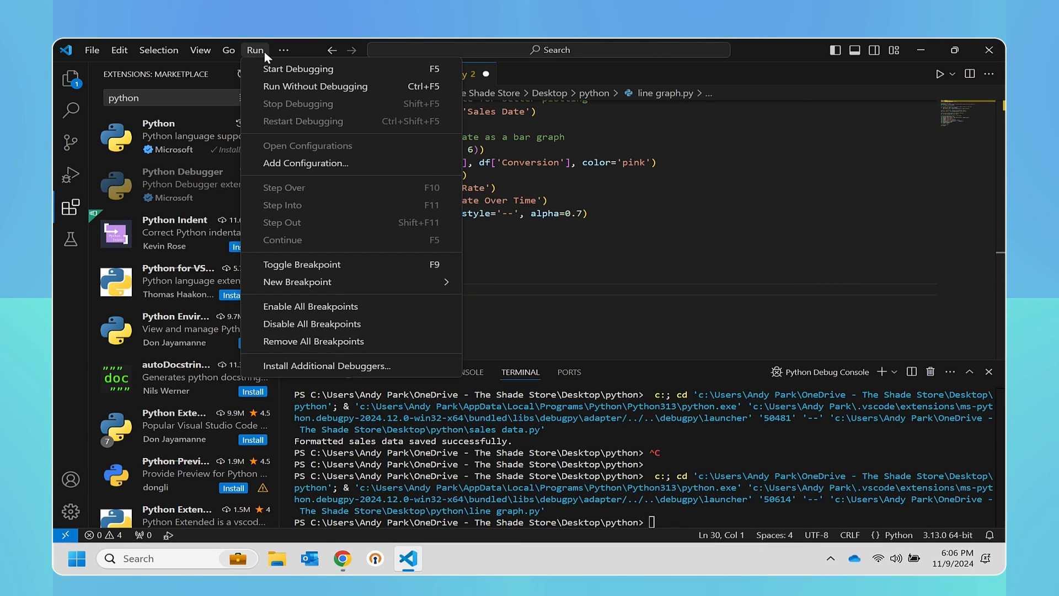
click(298, 69)
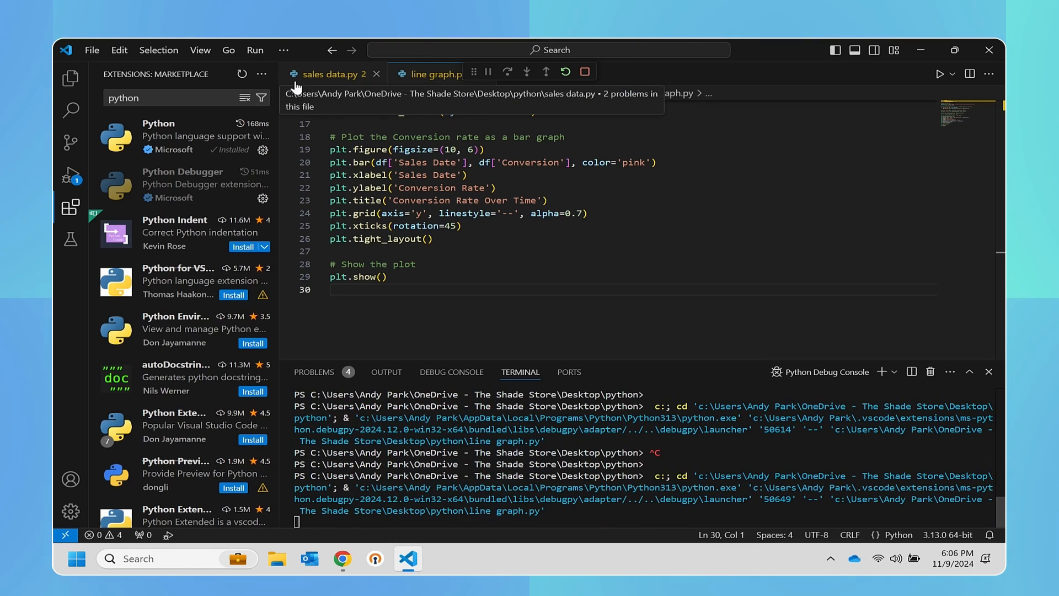
click(940, 74)
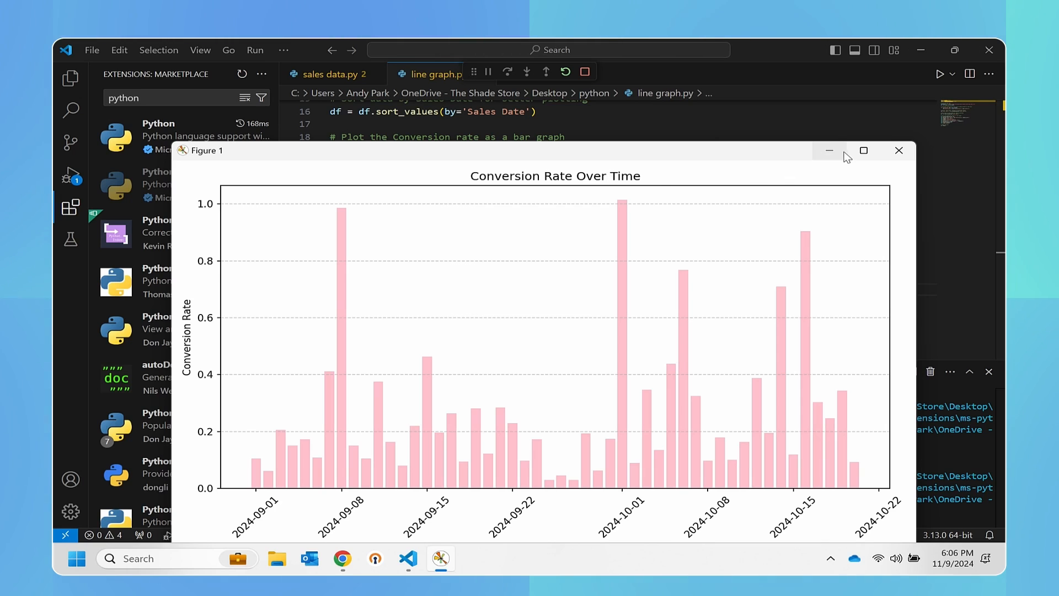
click(864, 150)
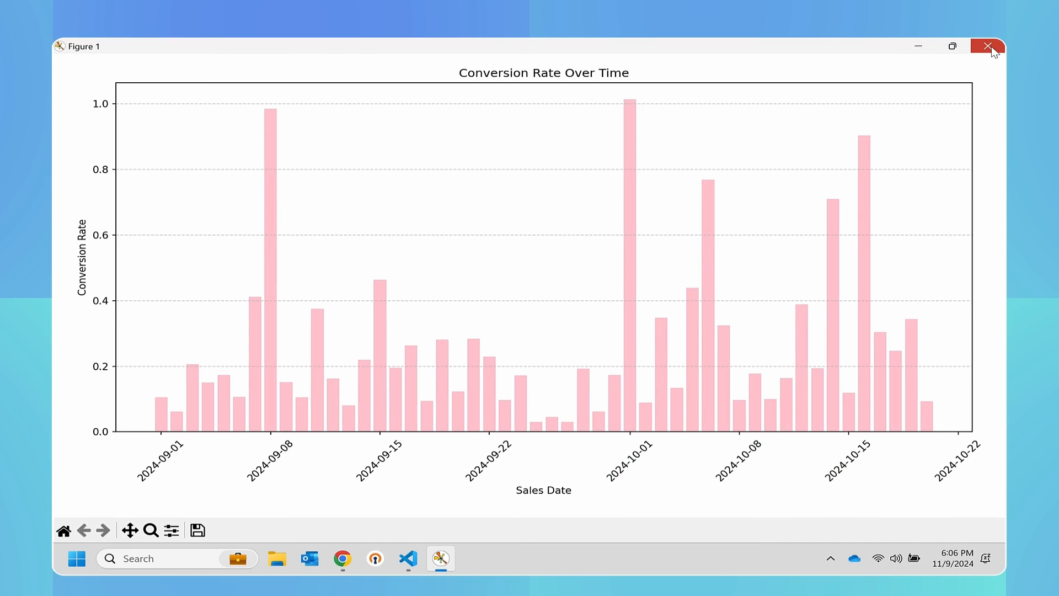